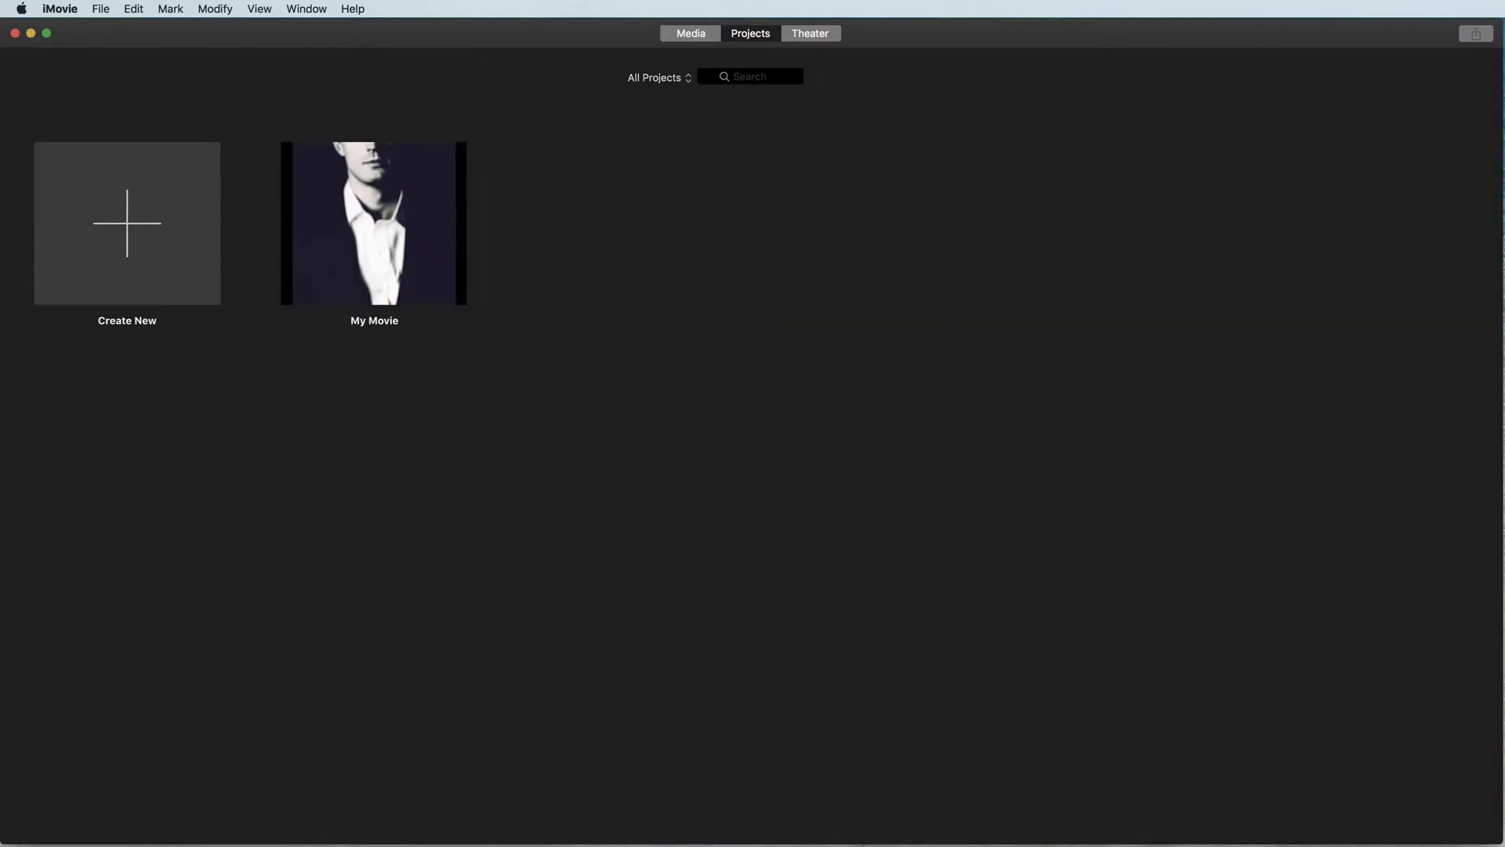
pyautogui.moveTo(135, 251)
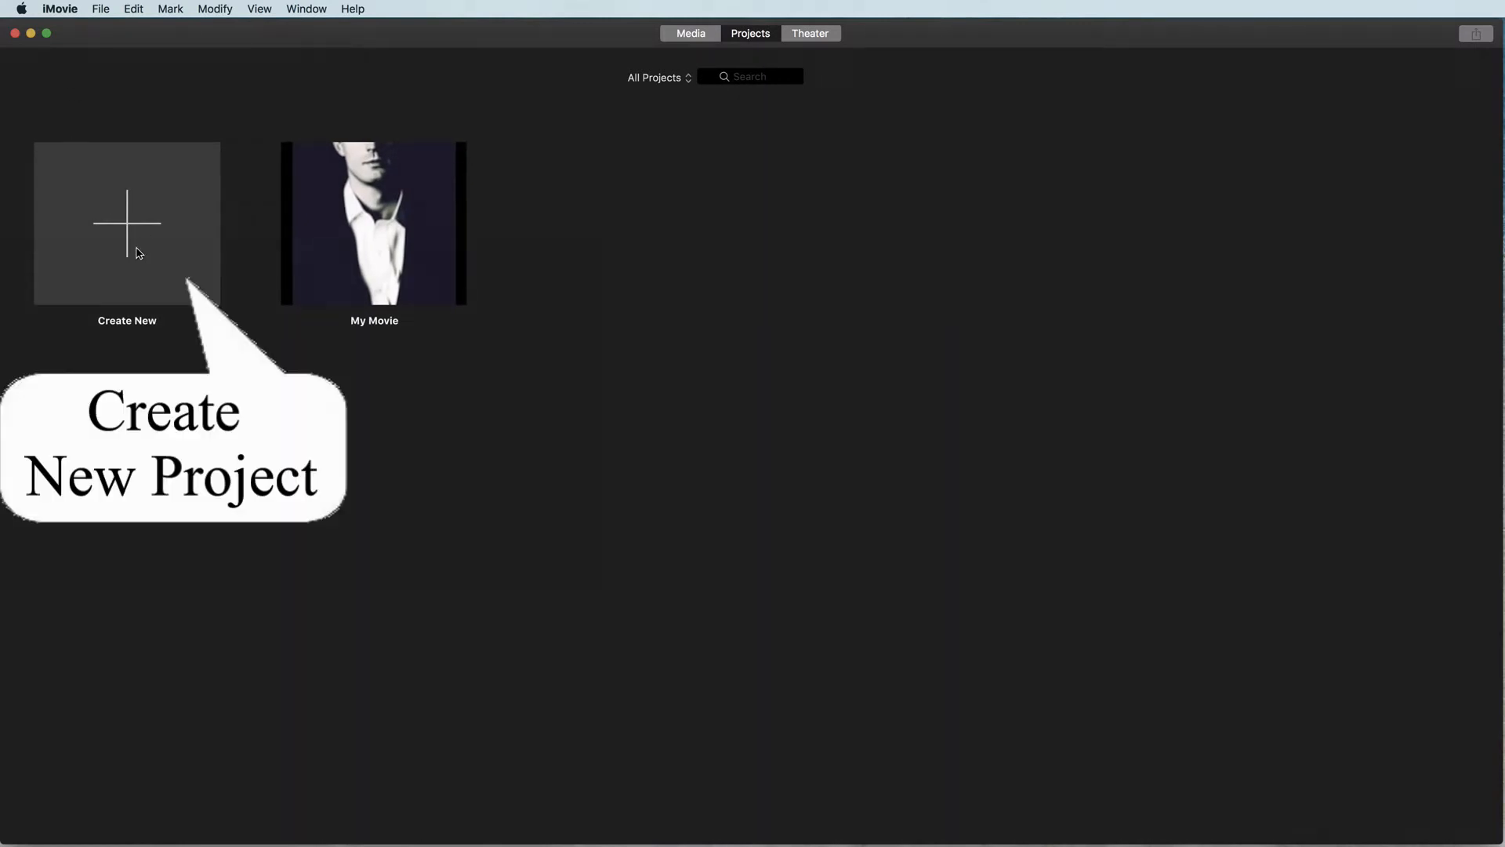
# Step: Create a new empty Movie project, "My Movie 4", from the Projects browser
pyautogui.click(126, 227)
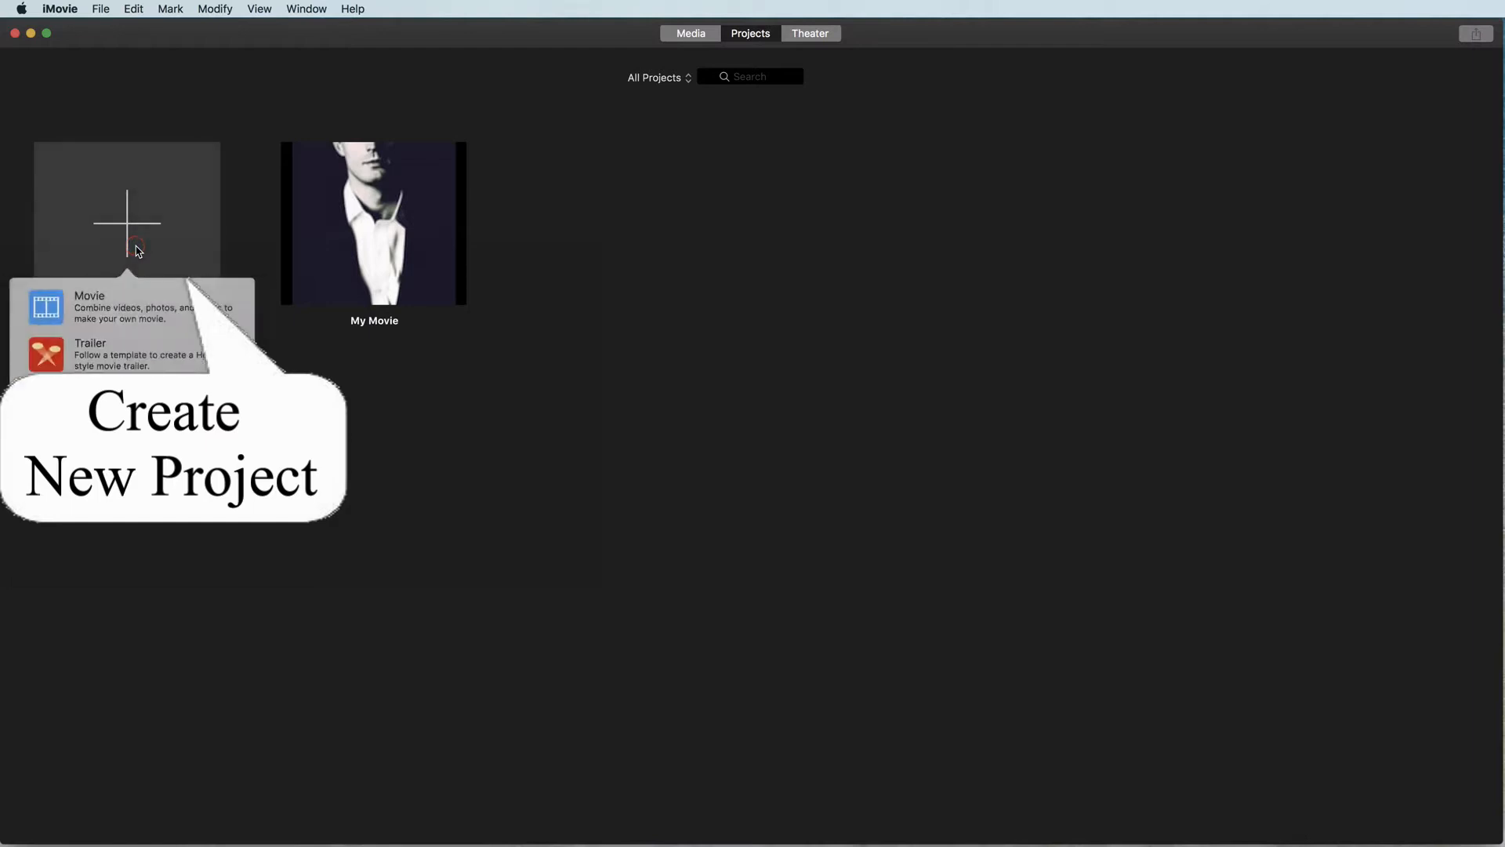
pyautogui.moveTo(84, 298)
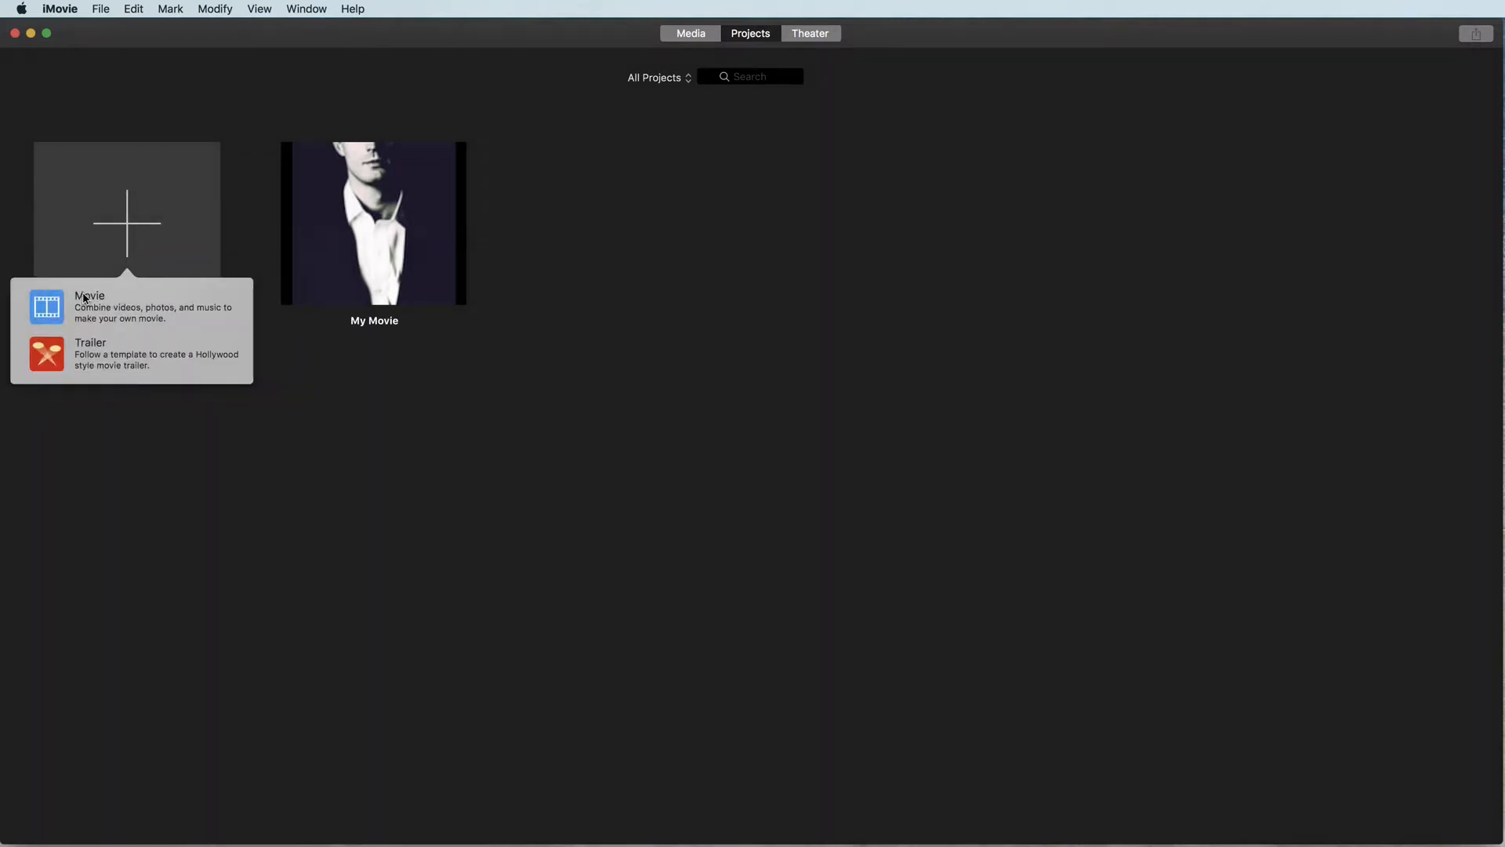
pyautogui.moveTo(57, 307)
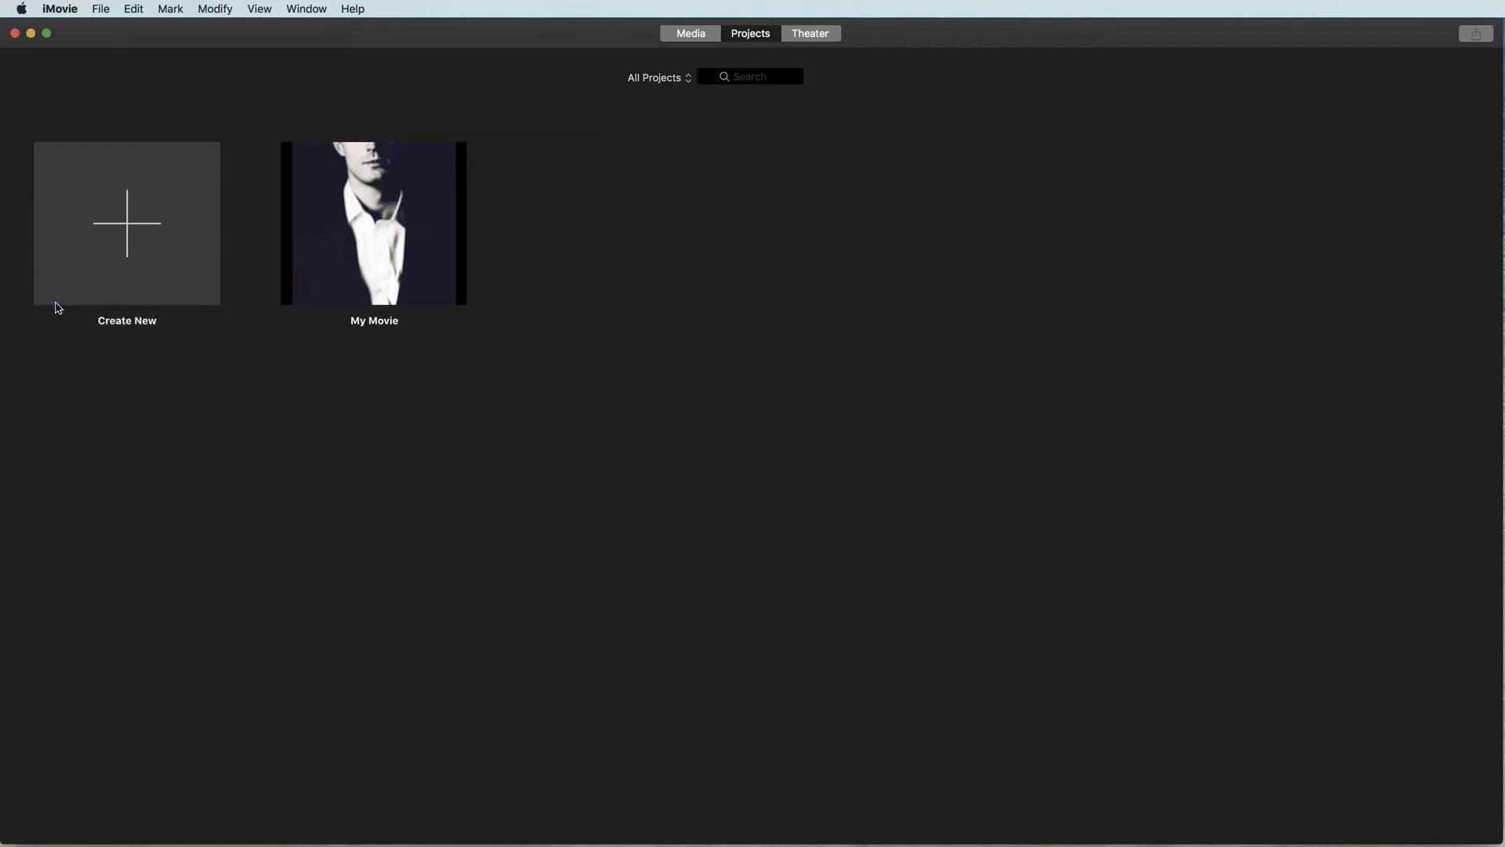
pyautogui.click(126, 226)
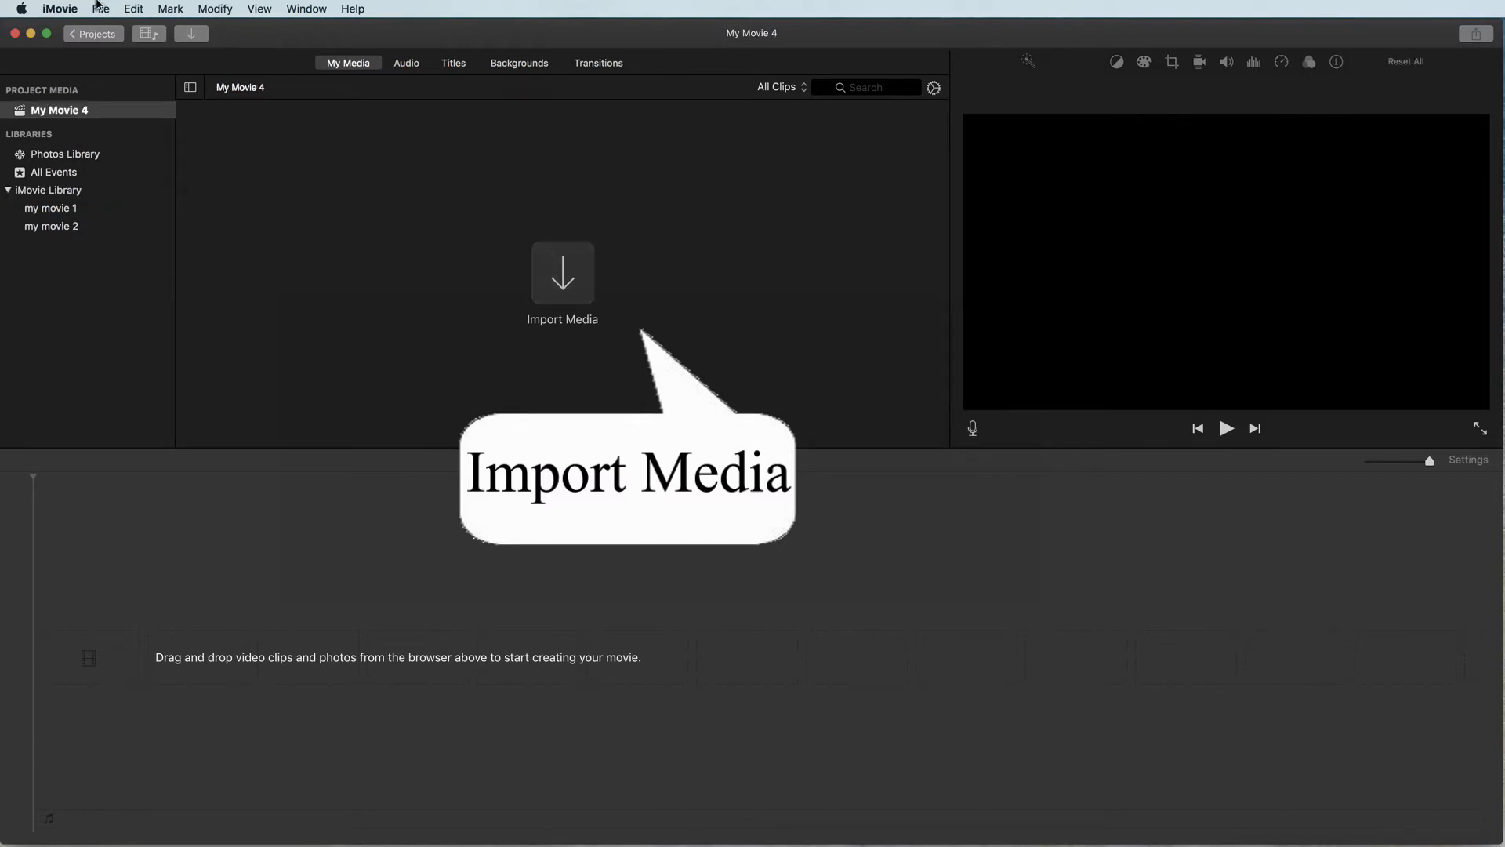
pyautogui.moveTo(135, 103)
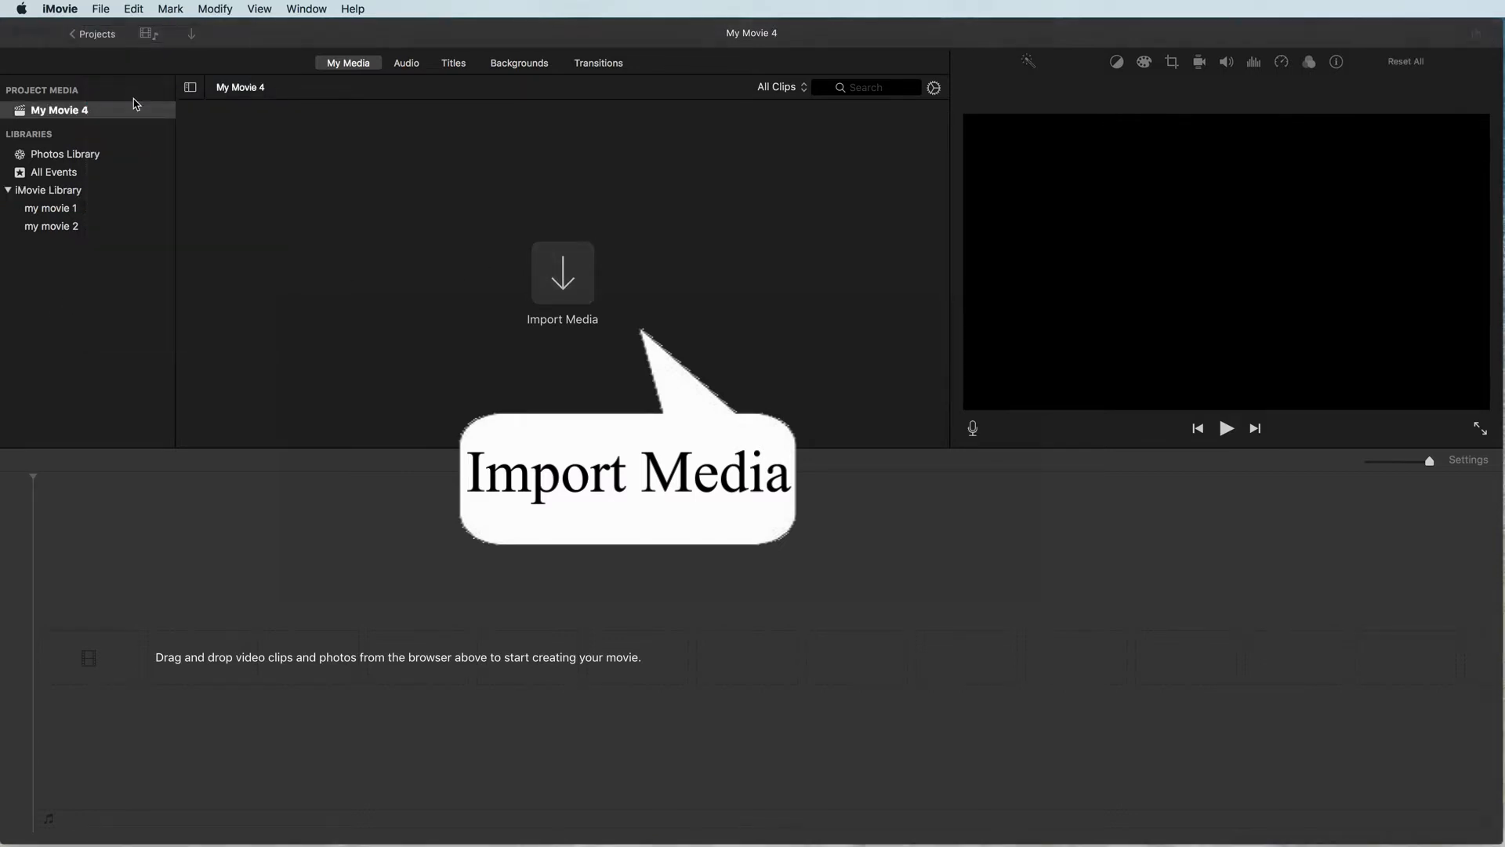
# Step: Import the concert performance video from the Desktop into the project media
pyautogui.click(563, 273)
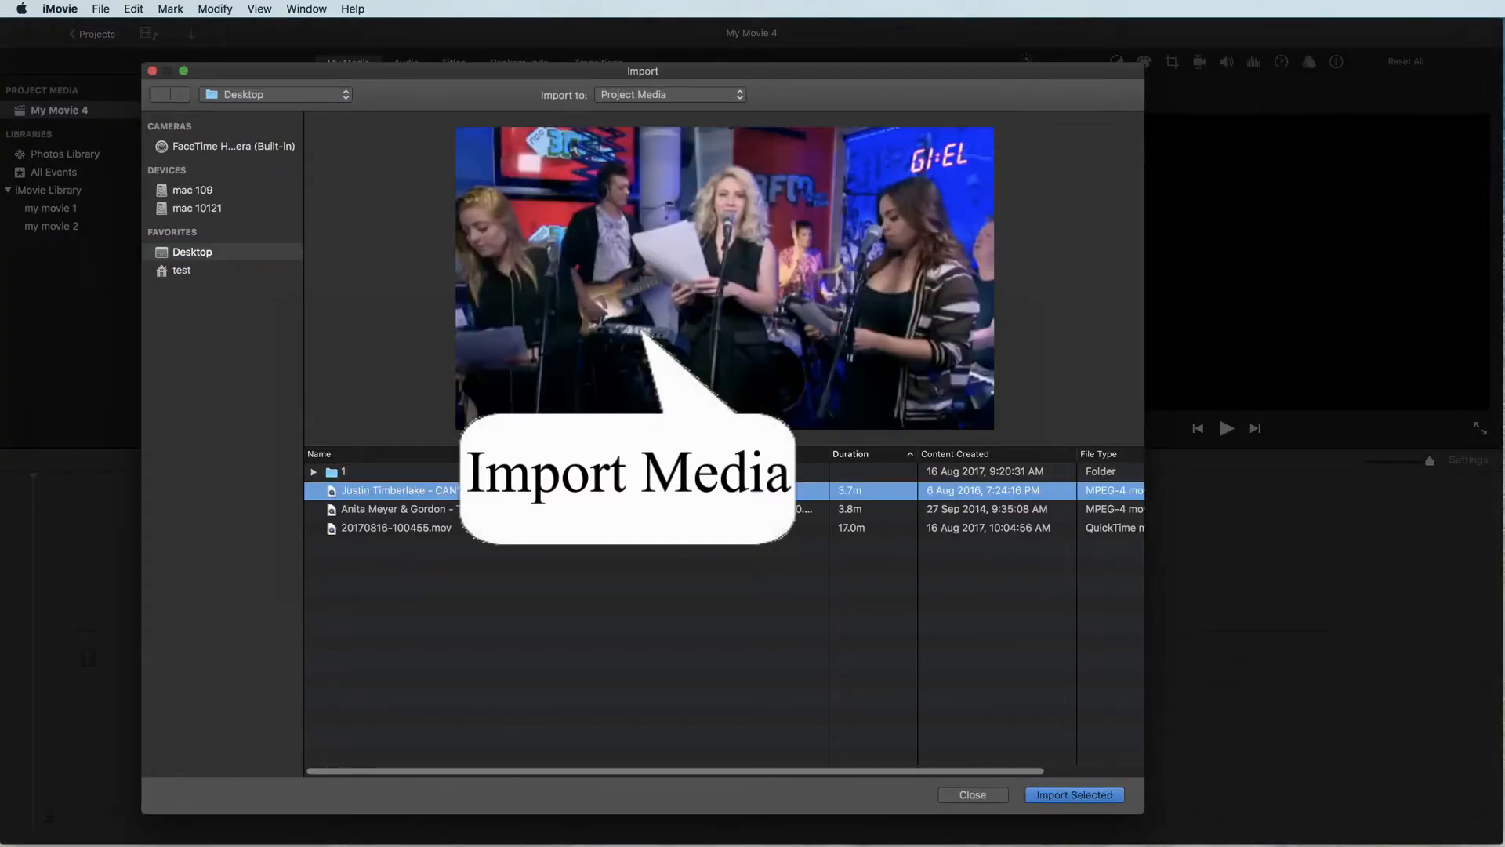
pyautogui.click(1074, 794)
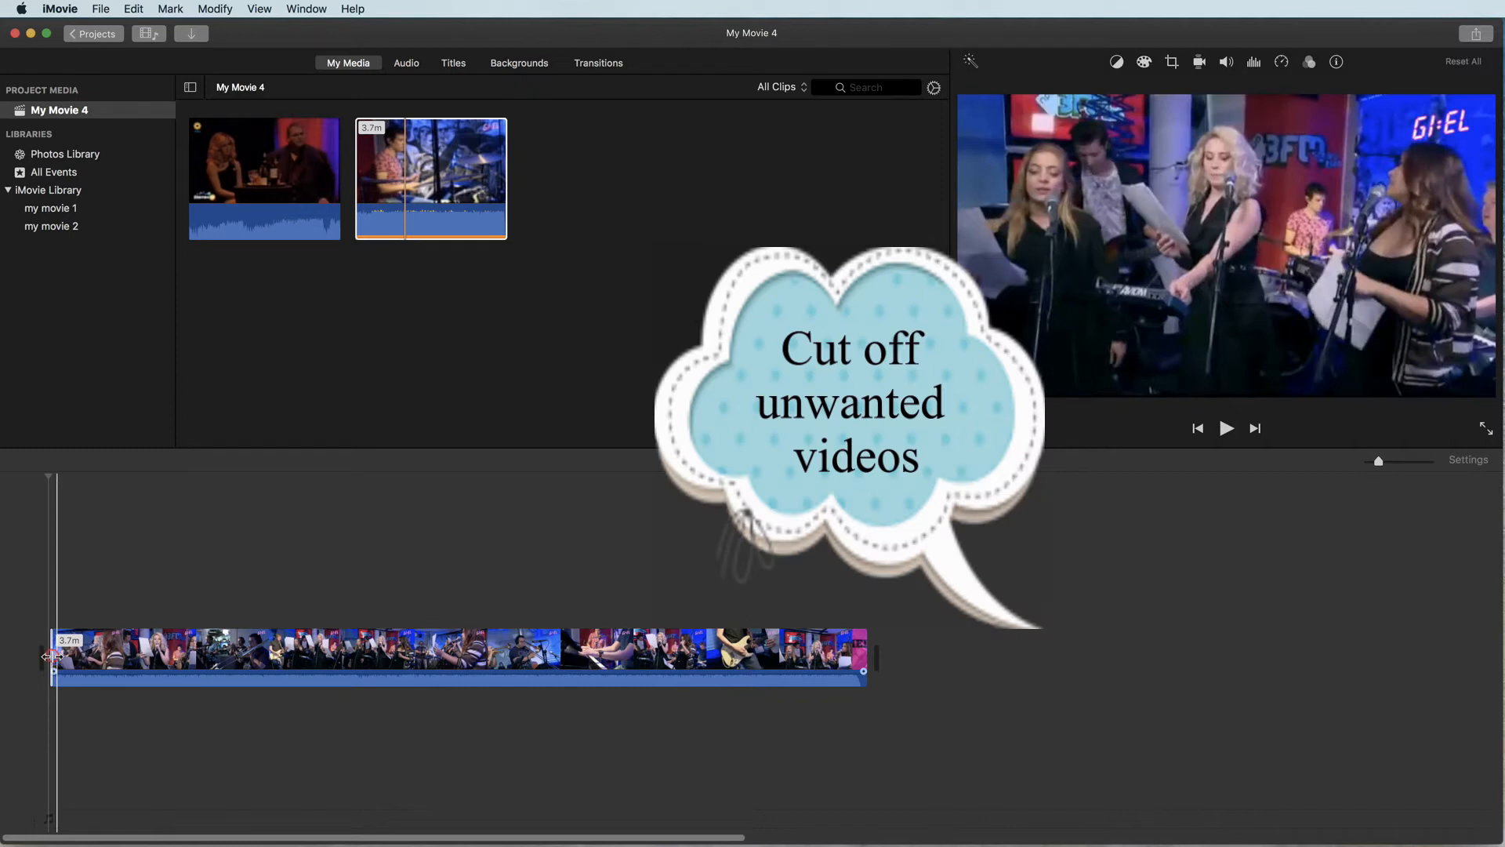
# Step: Trim the start and end of the concert clip, then split it at the playhead
pyautogui.moveTo(50, 657); pyautogui.dragTo(94, 657)
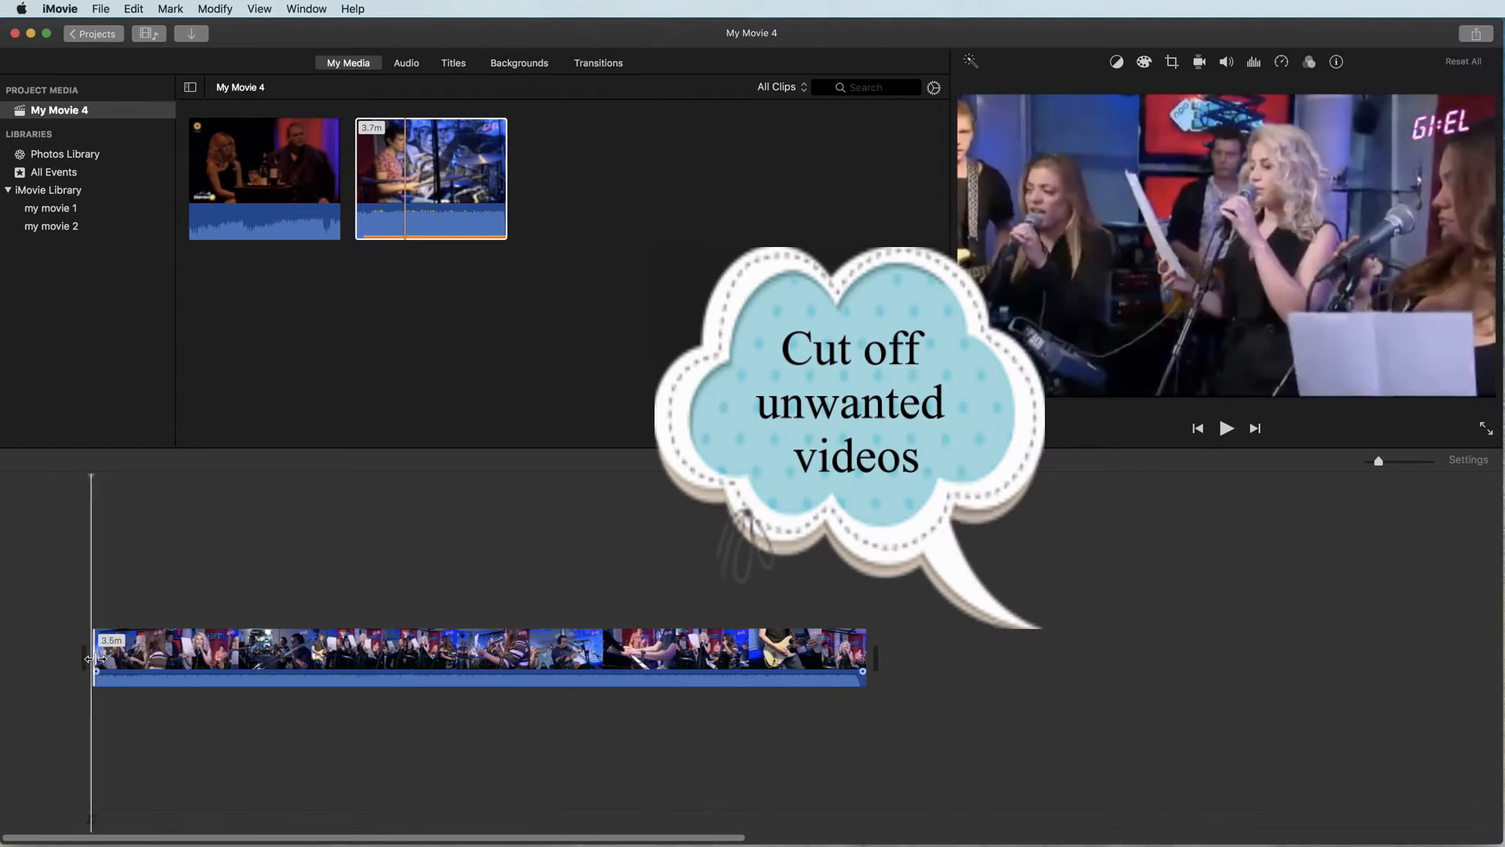
pyautogui.moveTo(862, 670); pyautogui.dragTo(790, 669)
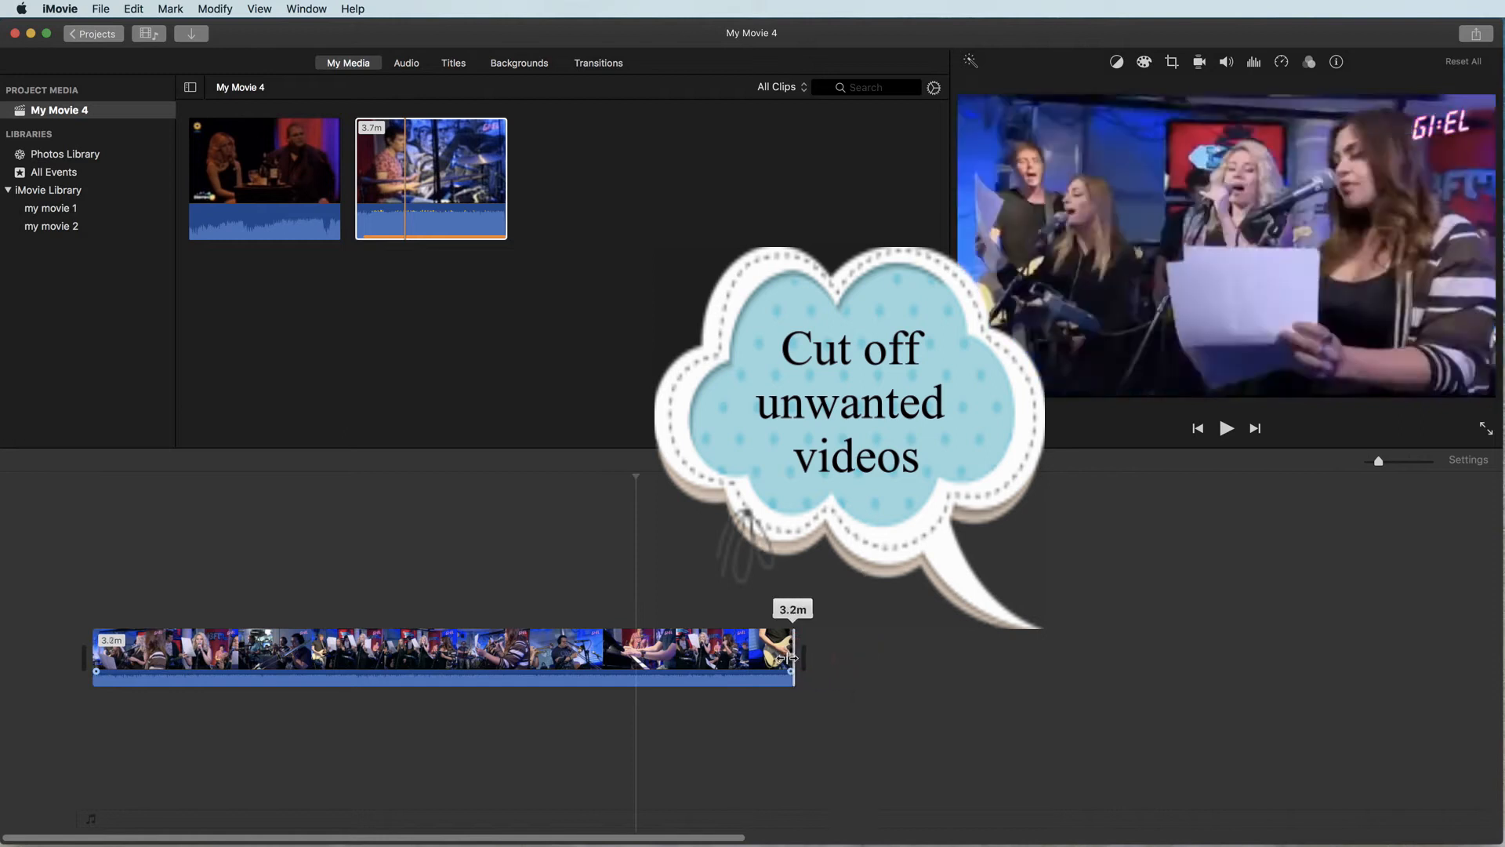
pyautogui.moveTo(790, 658); pyautogui.dragTo(768, 659)
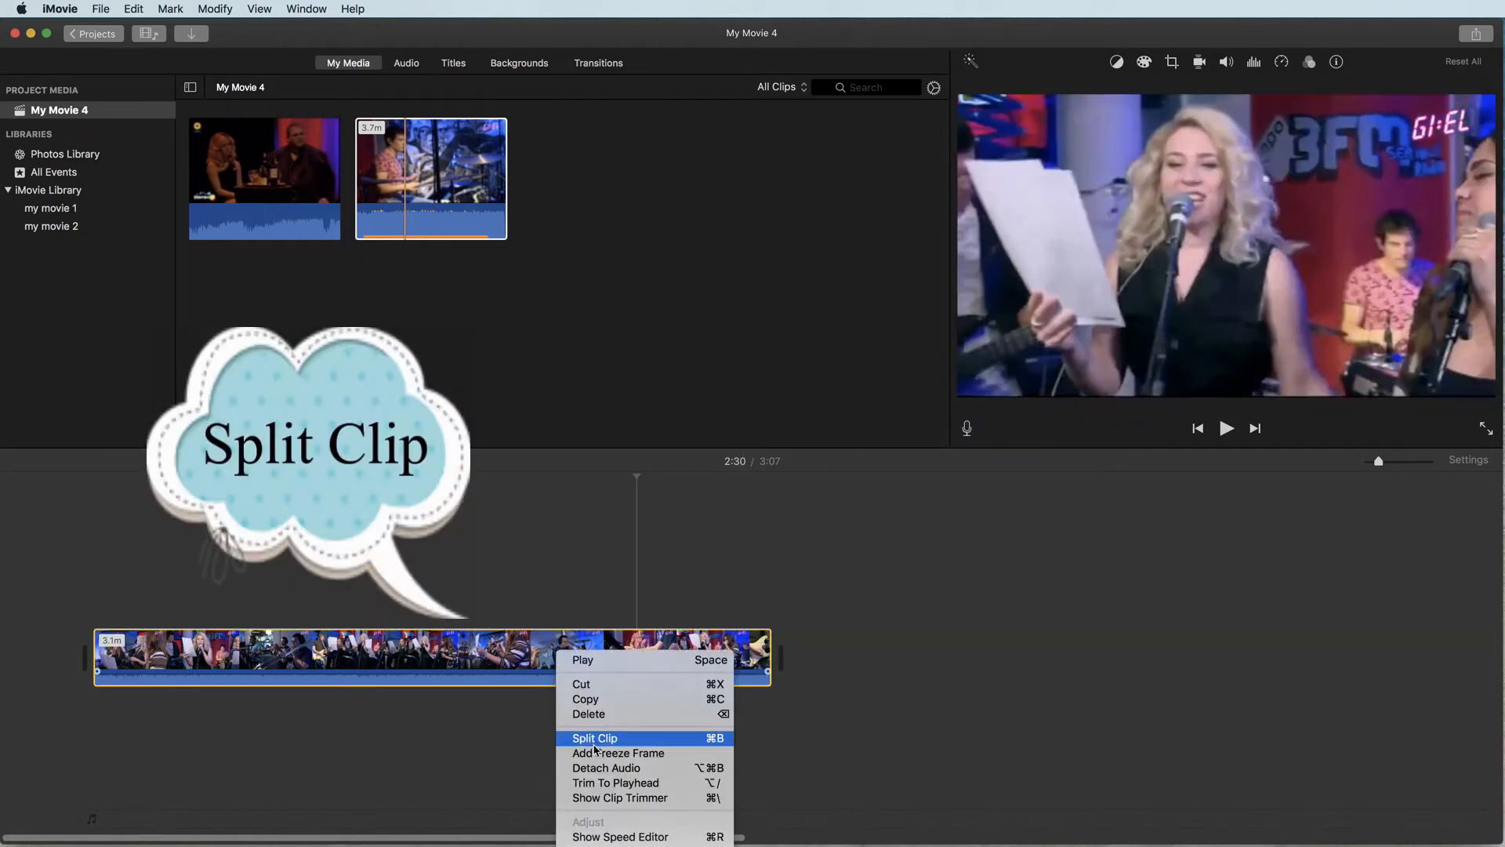
pyautogui.click(595, 737)
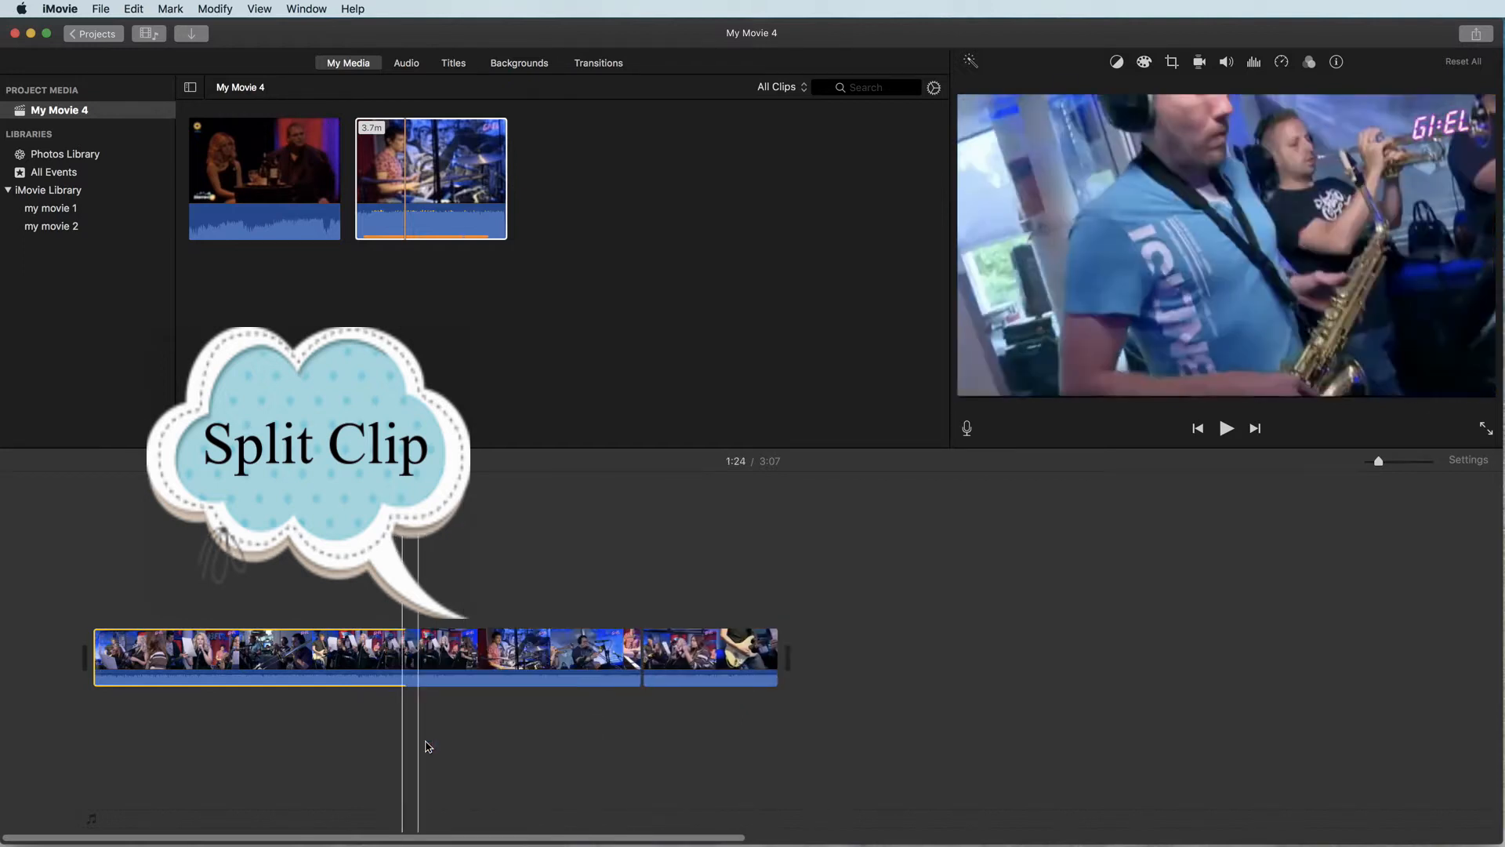
# Step: Delete the final split piece, leaving a 2:30 movie of two clips
pyautogui.rightClick(710, 652)
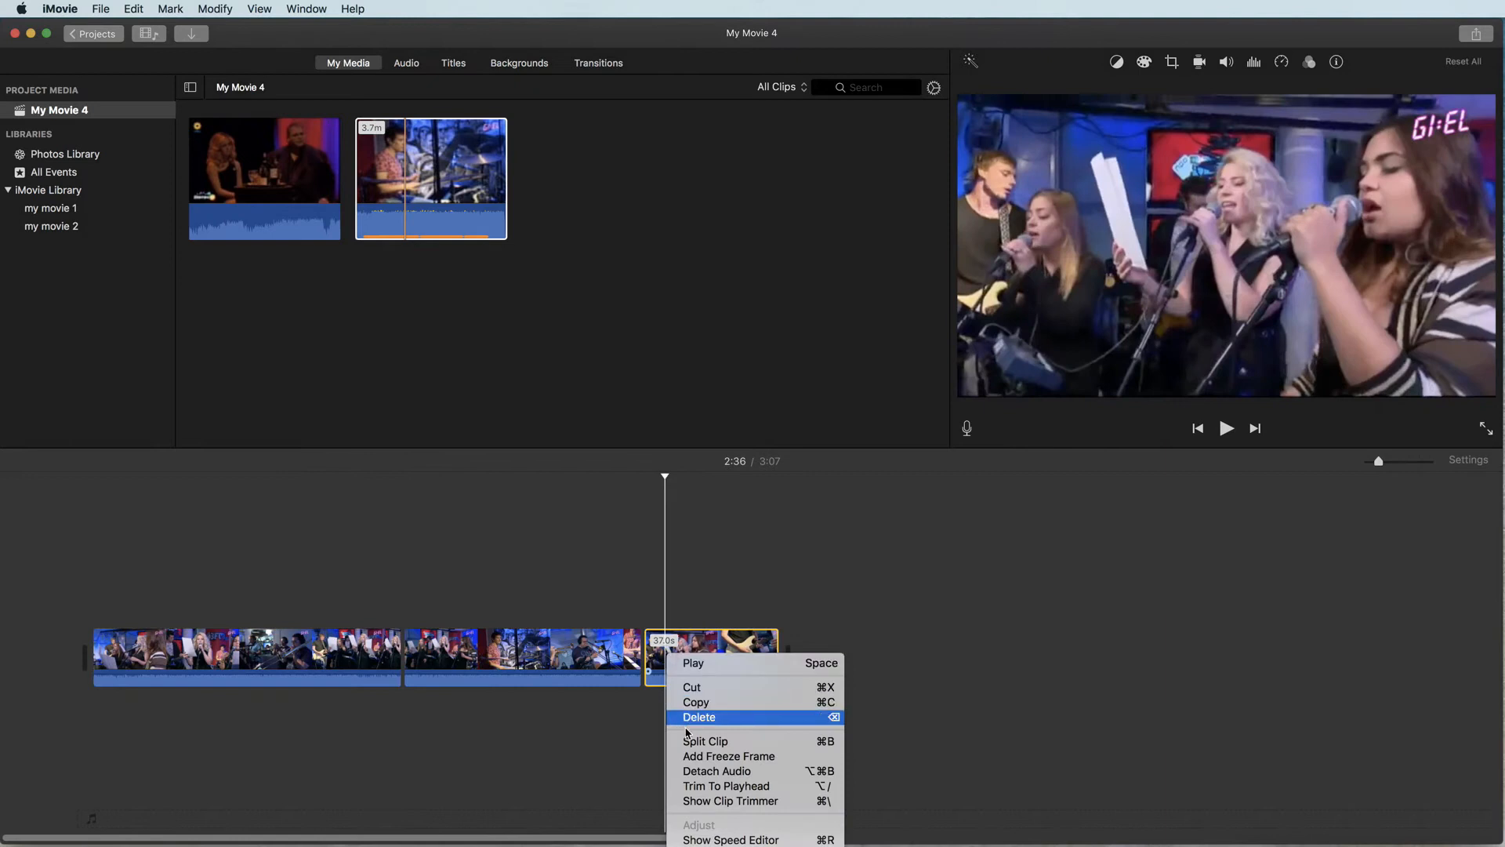
pyautogui.click(700, 717)
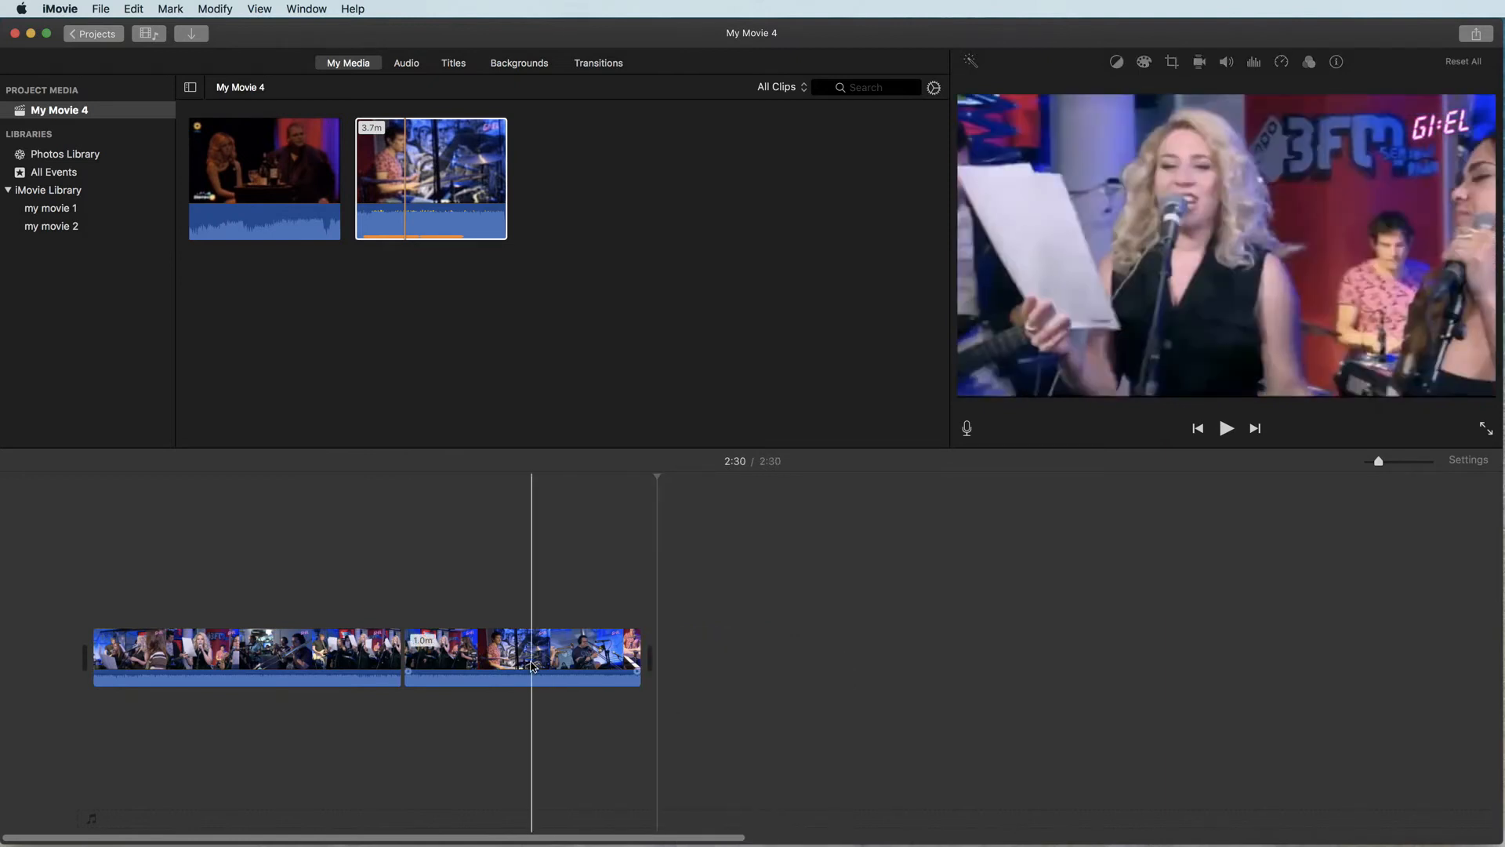
pyautogui.click(530, 665)
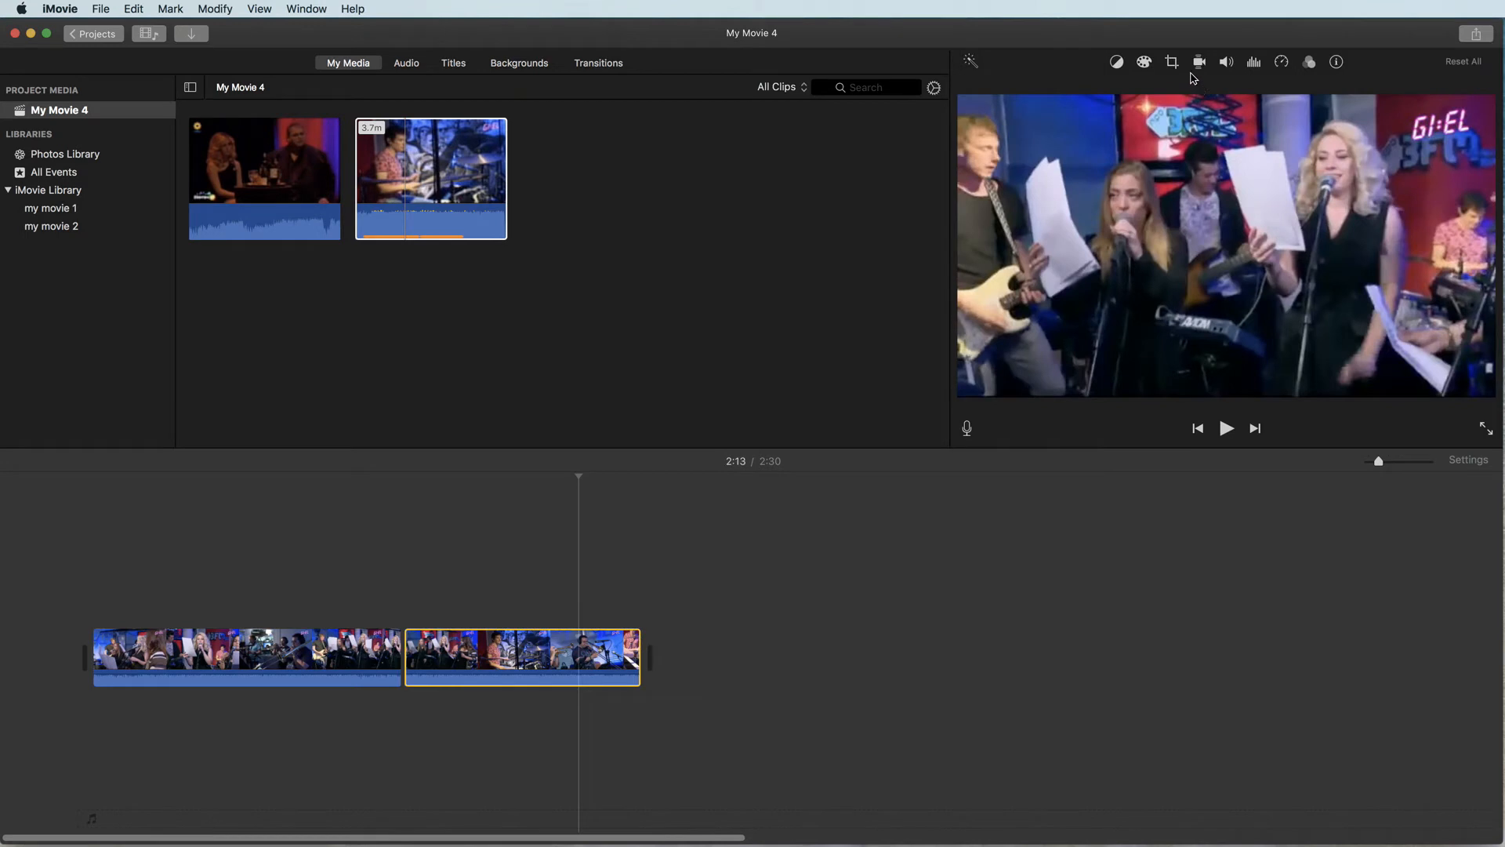
# Step: Crop the second clip to fill, framing the right-hand singer
pyautogui.click(1173, 62)
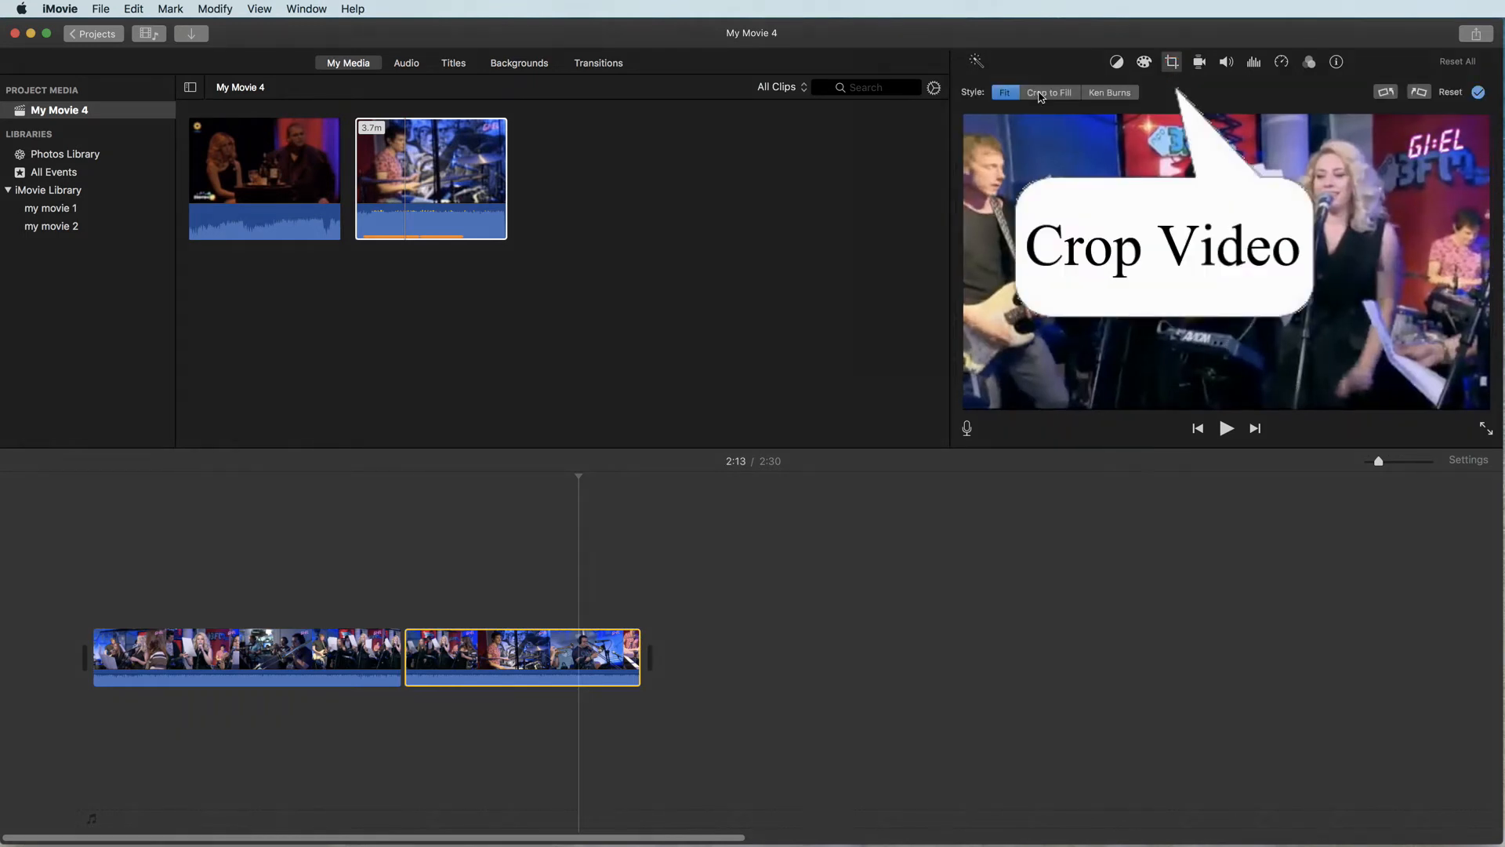
pyautogui.click(1047, 91)
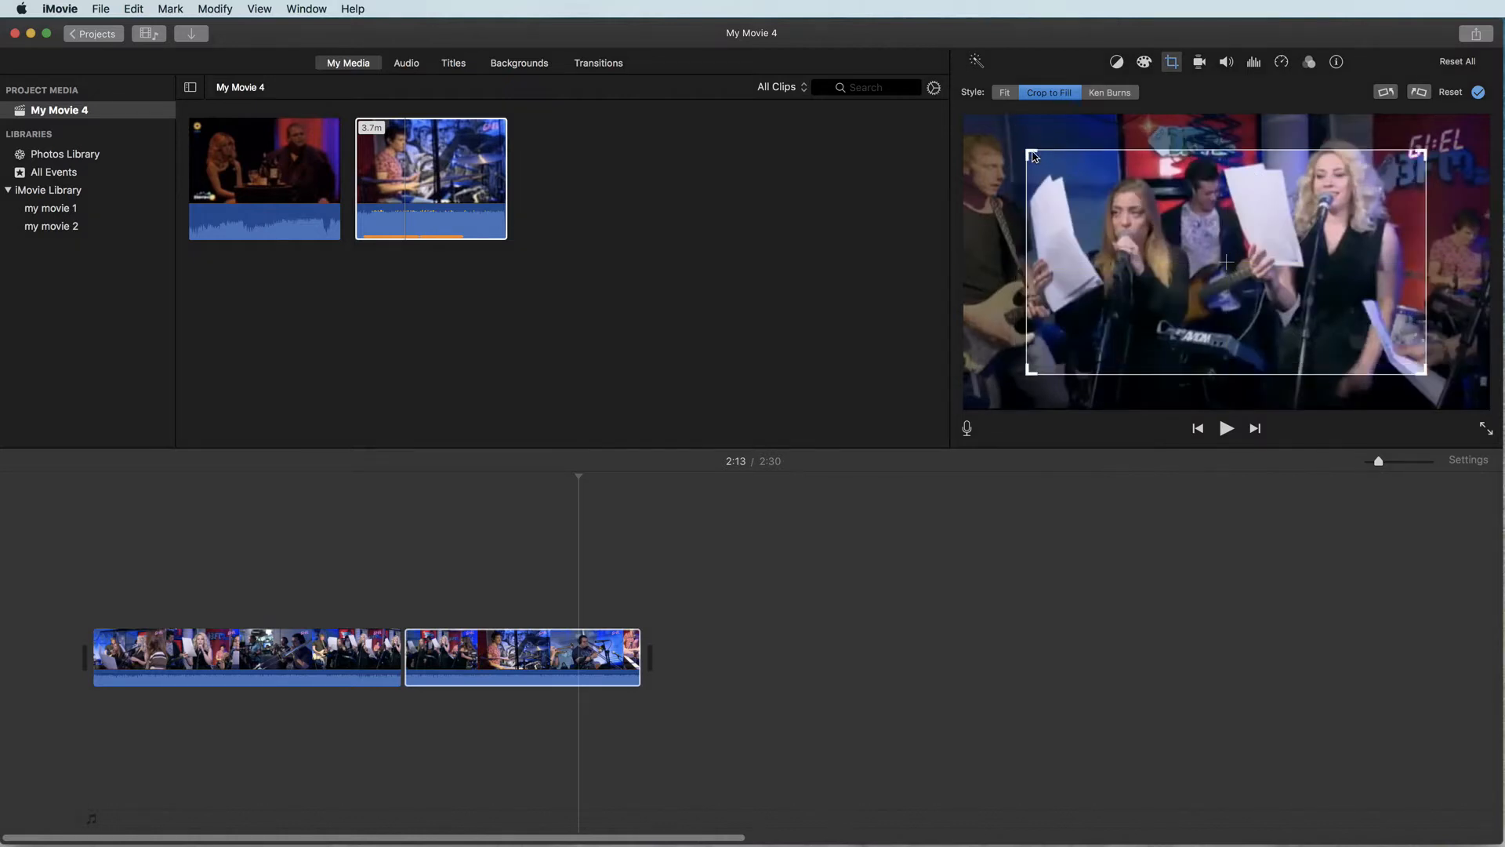
pyautogui.moveTo(1025, 154); pyautogui.dragTo(1294, 223)
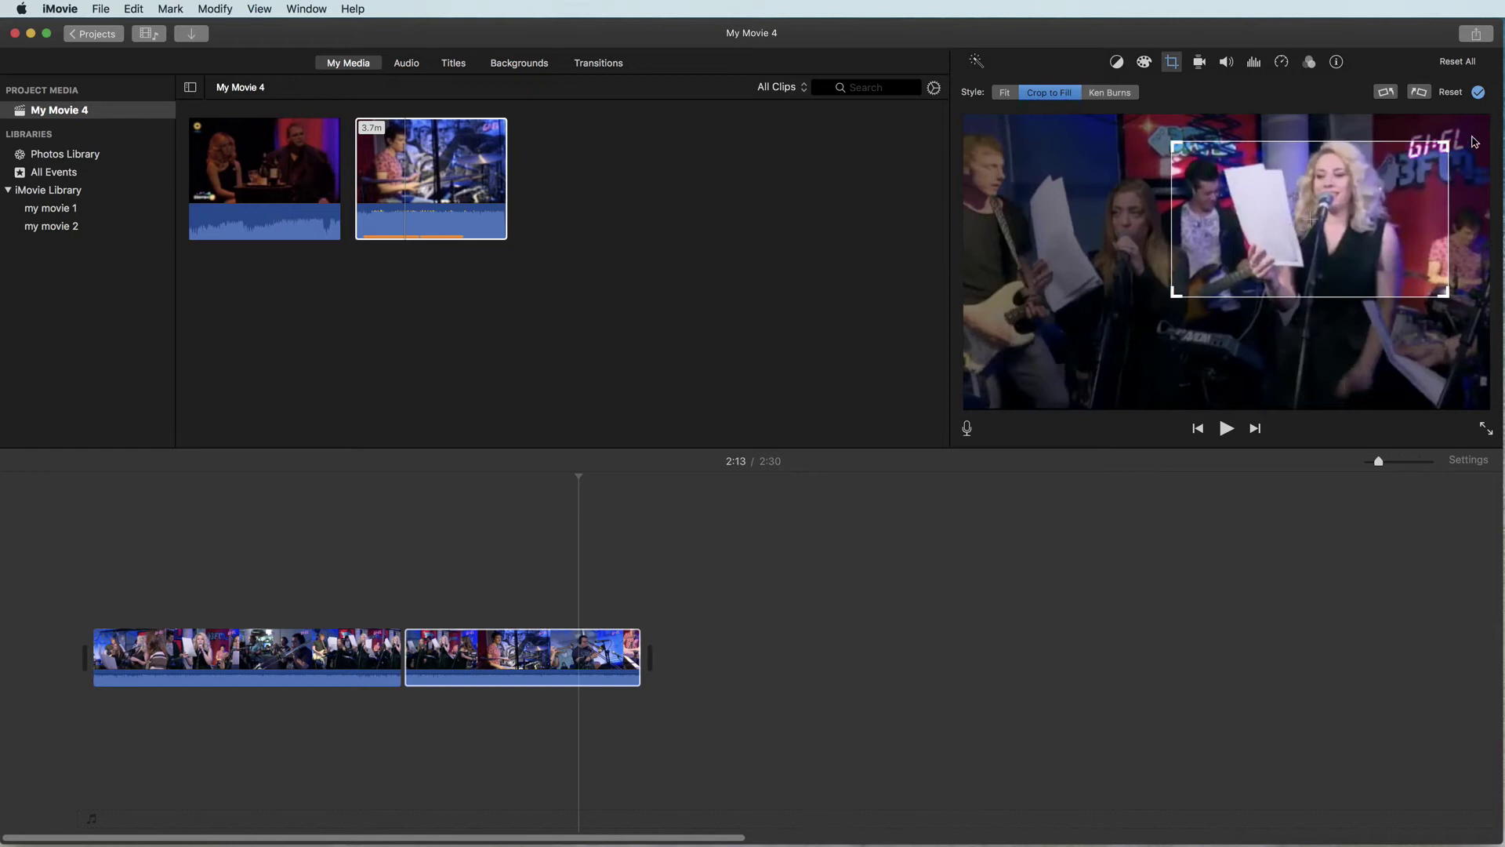
pyautogui.moveTo(1477, 91)
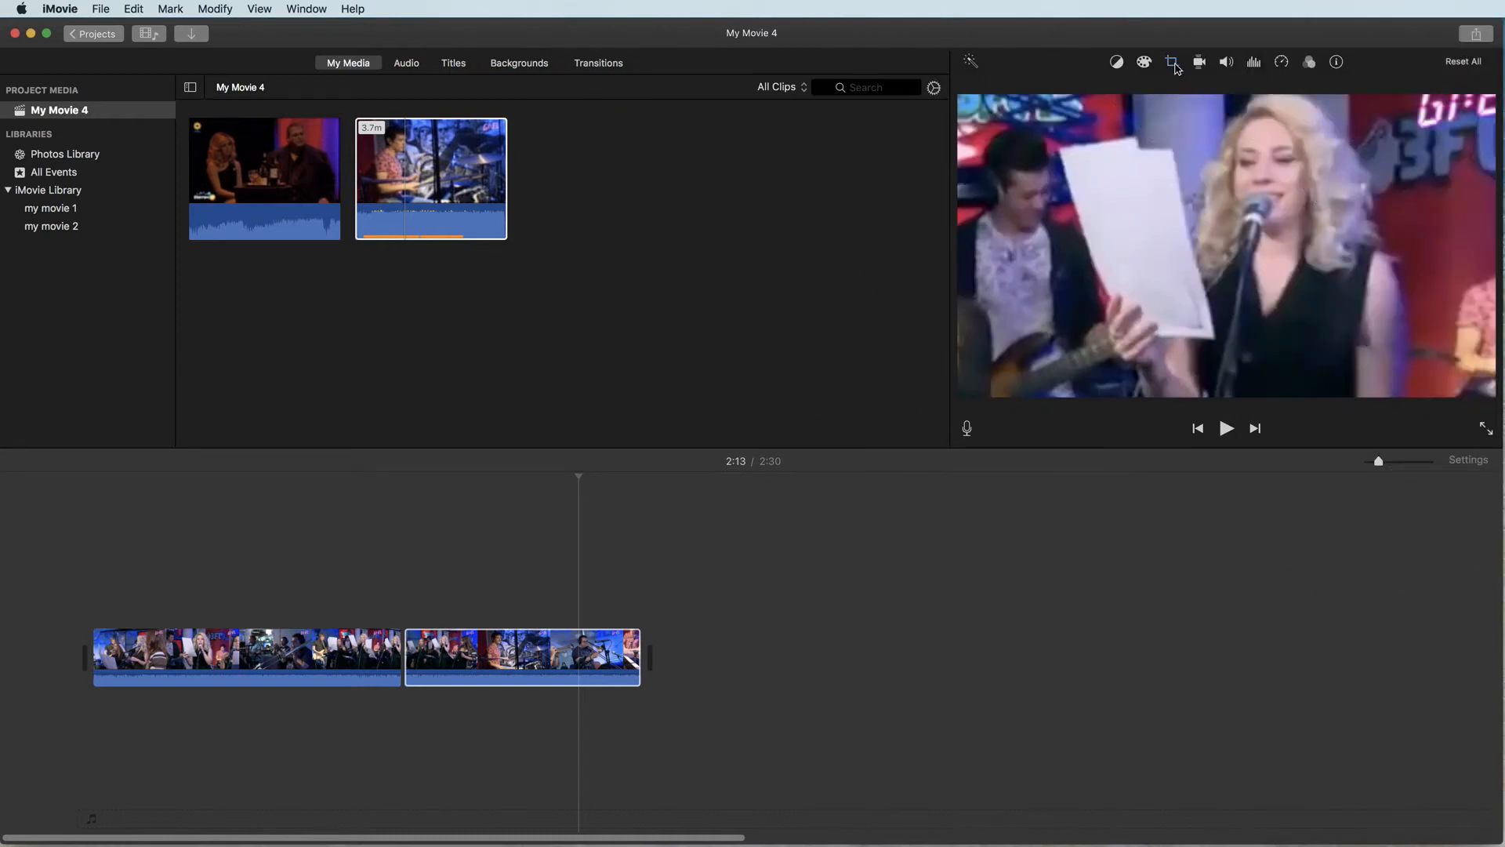
# Step: Rotate the second clip's picture until it plays upside down
pyautogui.click(1172, 61)
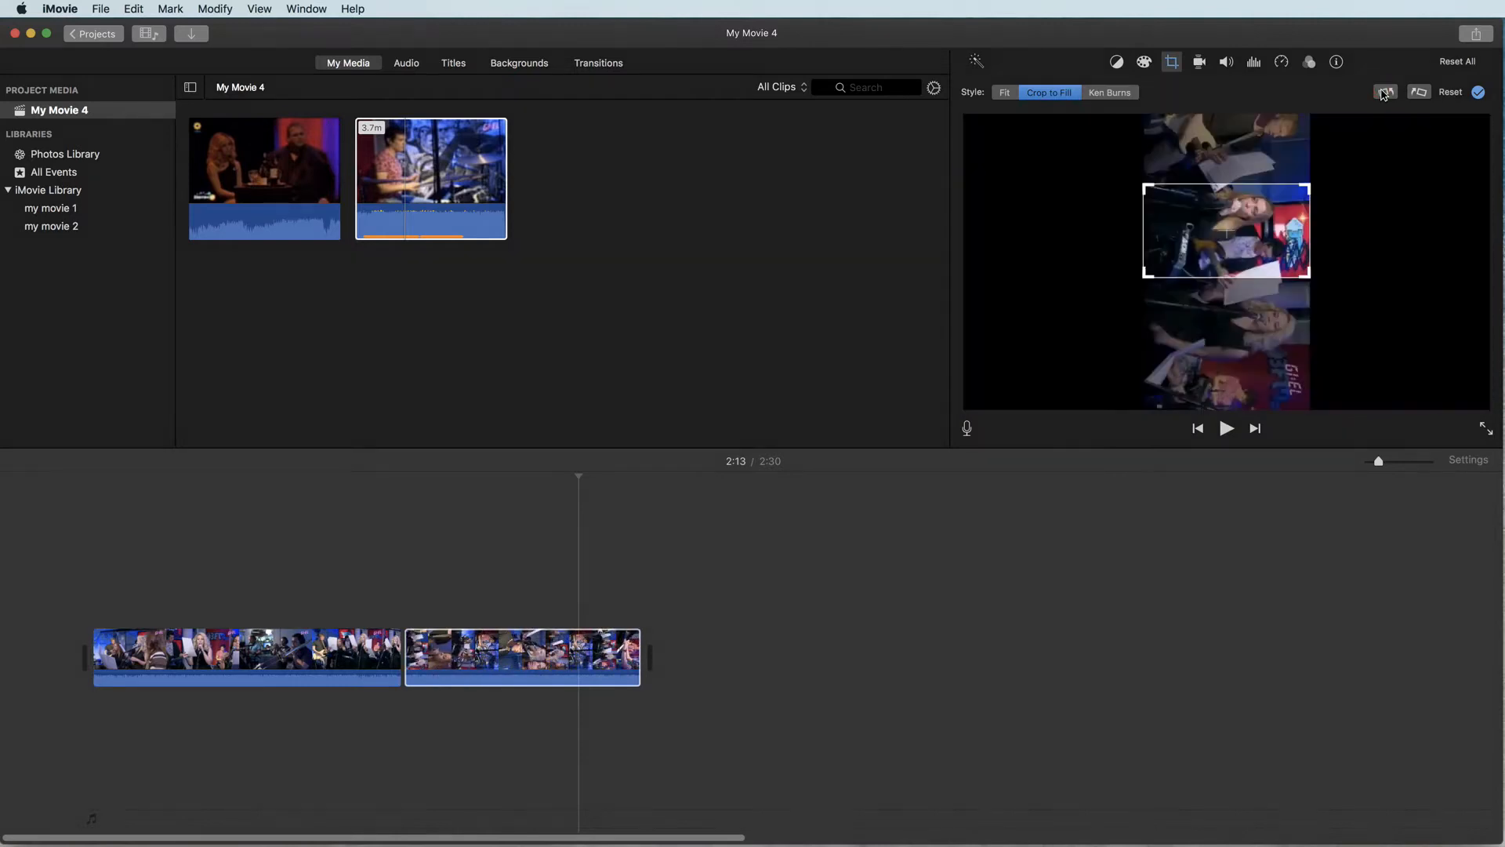
pyautogui.click(1419, 91)
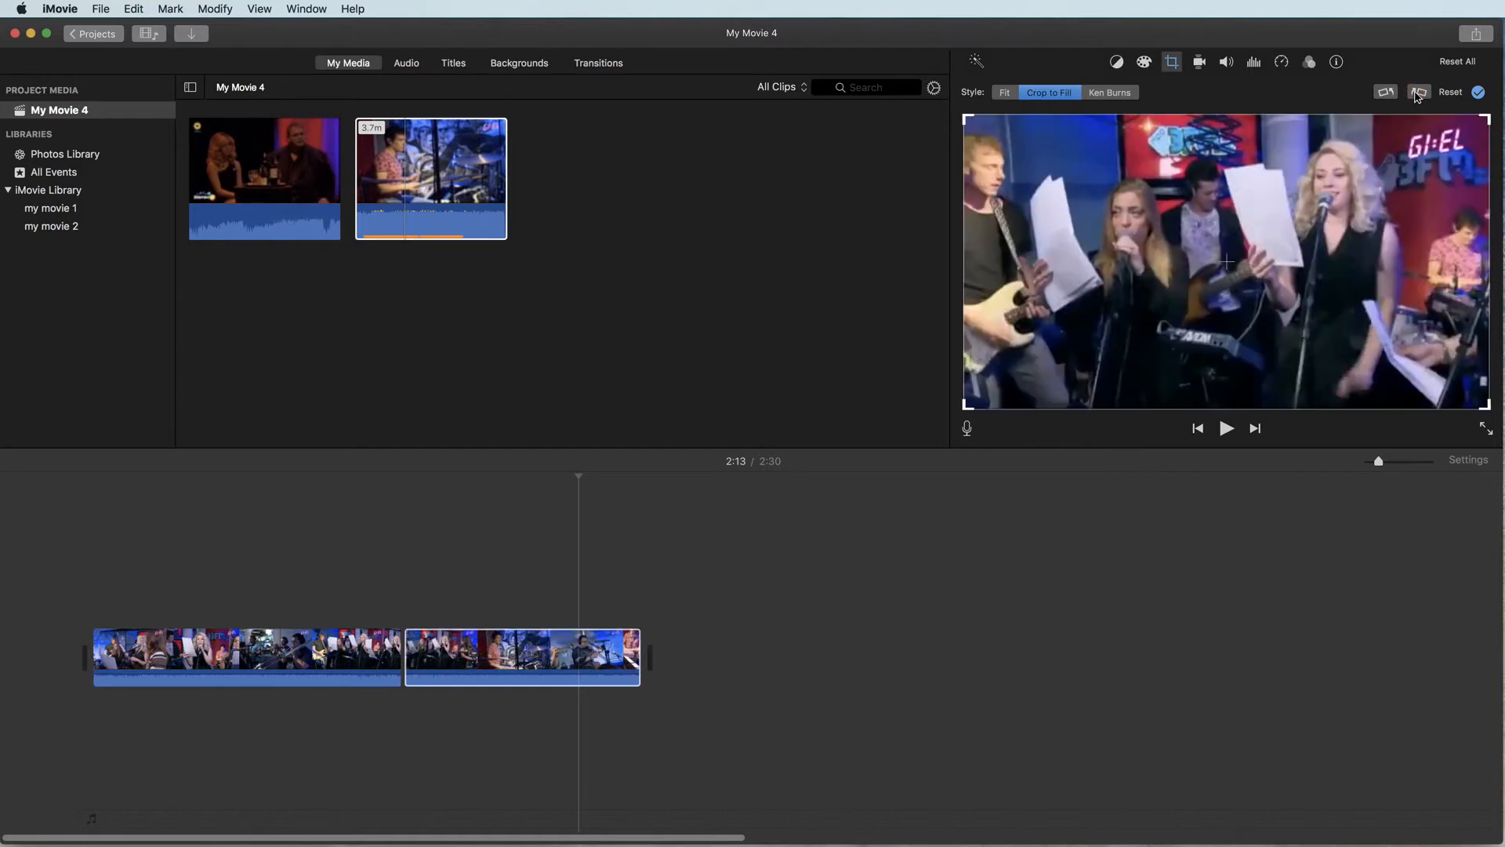
pyautogui.click(523, 661)
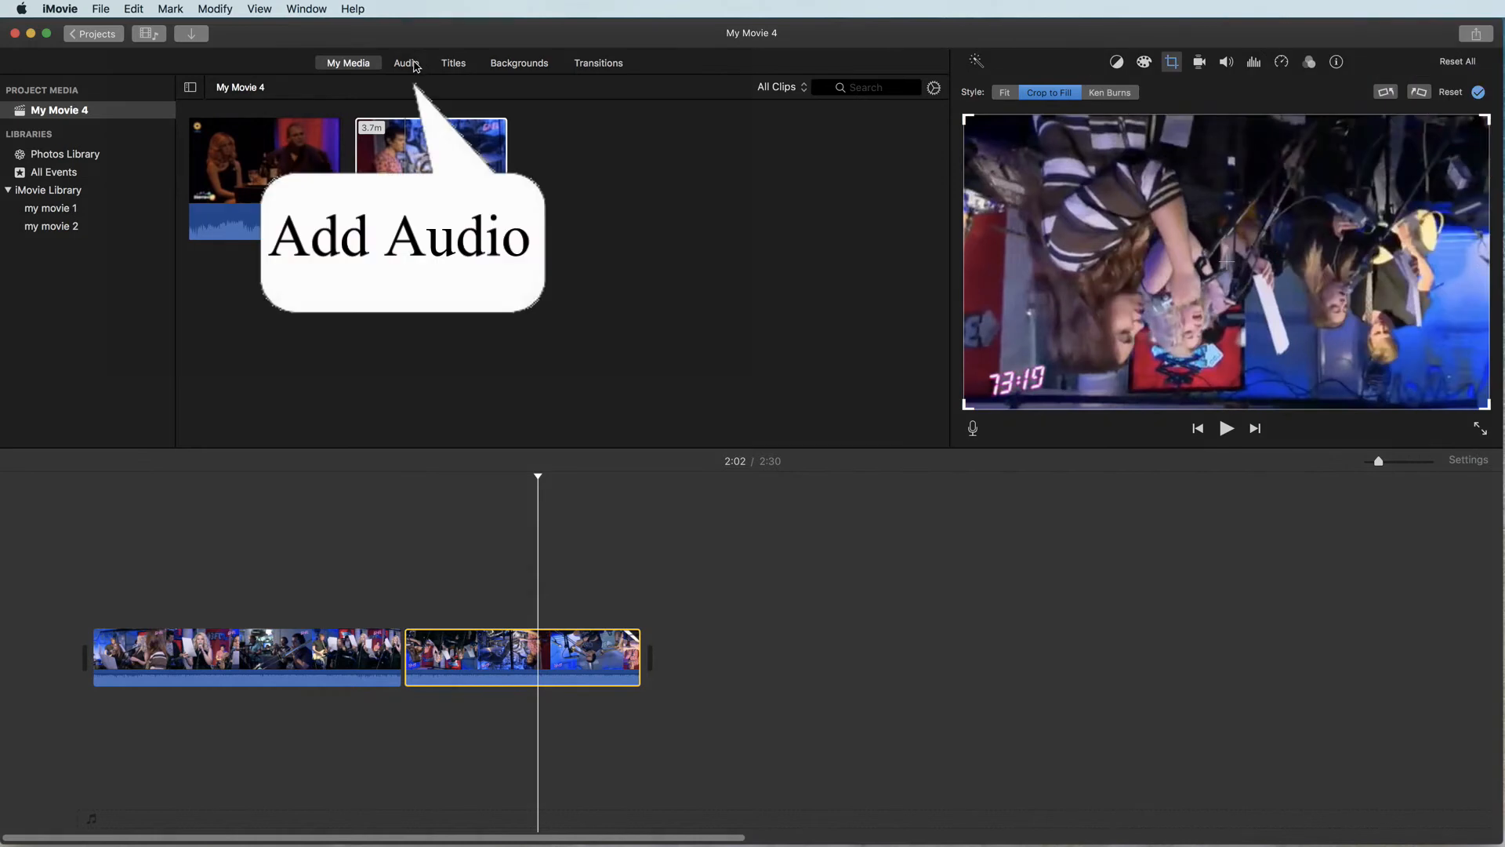
# Step: Add the American Ninja Warrior track from iTunes as background music
pyautogui.click(405, 63)
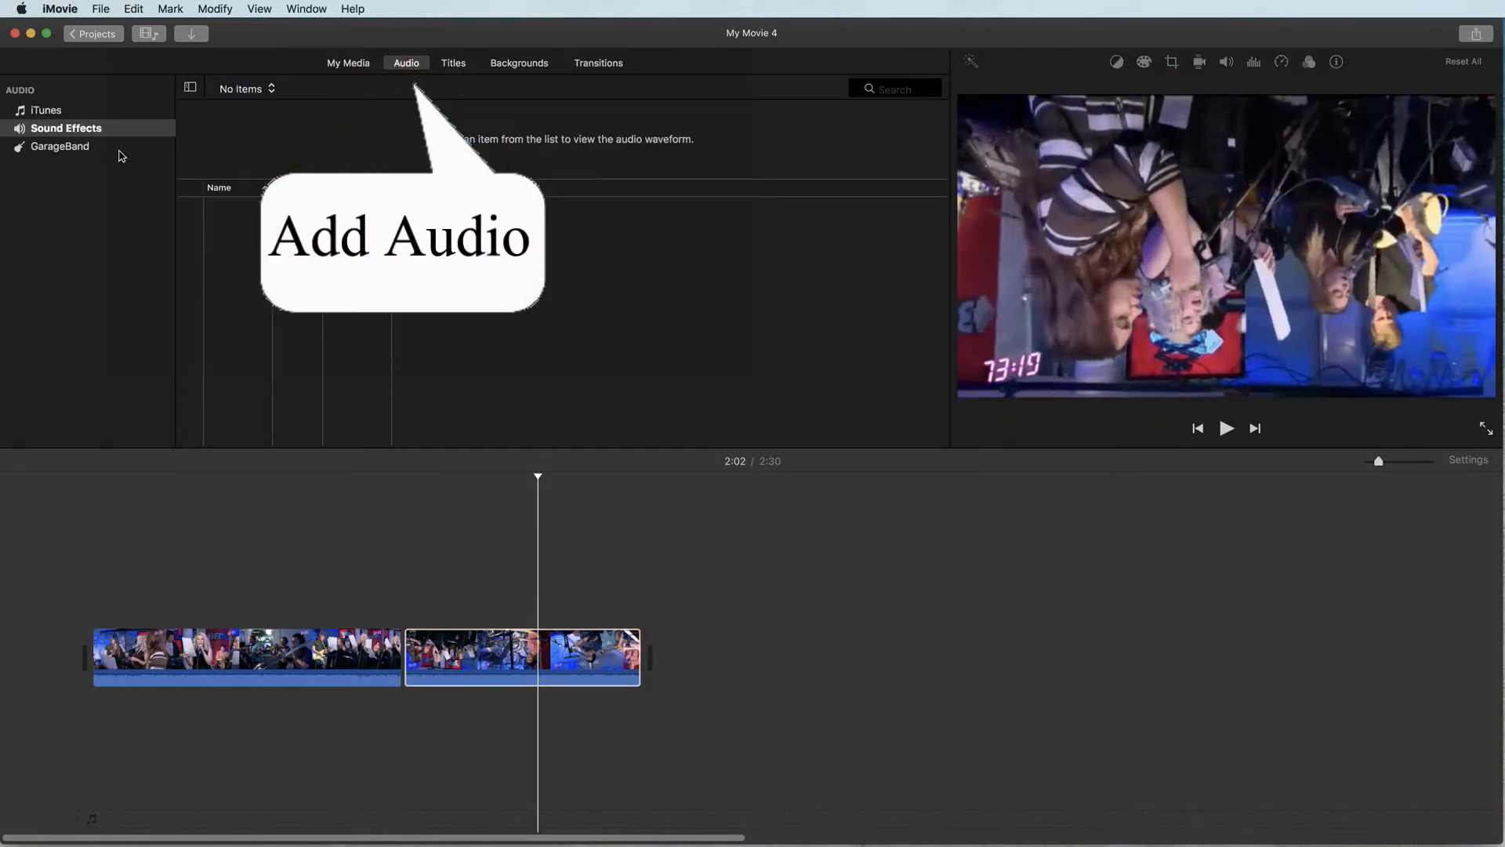
pyautogui.click(46, 109)
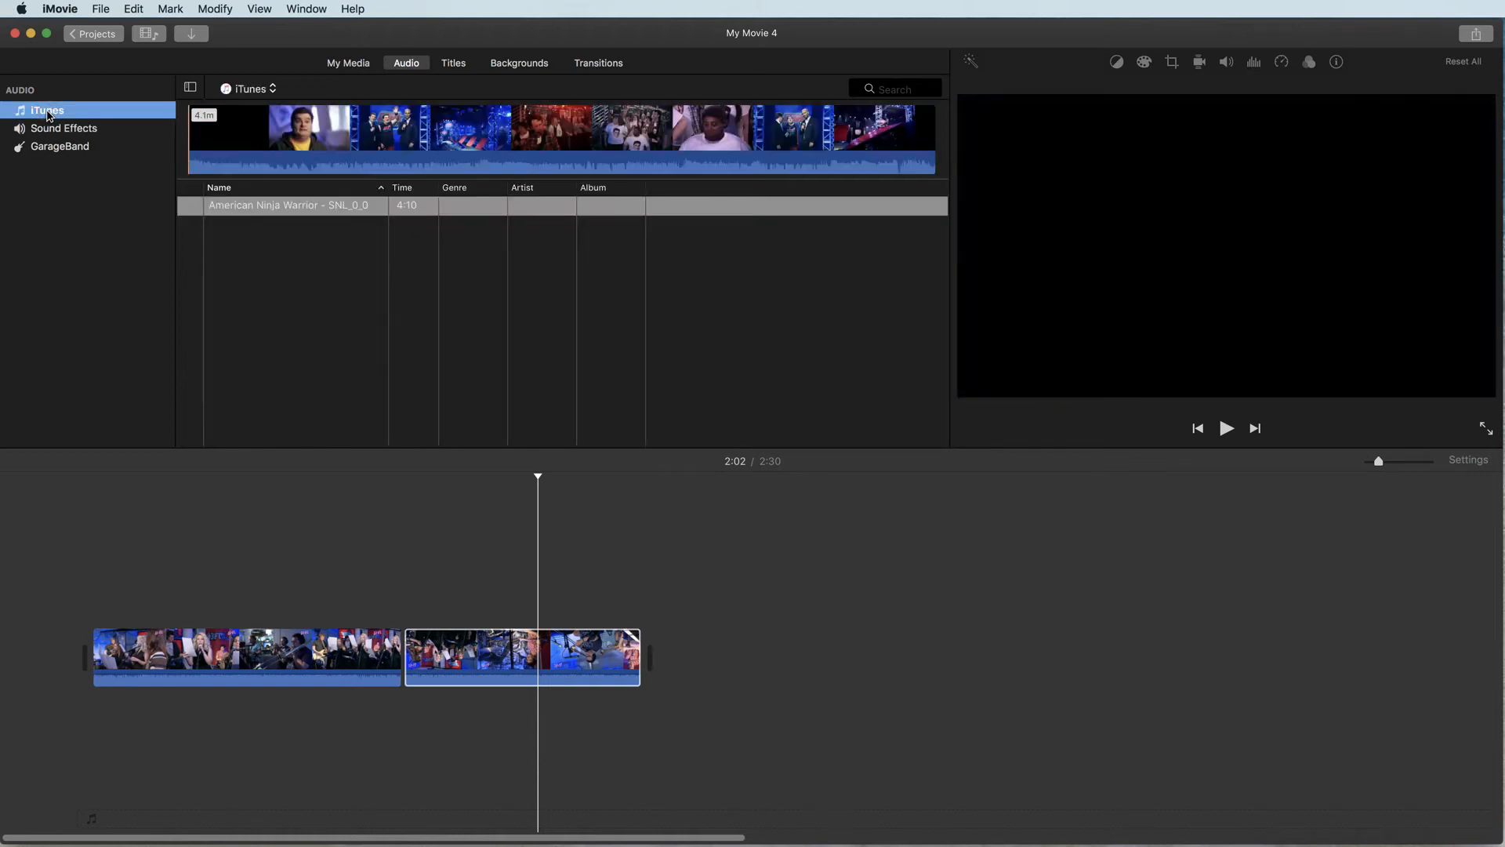
pyautogui.click(63, 129)
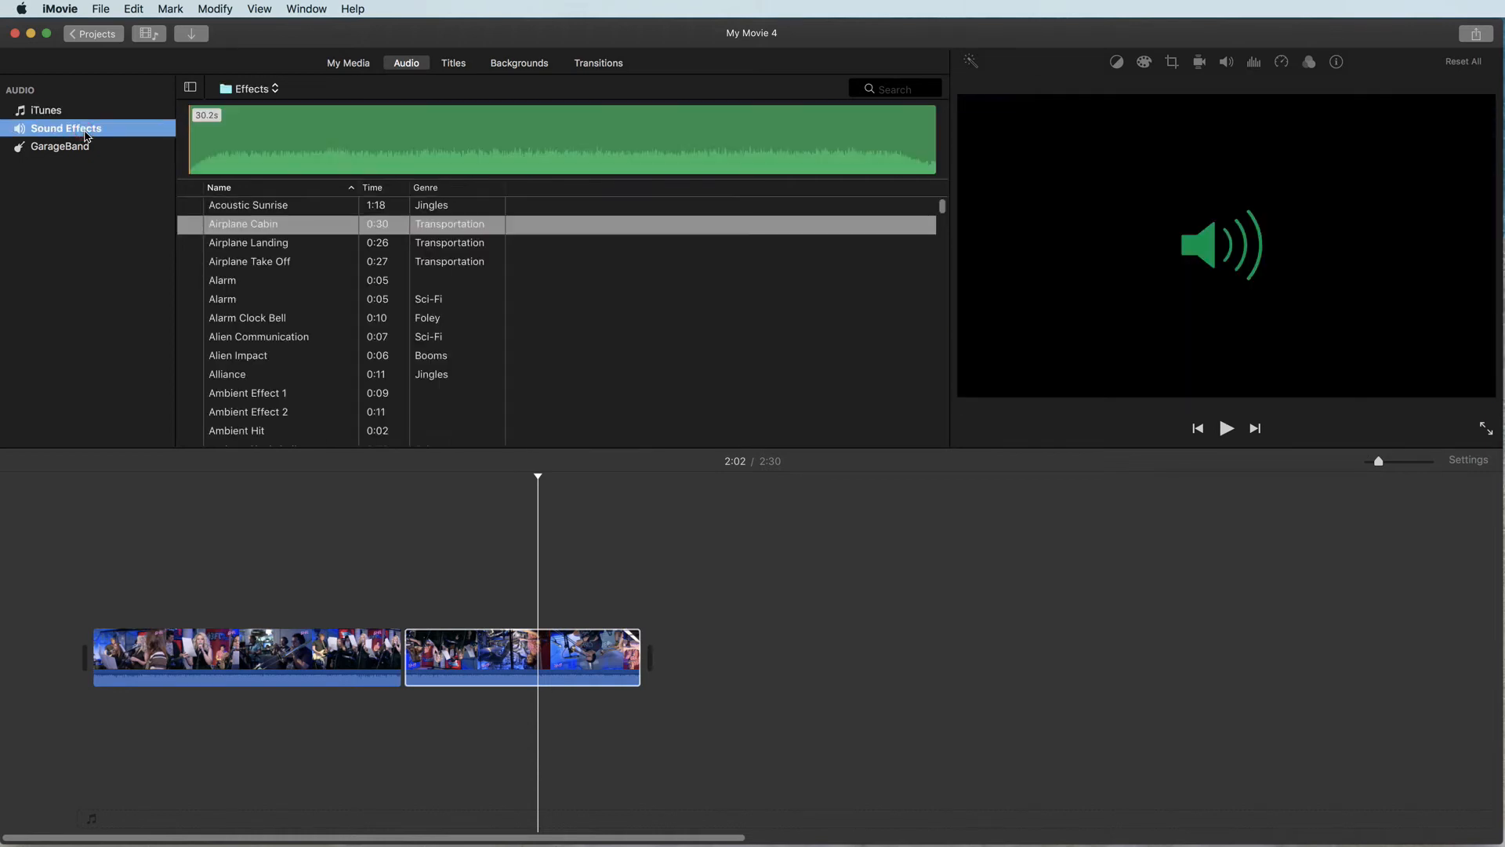
pyautogui.click(60, 146)
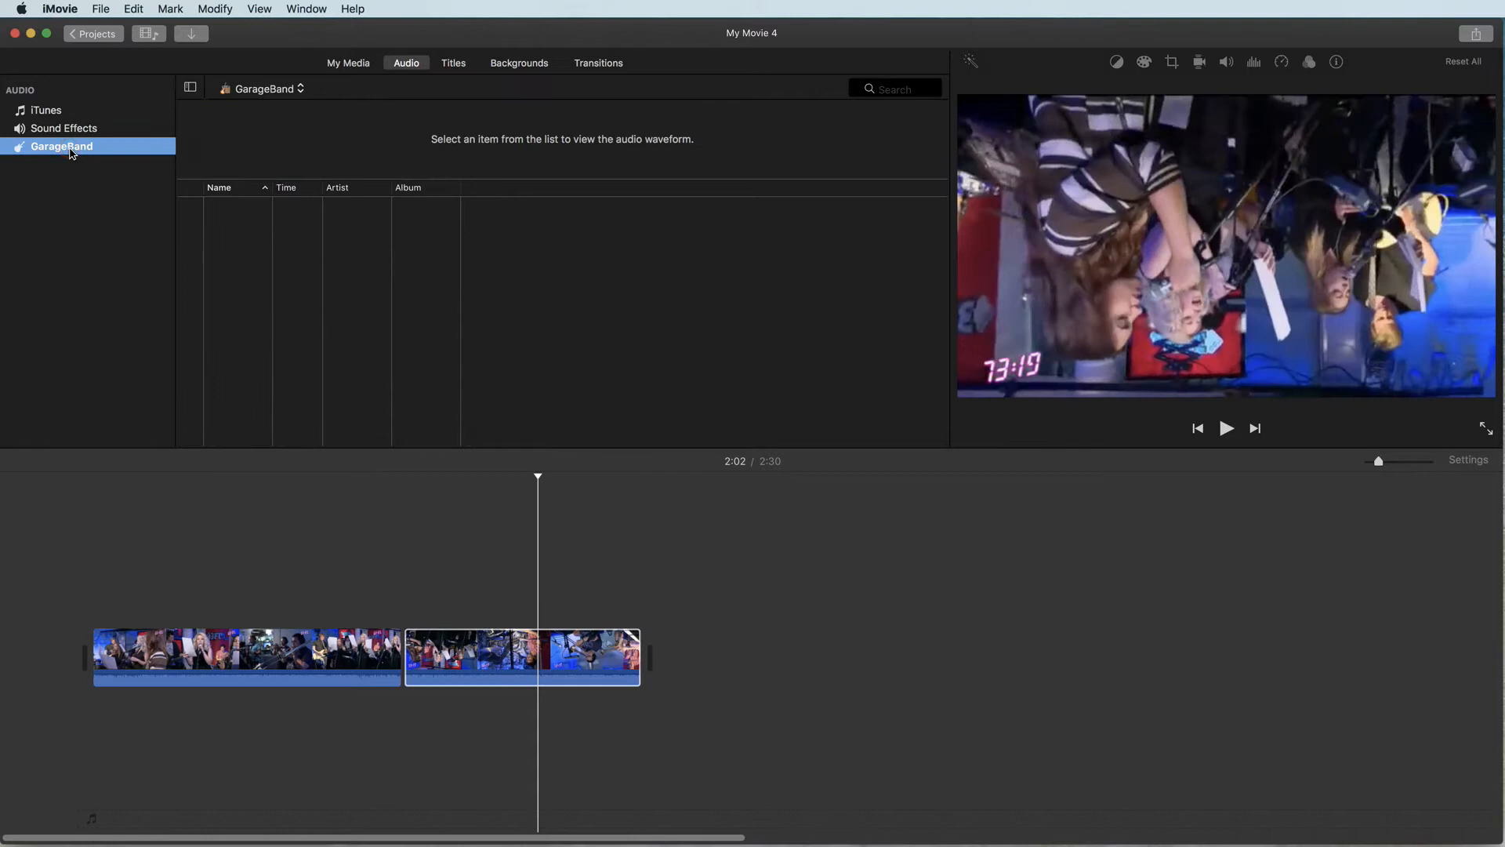
pyautogui.click(45, 110)
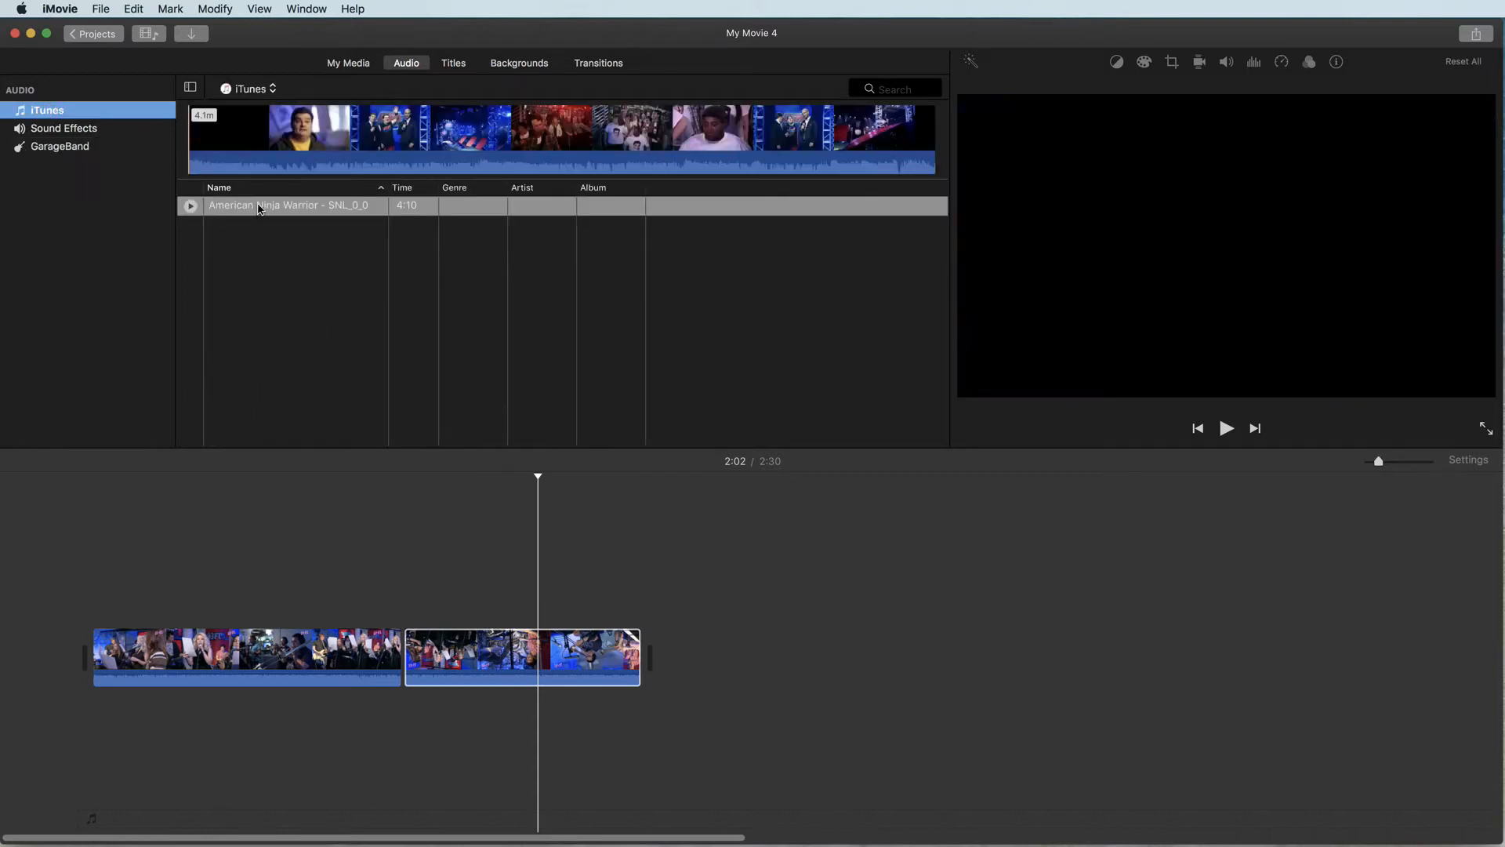
pyautogui.click(261, 204)
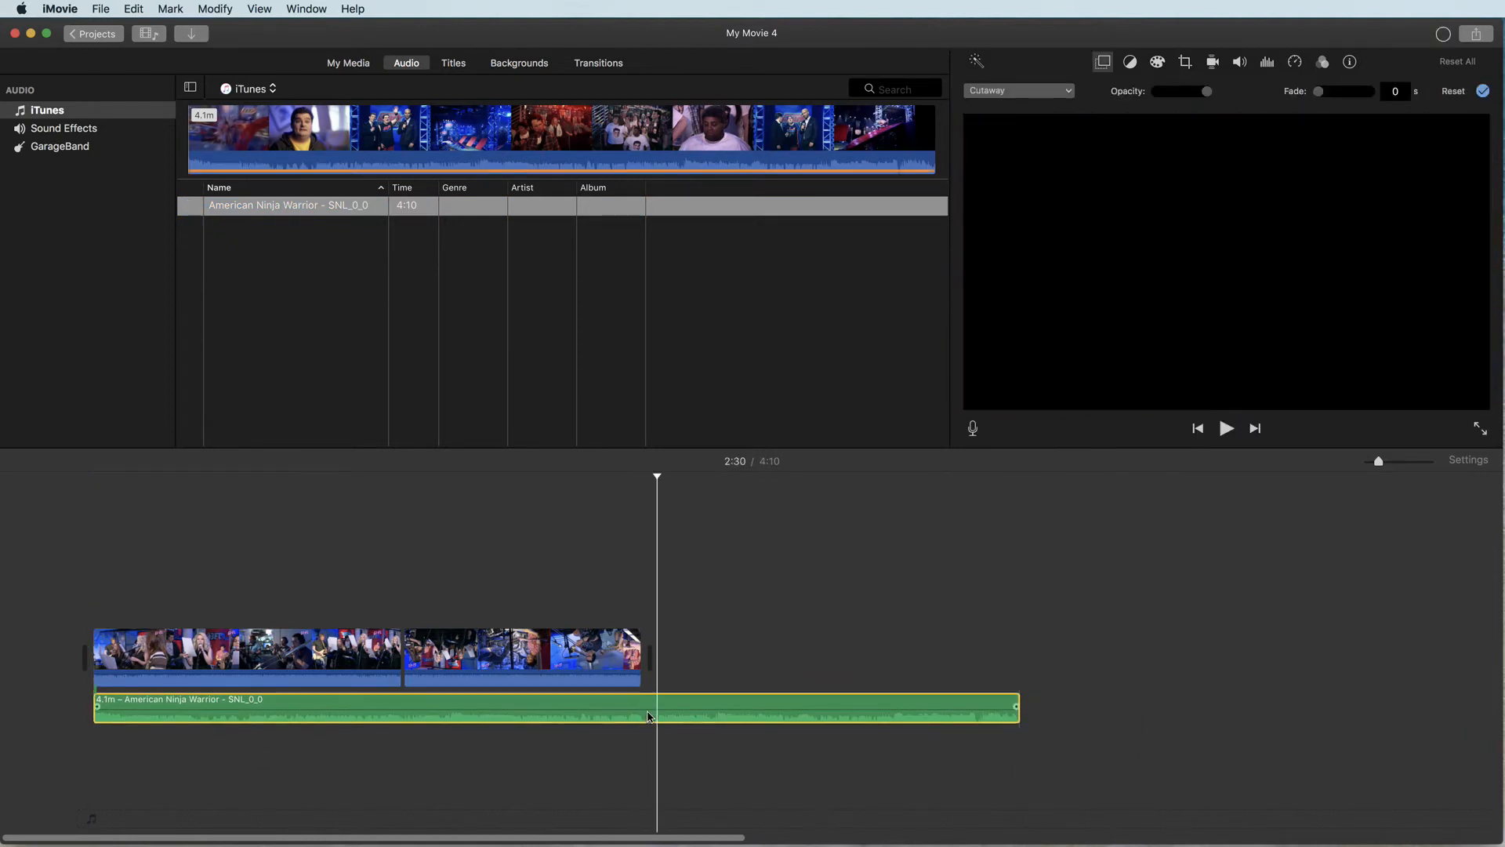
# Step: Trim the background music to the playhead so it ends with the video
pyautogui.rightClick(649, 717)
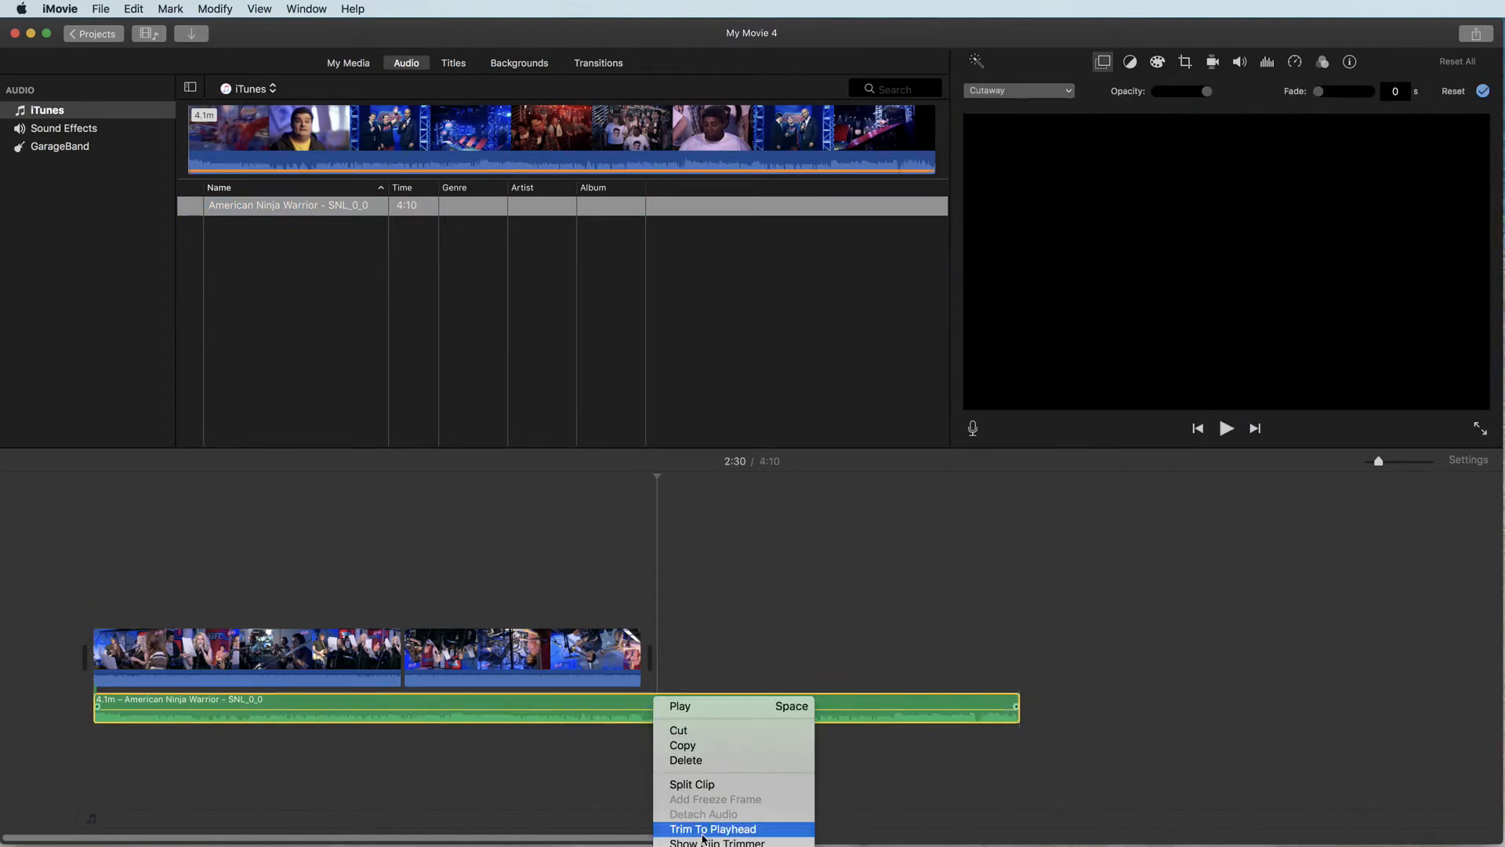
pyautogui.click(709, 827)
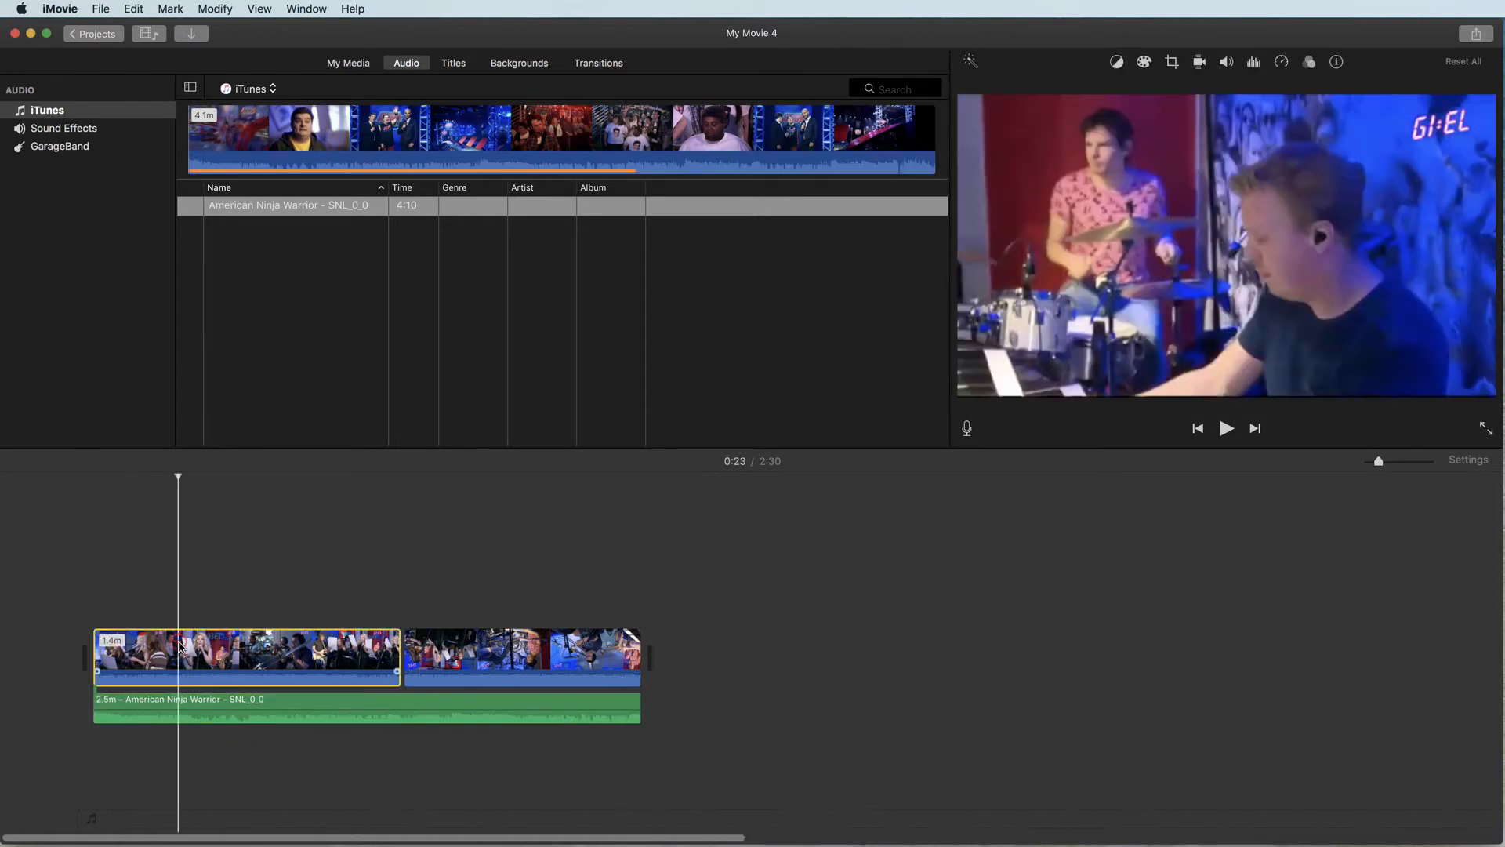
# Step: Detach the original audio from both video clips and remove it
pyautogui.rightClick(180, 646)
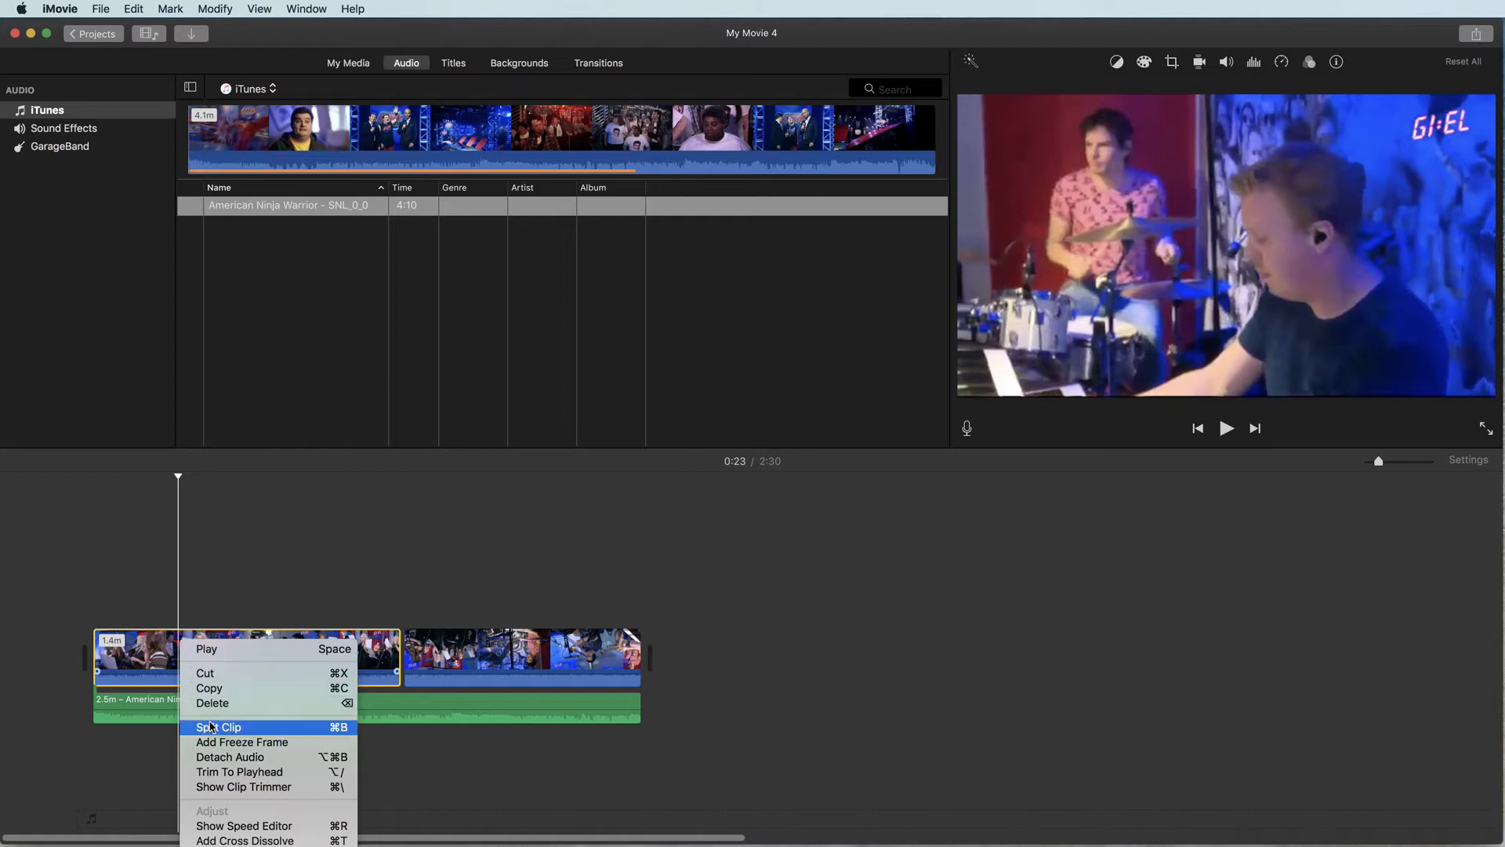
pyautogui.click(229, 757)
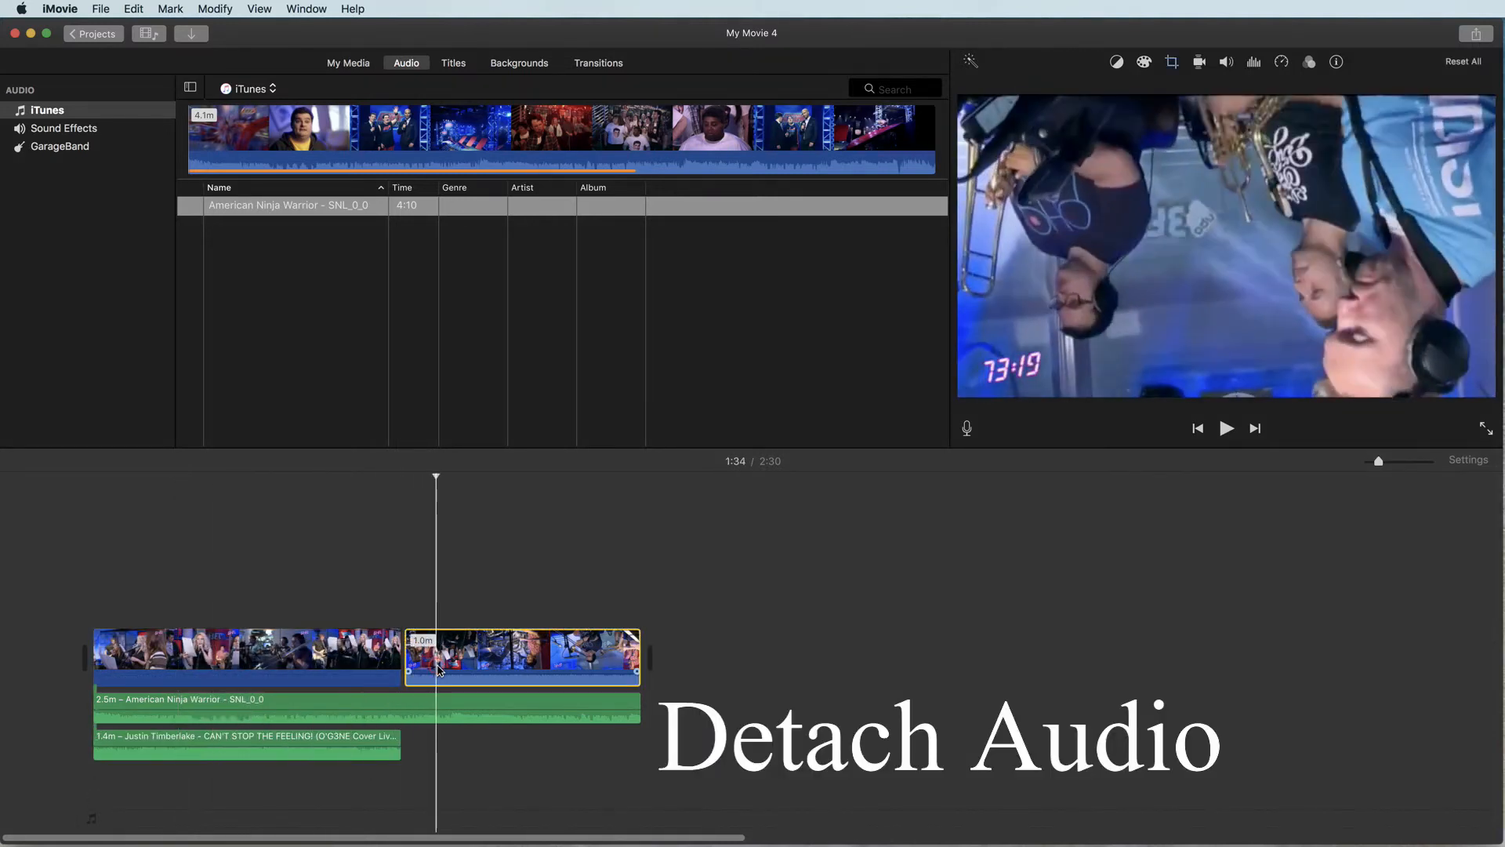
pyautogui.rightClick(438, 668)
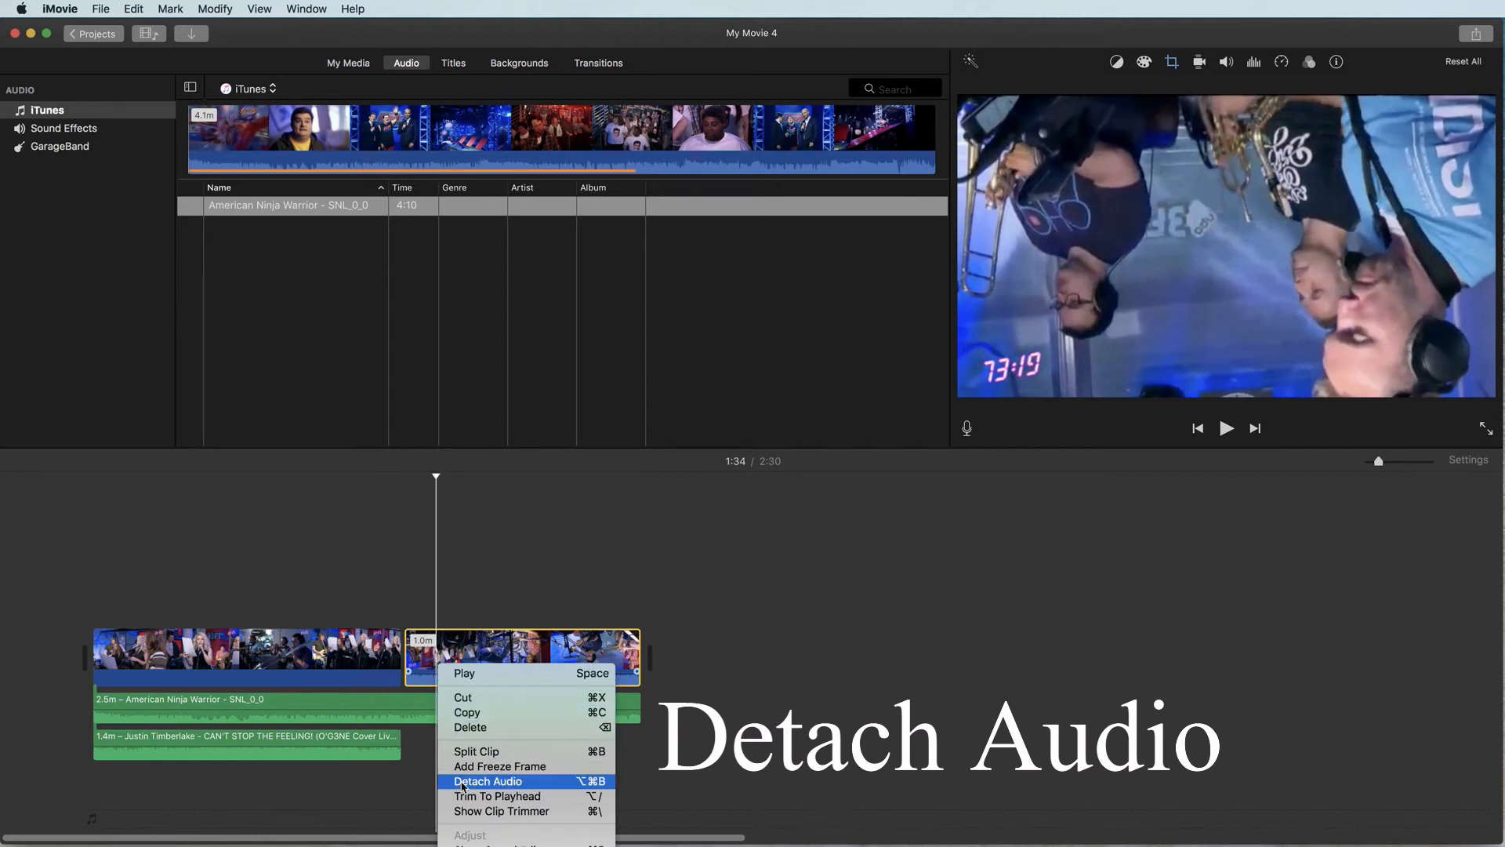
pyautogui.click(488, 781)
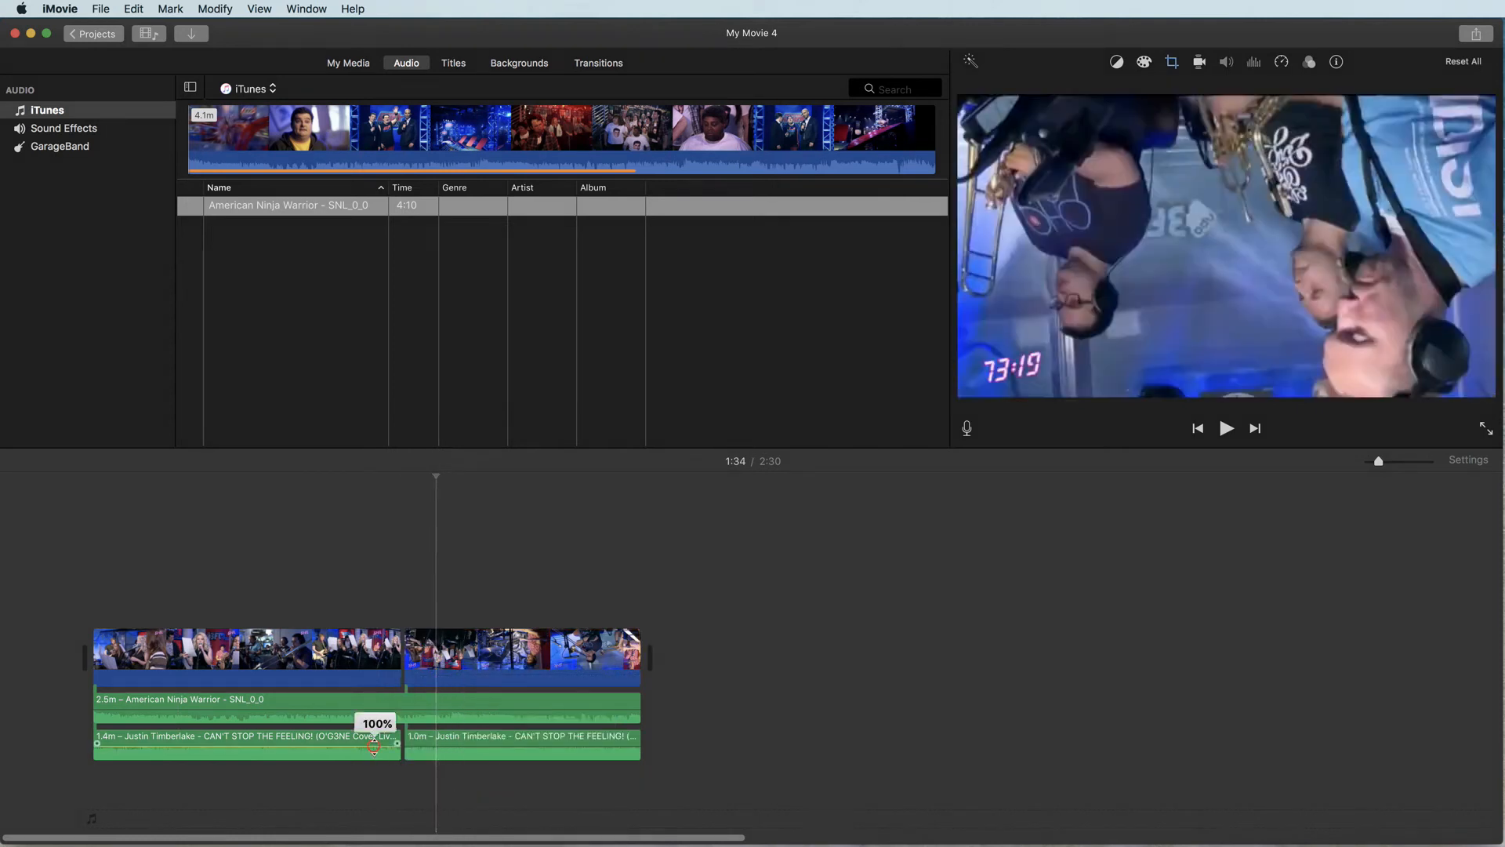
pyautogui.rightClick(370, 748)
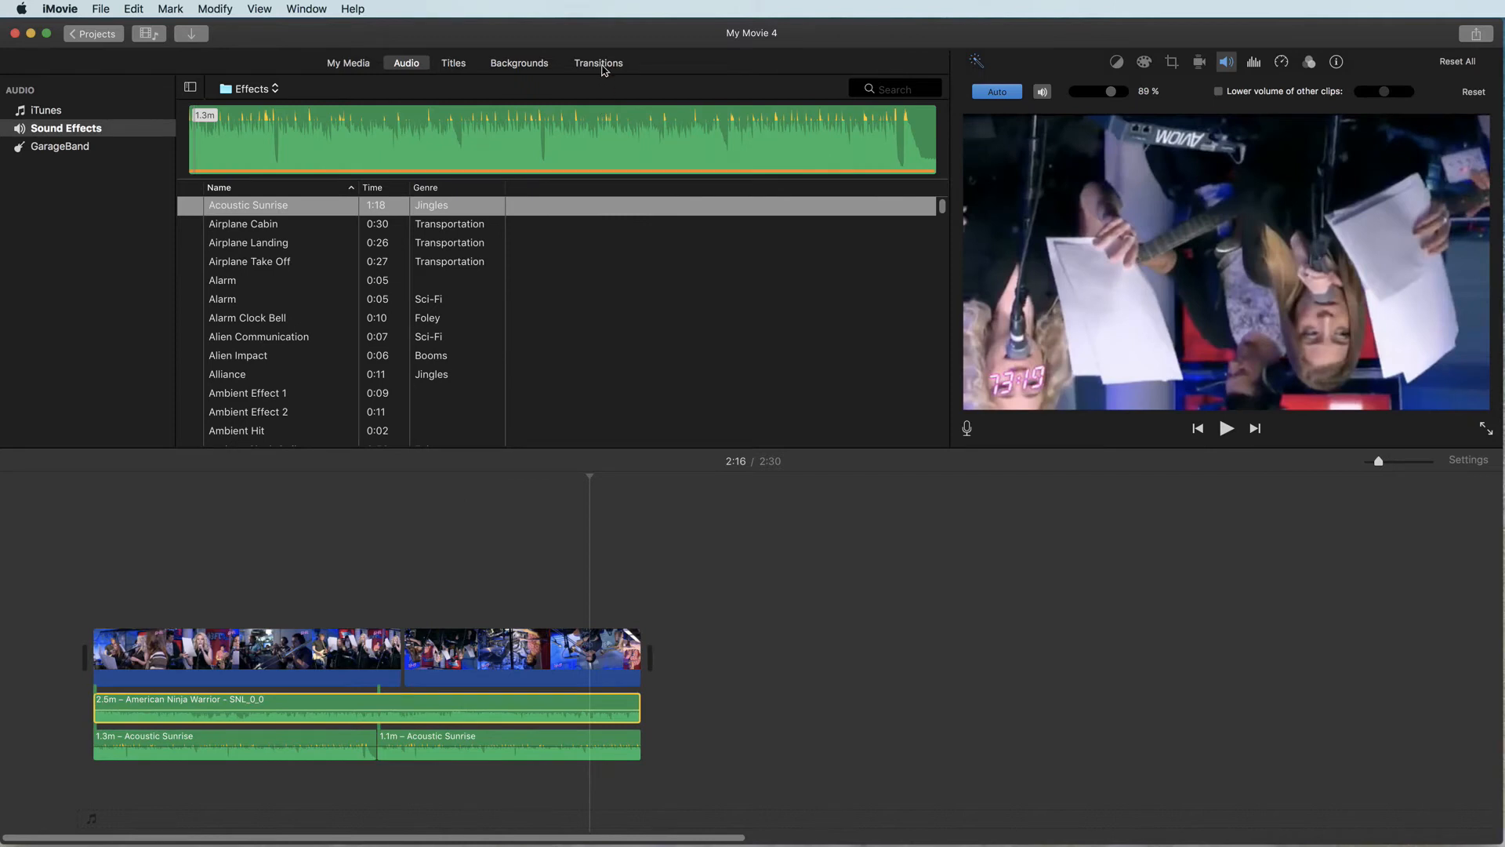
# Step: Add a Spin In transition between the first two clips and preview it
pyautogui.click(599, 63)
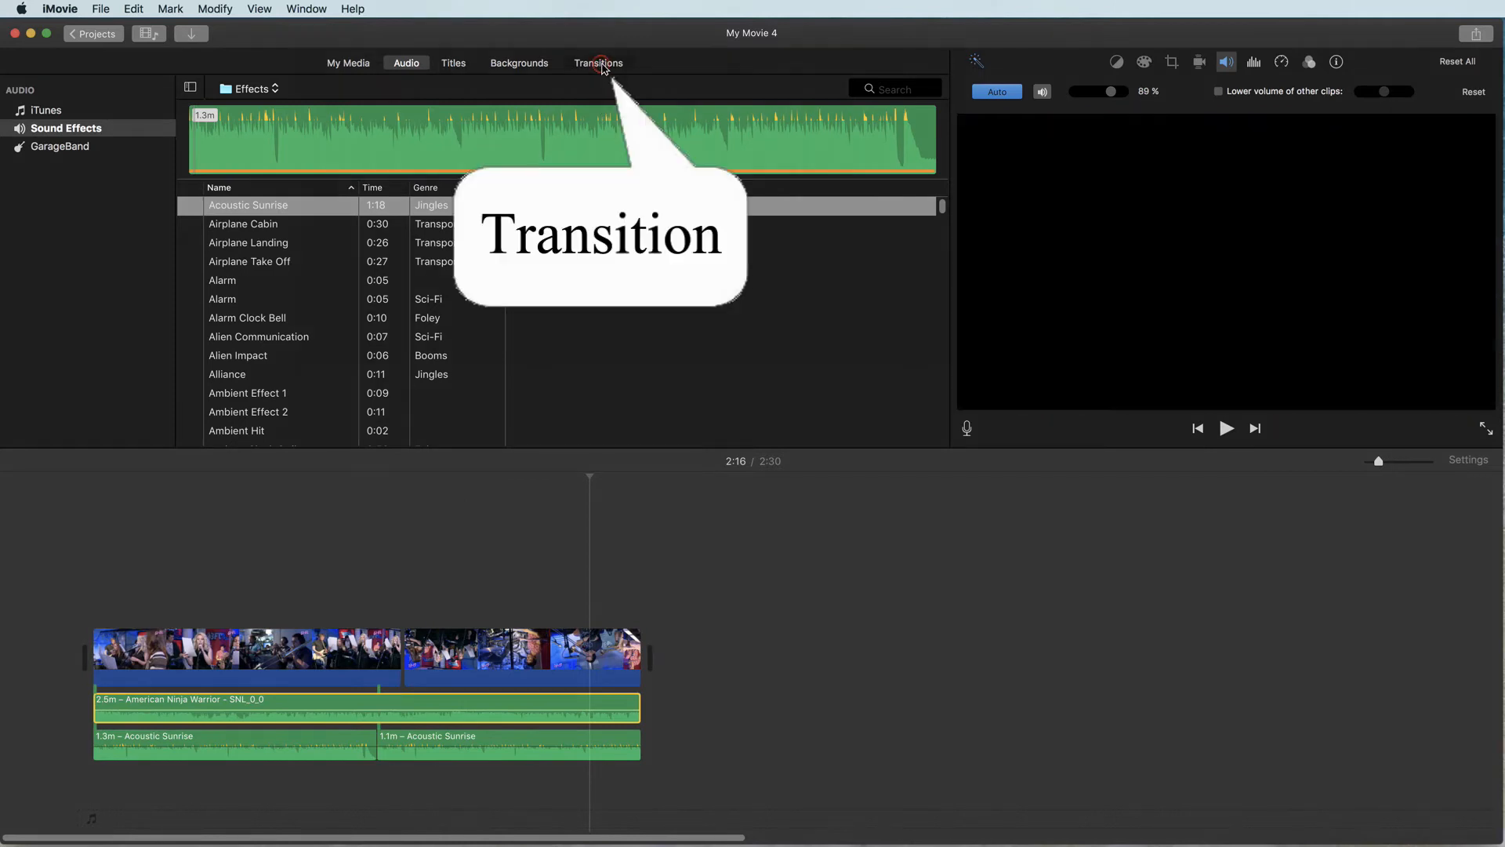
pyautogui.click(599, 63)
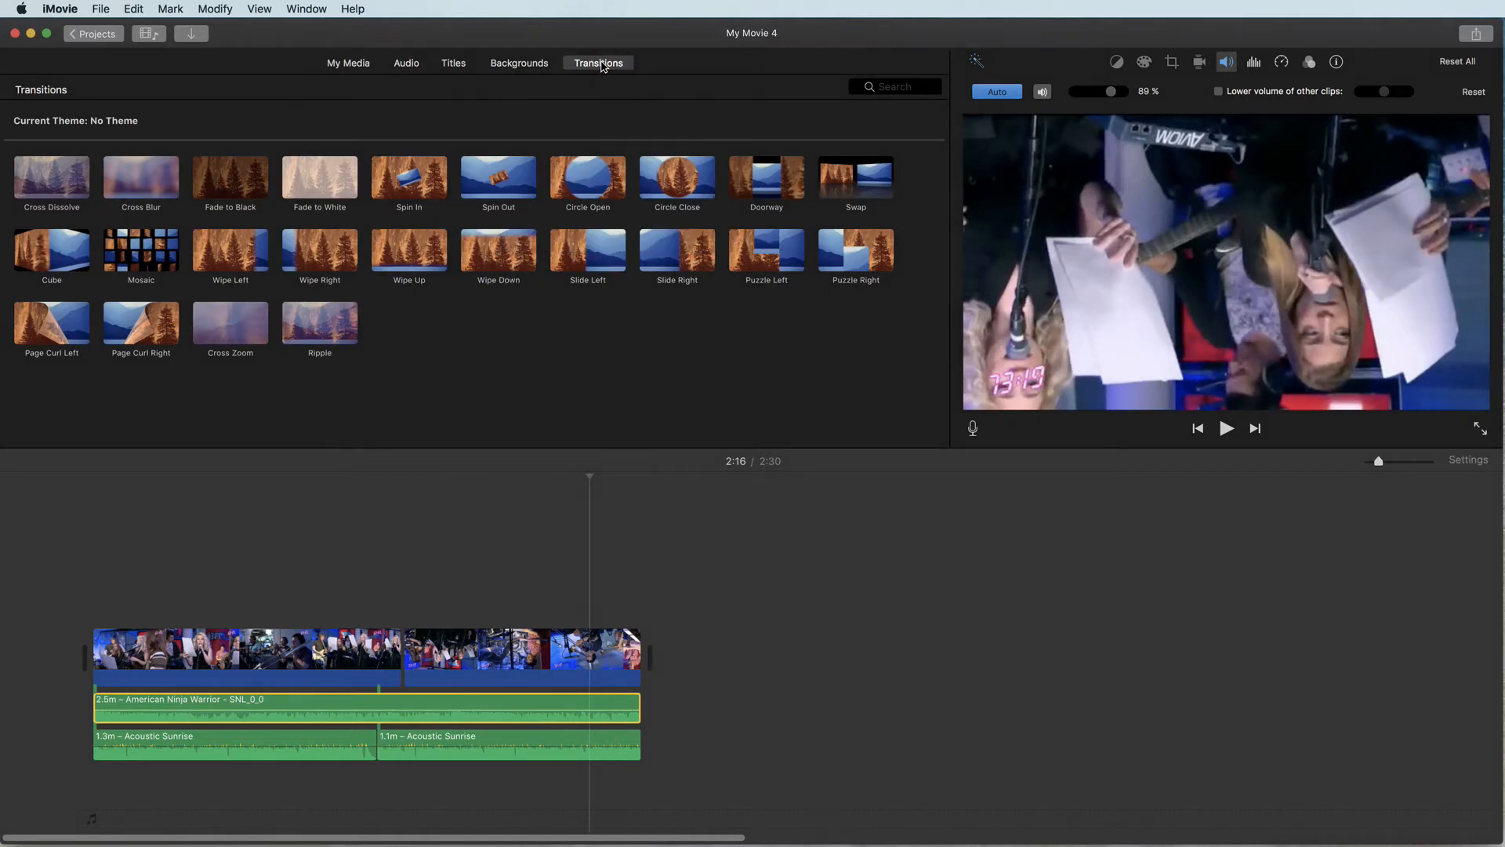
pyautogui.moveTo(396, 189)
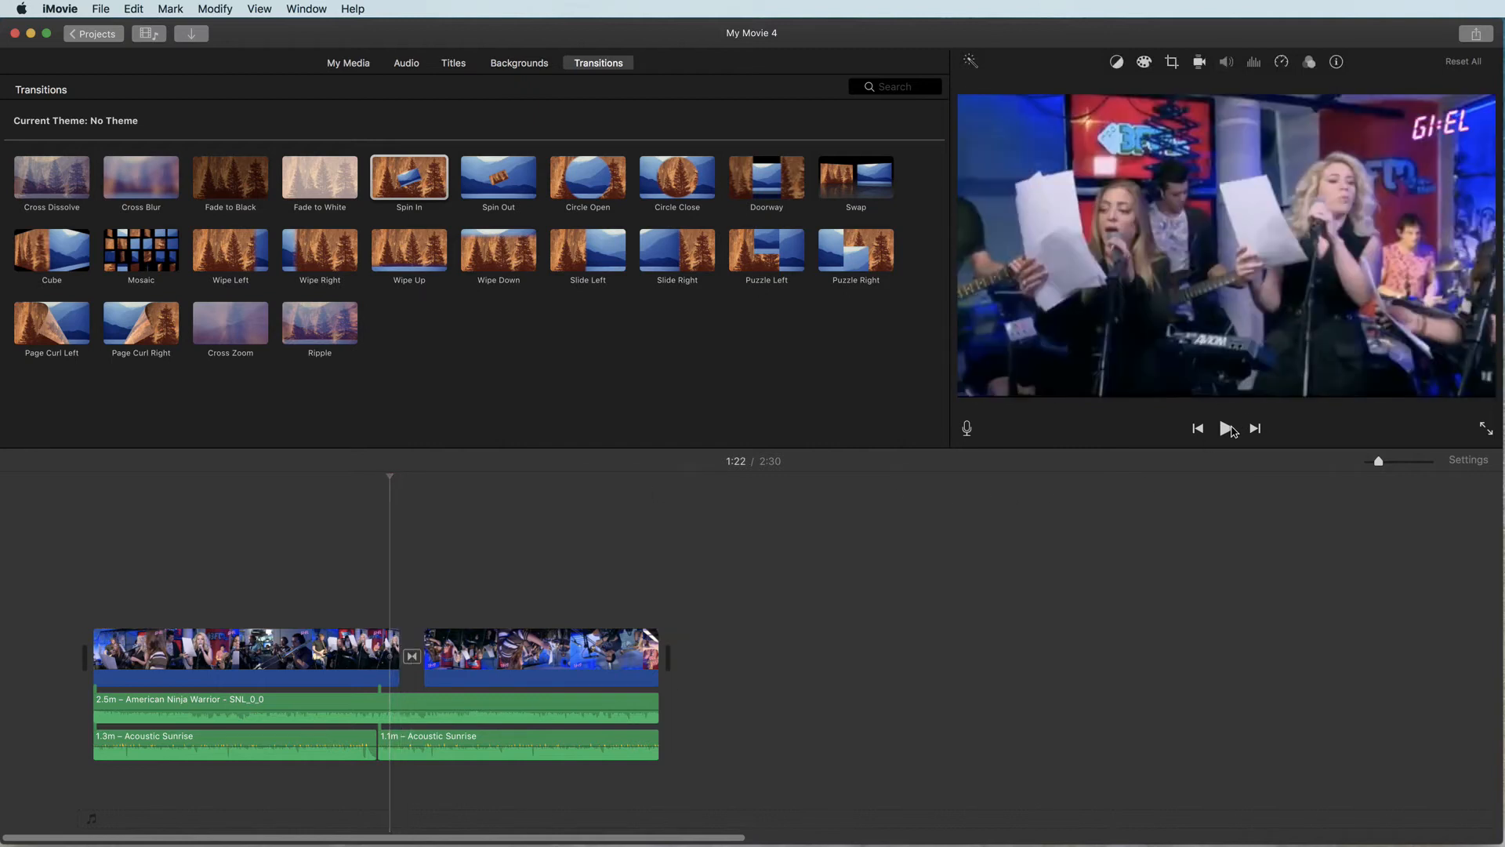
pyautogui.click(1226, 428)
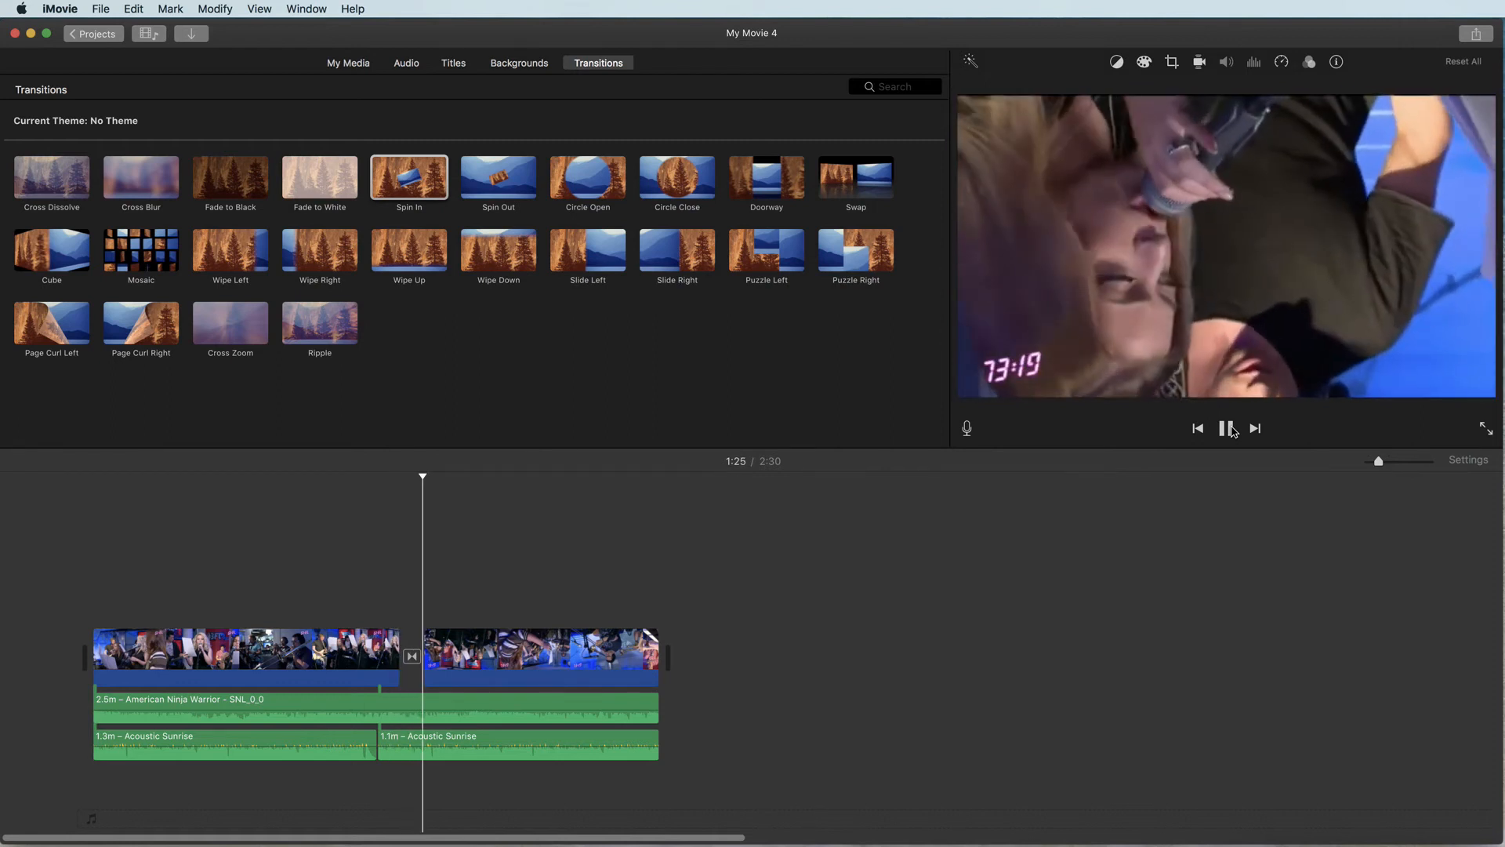
pyautogui.click(1226, 428)
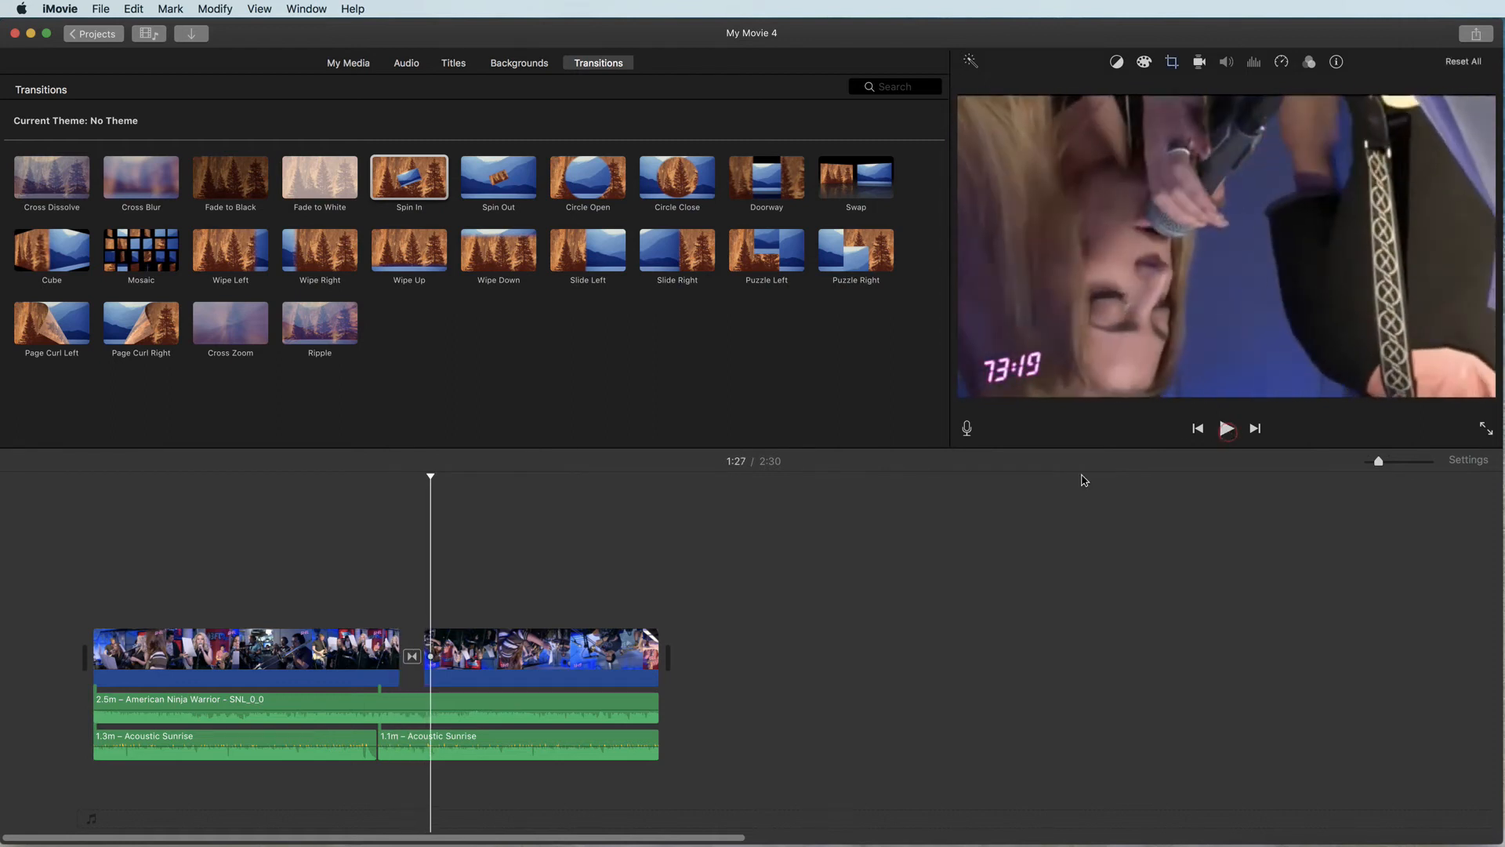
# Step: Split the second clip and add a Mosaic transition at the split
pyautogui.rightClick(523, 657)
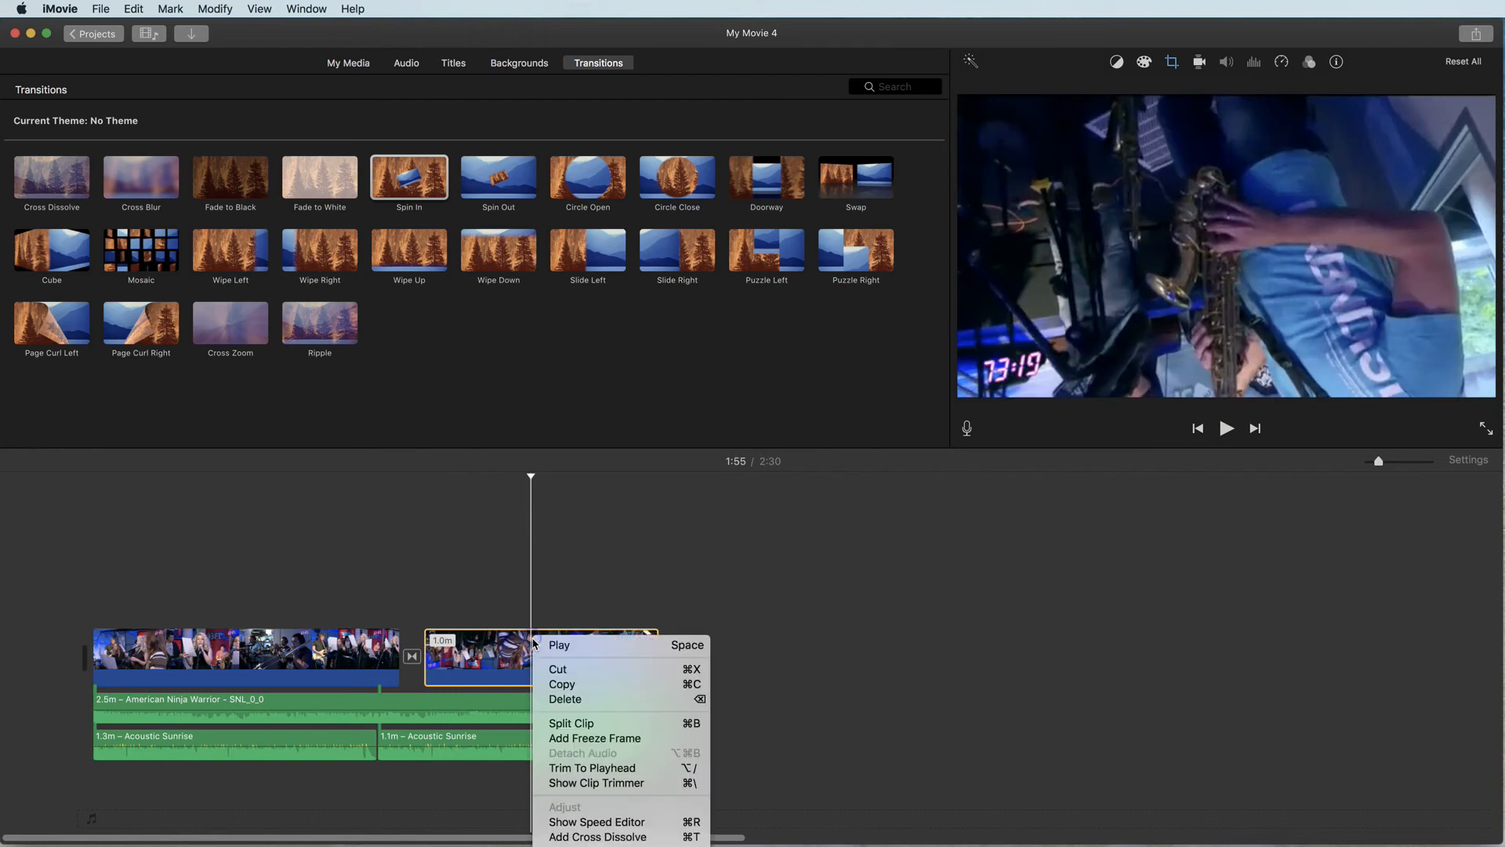
pyautogui.click(533, 660)
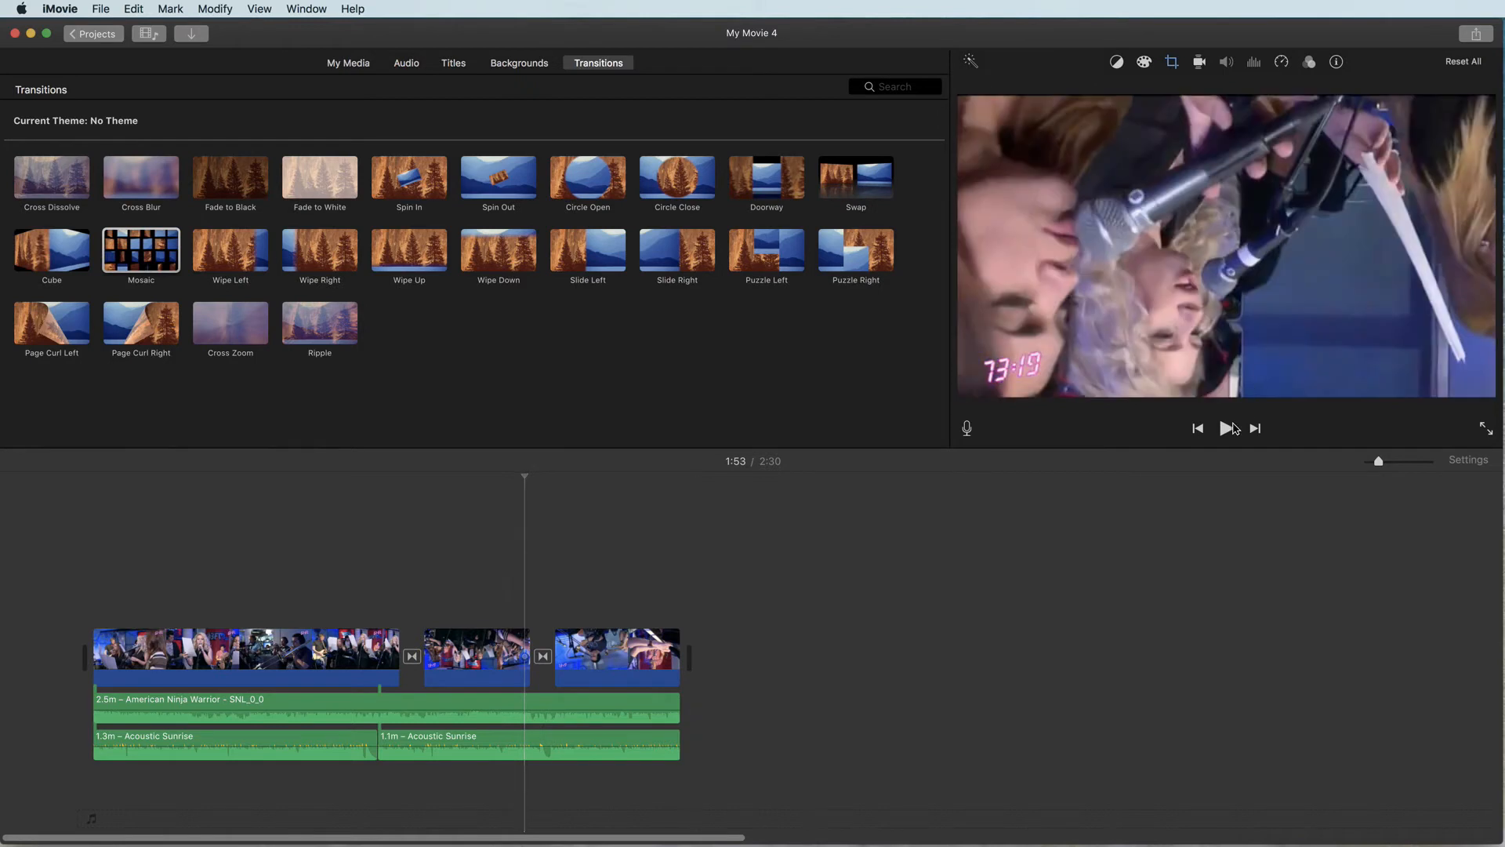
pyautogui.click(1226, 428)
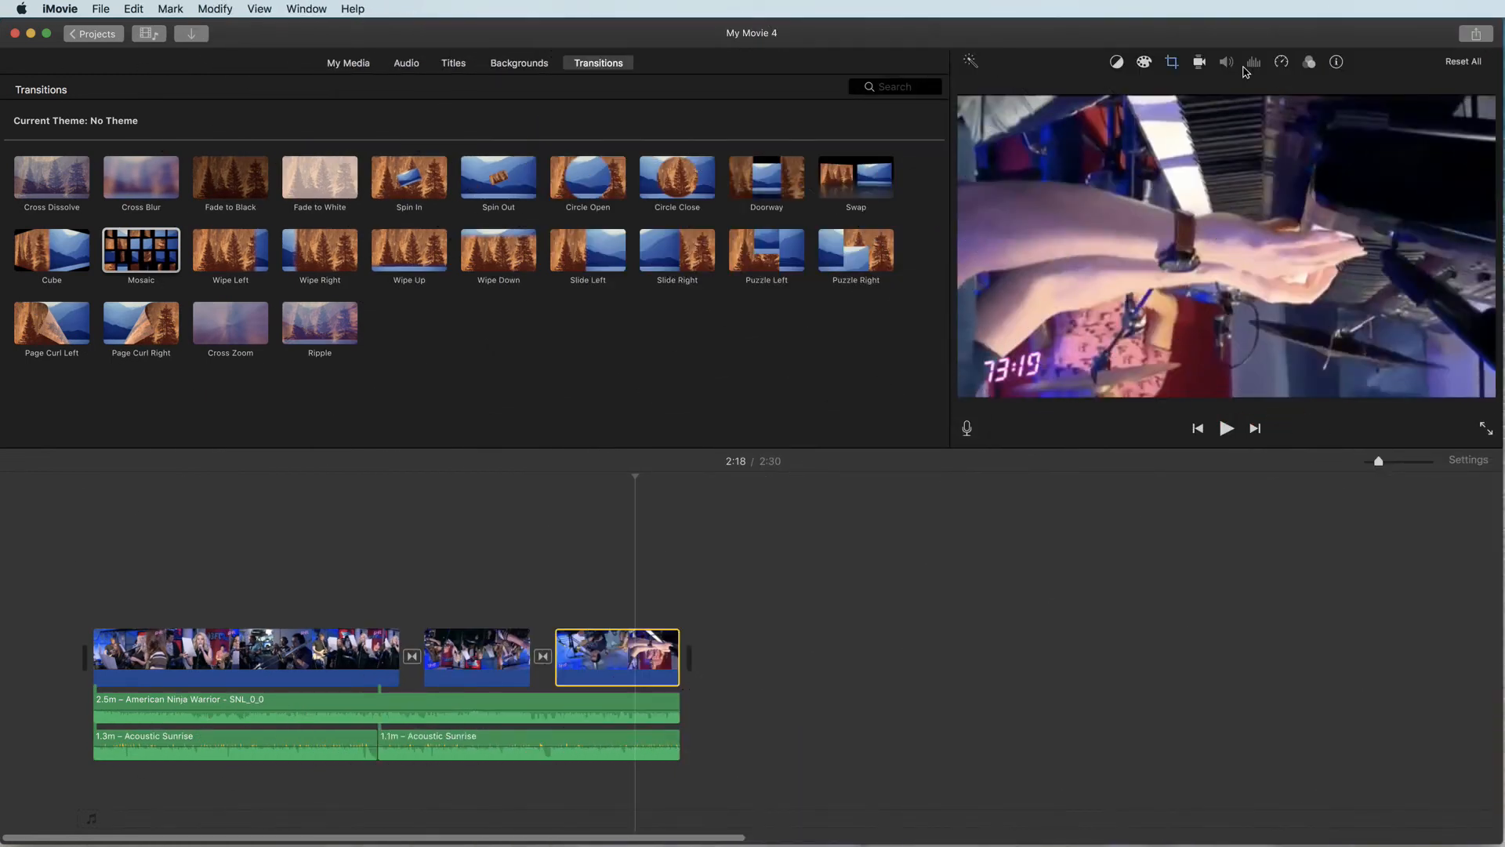
pyautogui.moveTo(1278, 70)
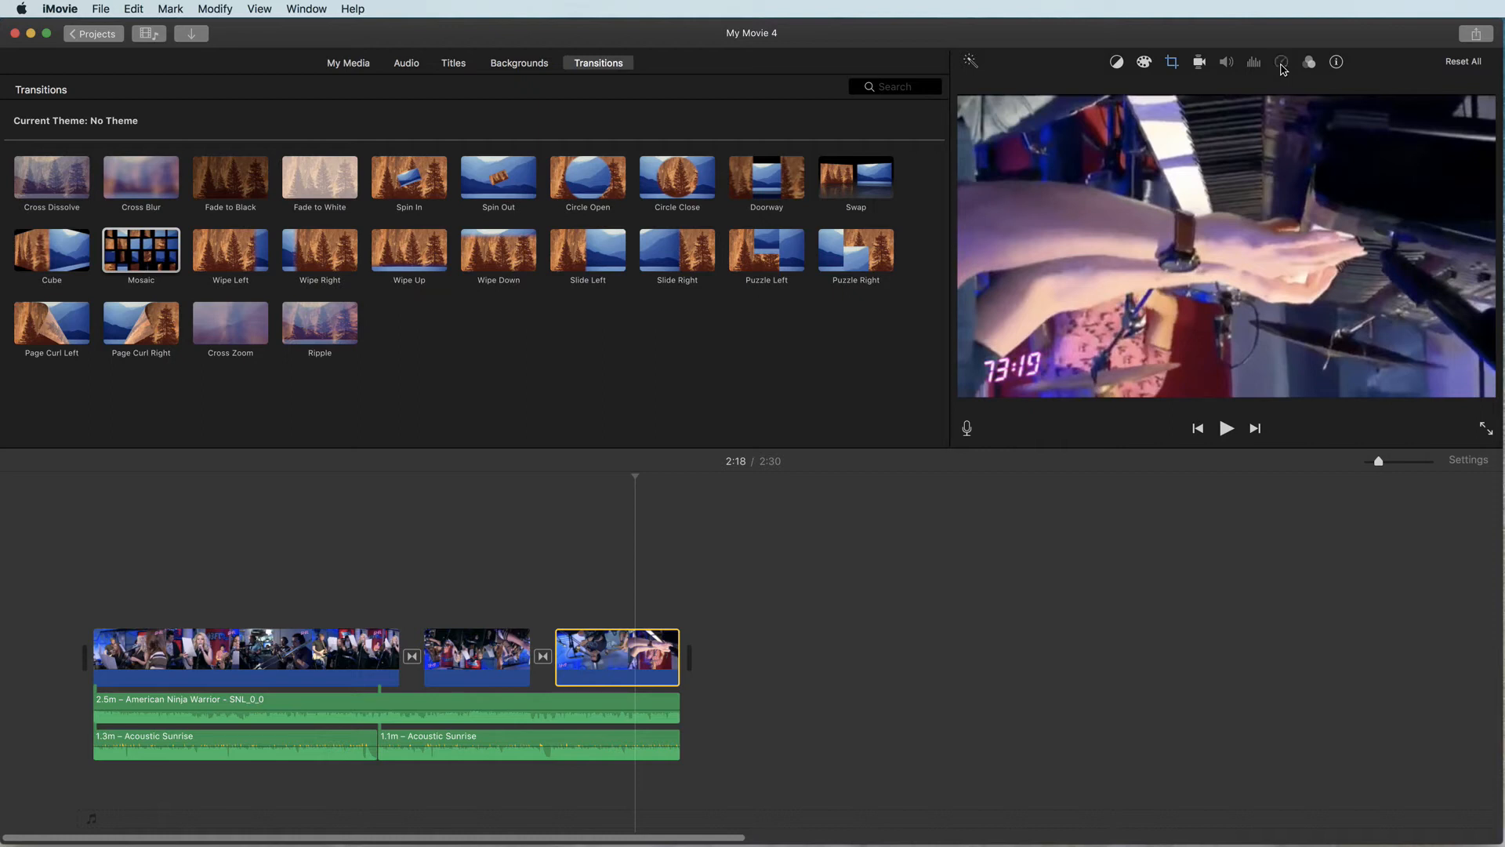
# Step: Set the last clip to play in slow motion and check it
pyautogui.click(1281, 61)
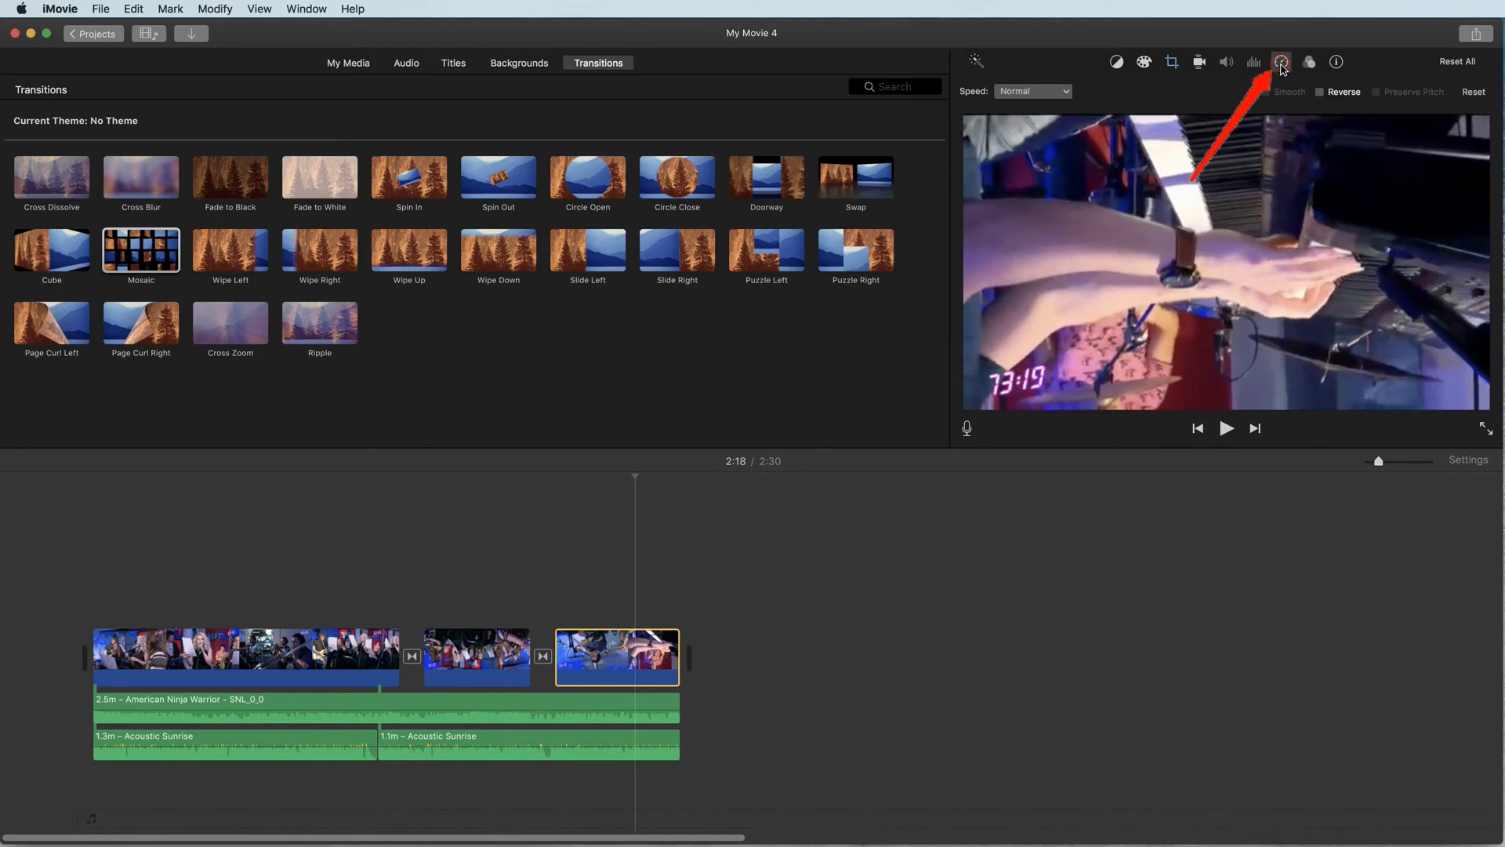
pyautogui.click(1057, 91)
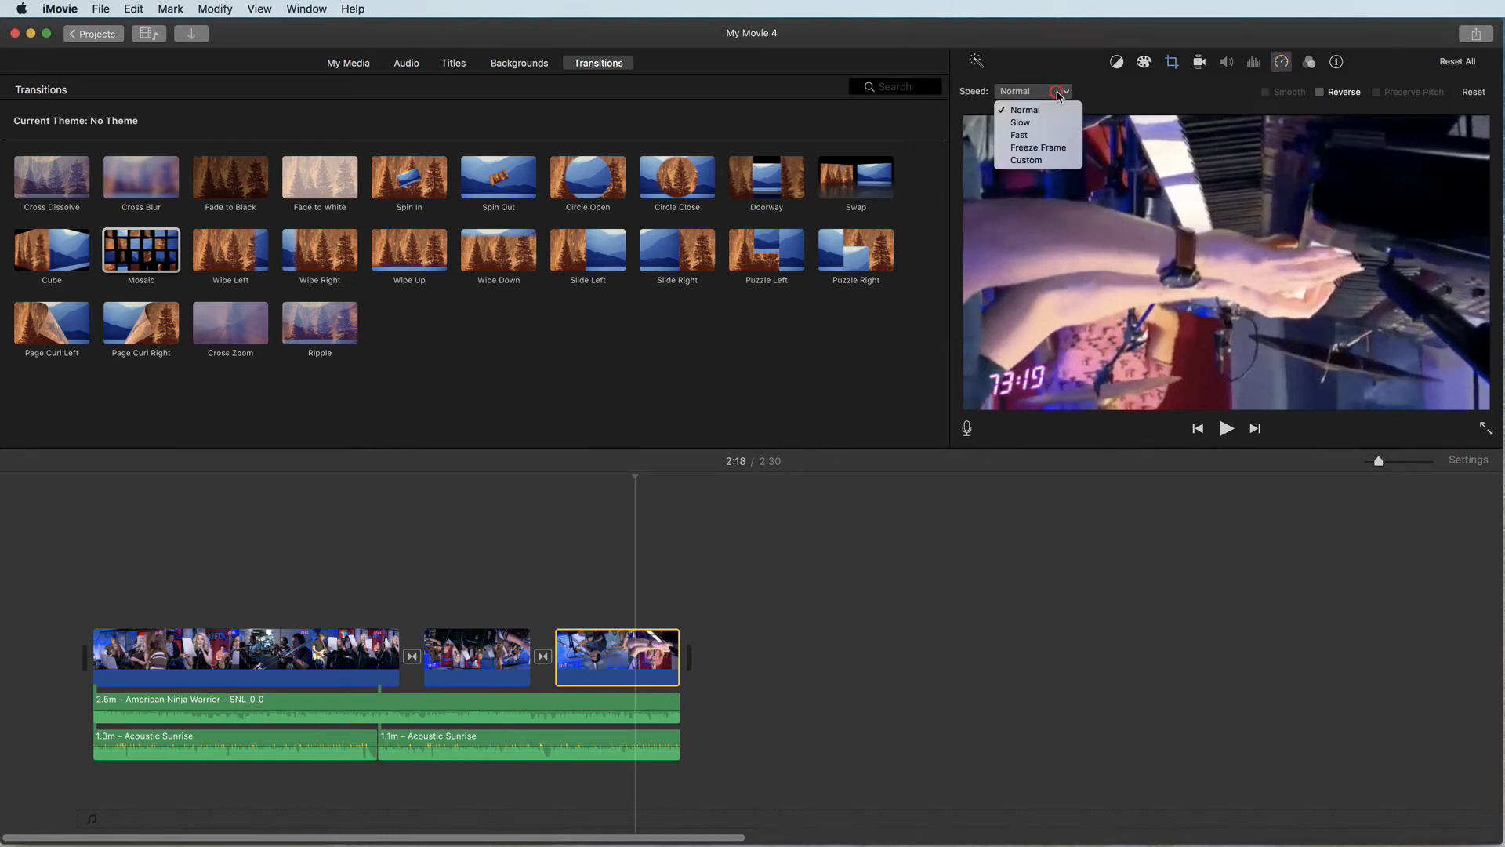
pyautogui.click(1019, 123)
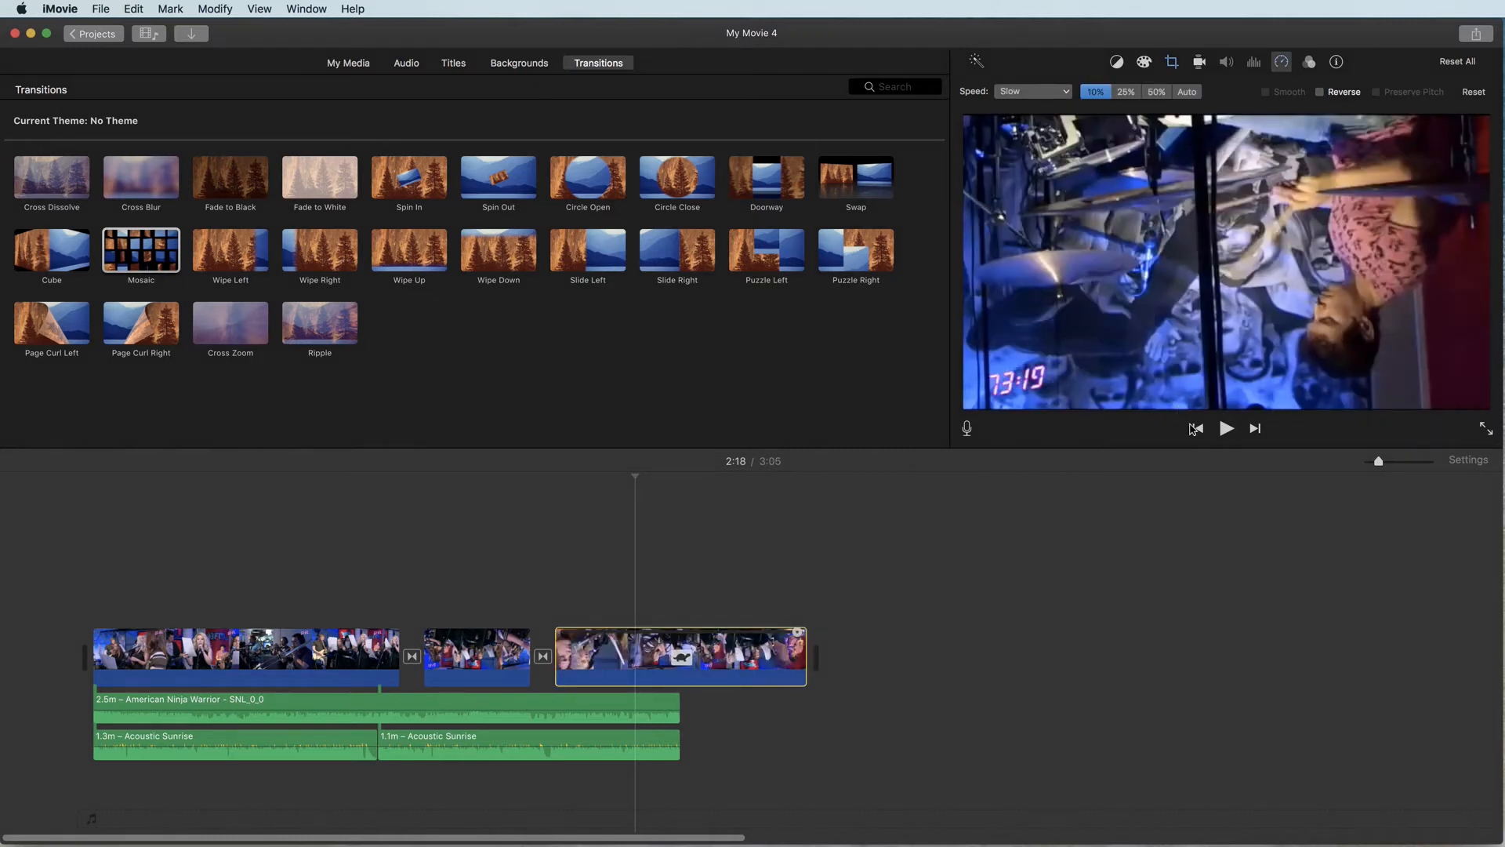
pyautogui.click(1226, 428)
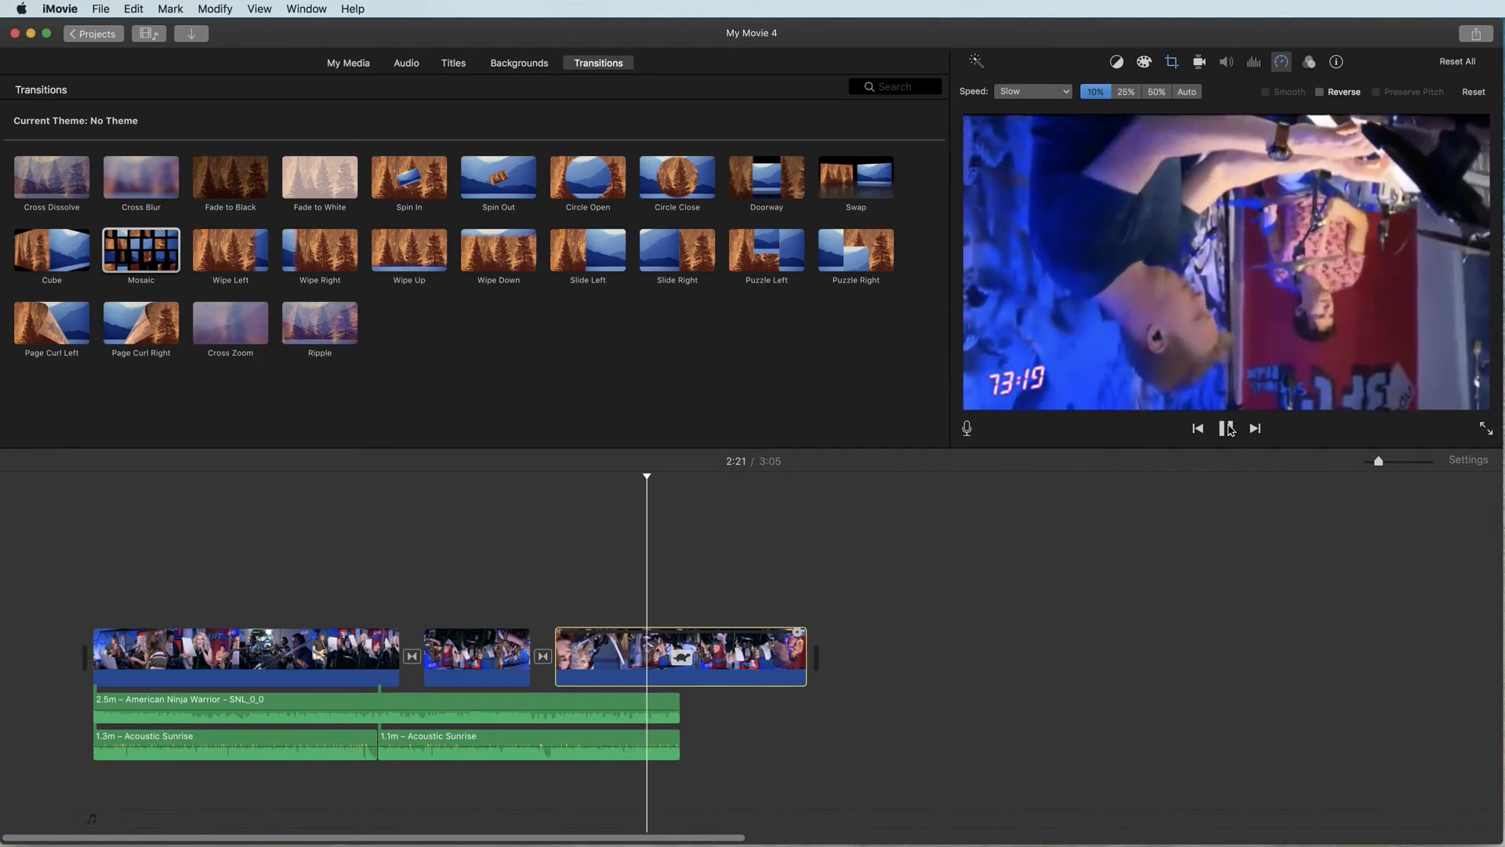
# Step: Set the short clip between transitions to play fast at 8x
pyautogui.click(1066, 91)
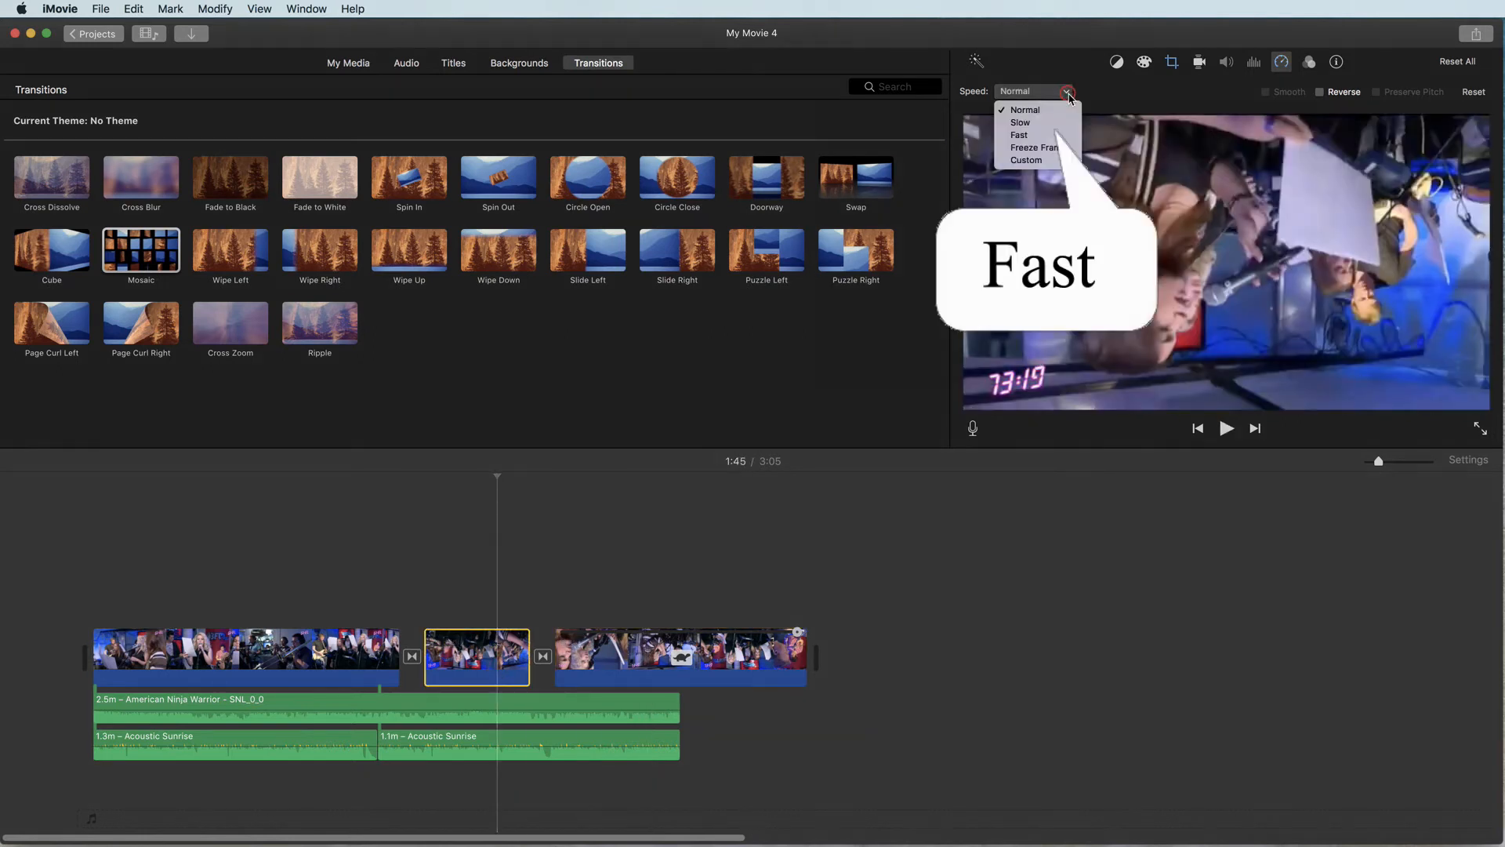
pyautogui.click(1019, 135)
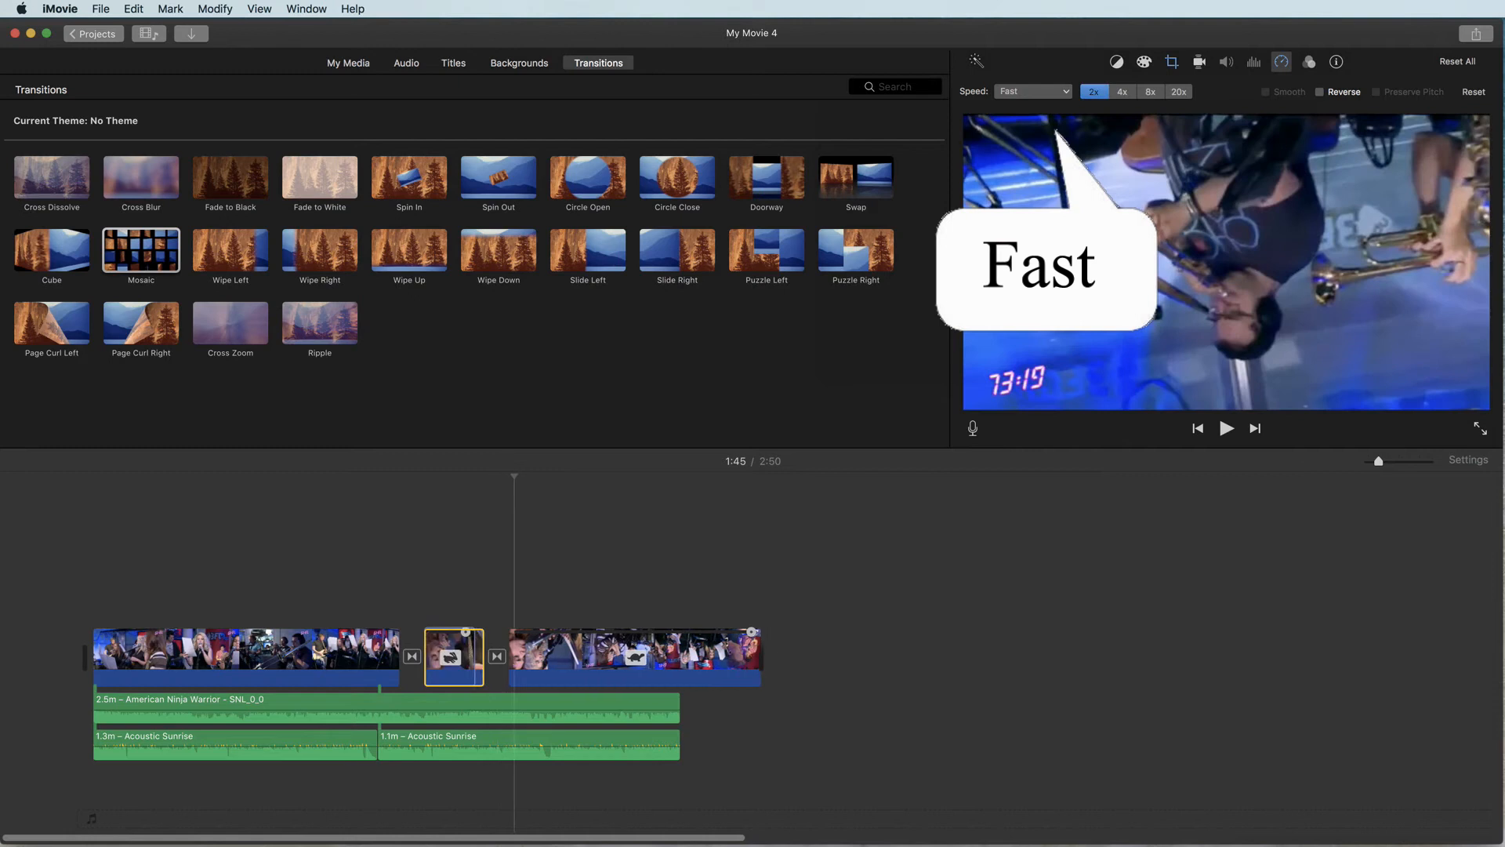
pyautogui.moveTo(1063, 139)
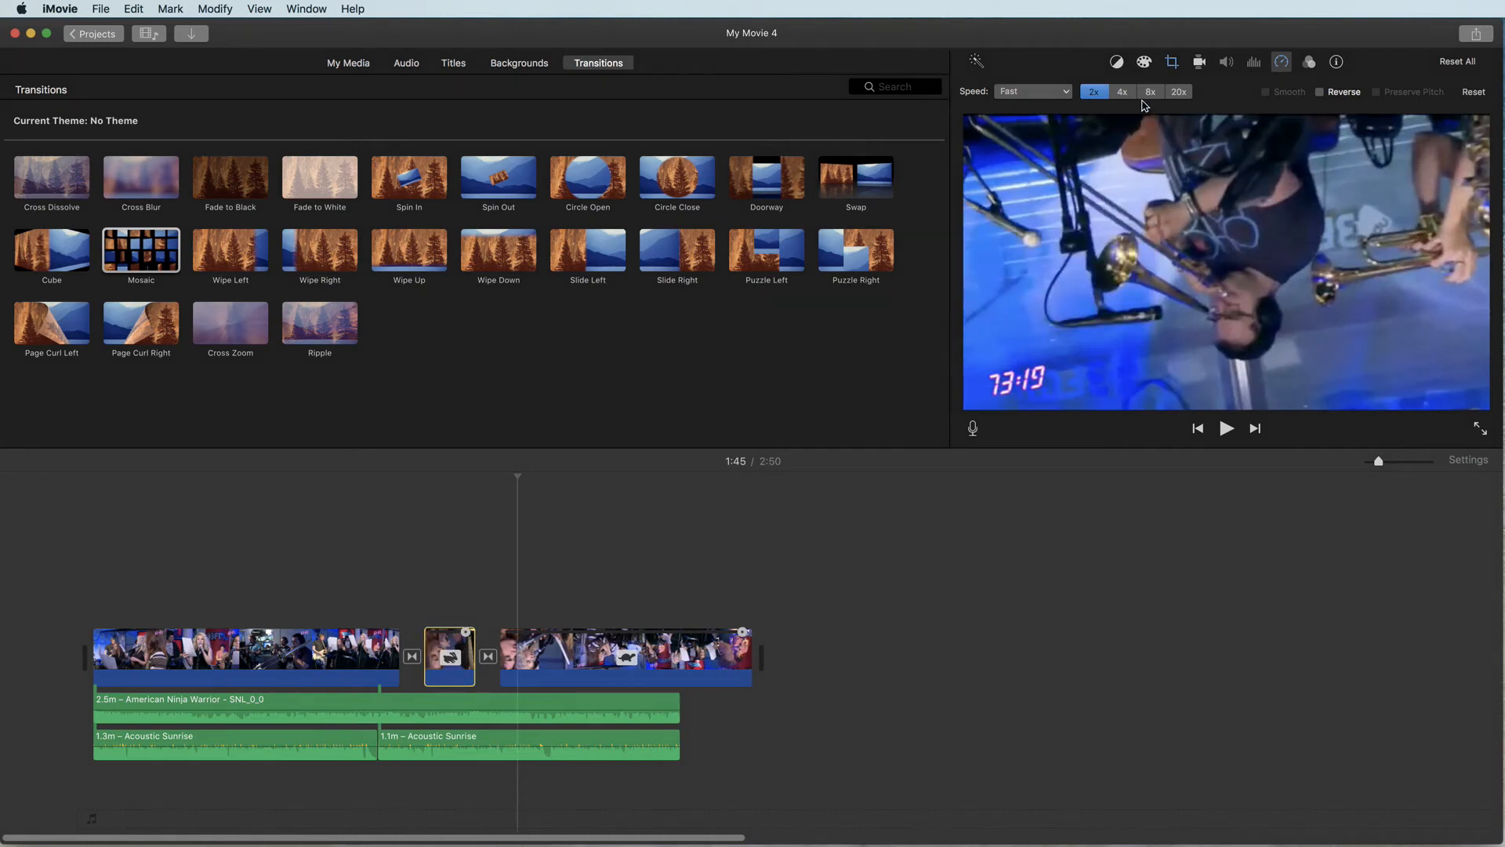
pyautogui.click(1151, 90)
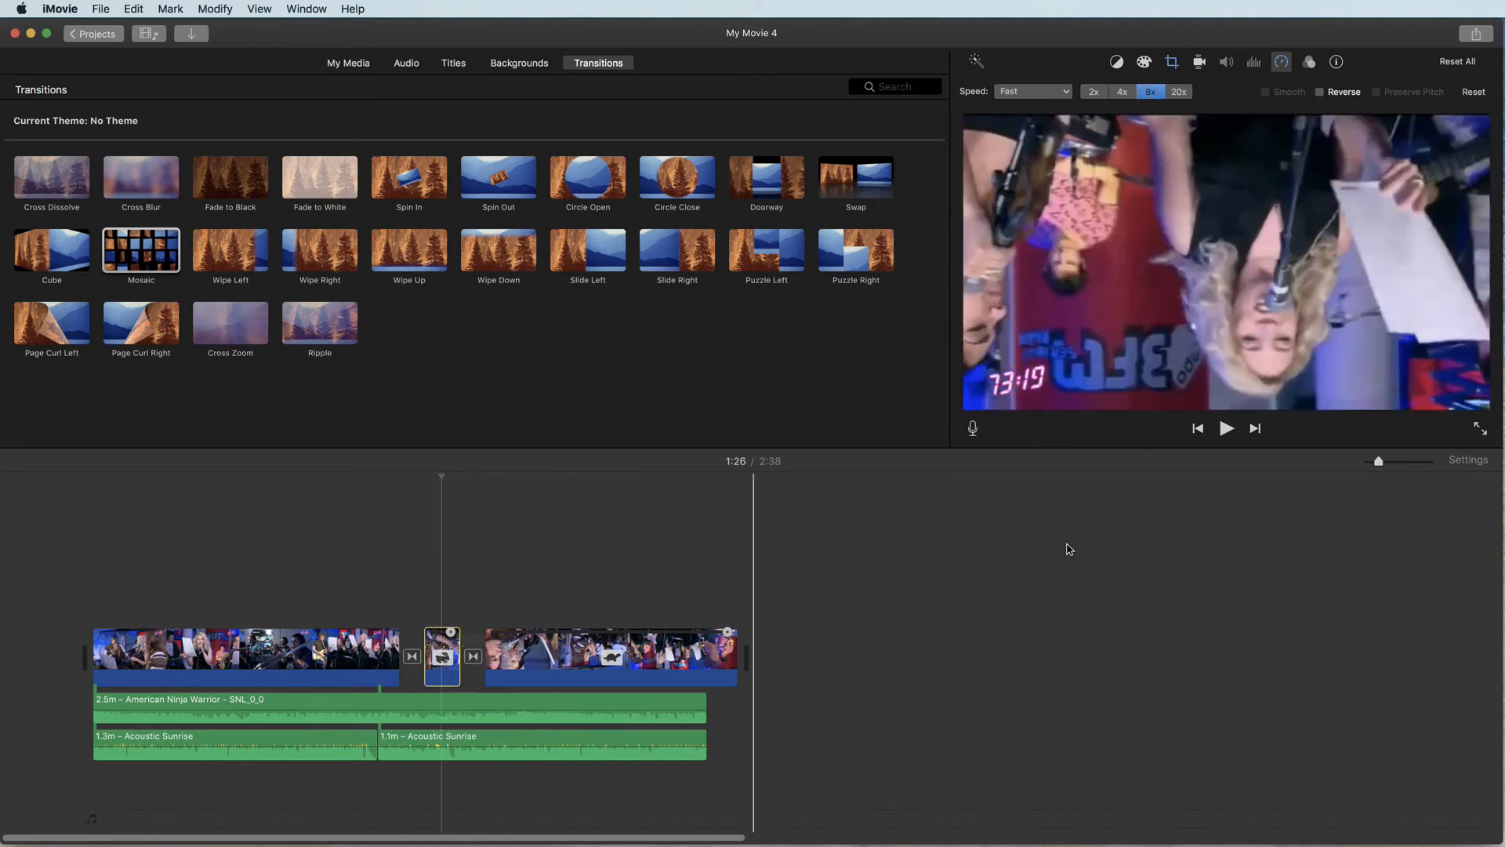
pyautogui.click(1226, 428)
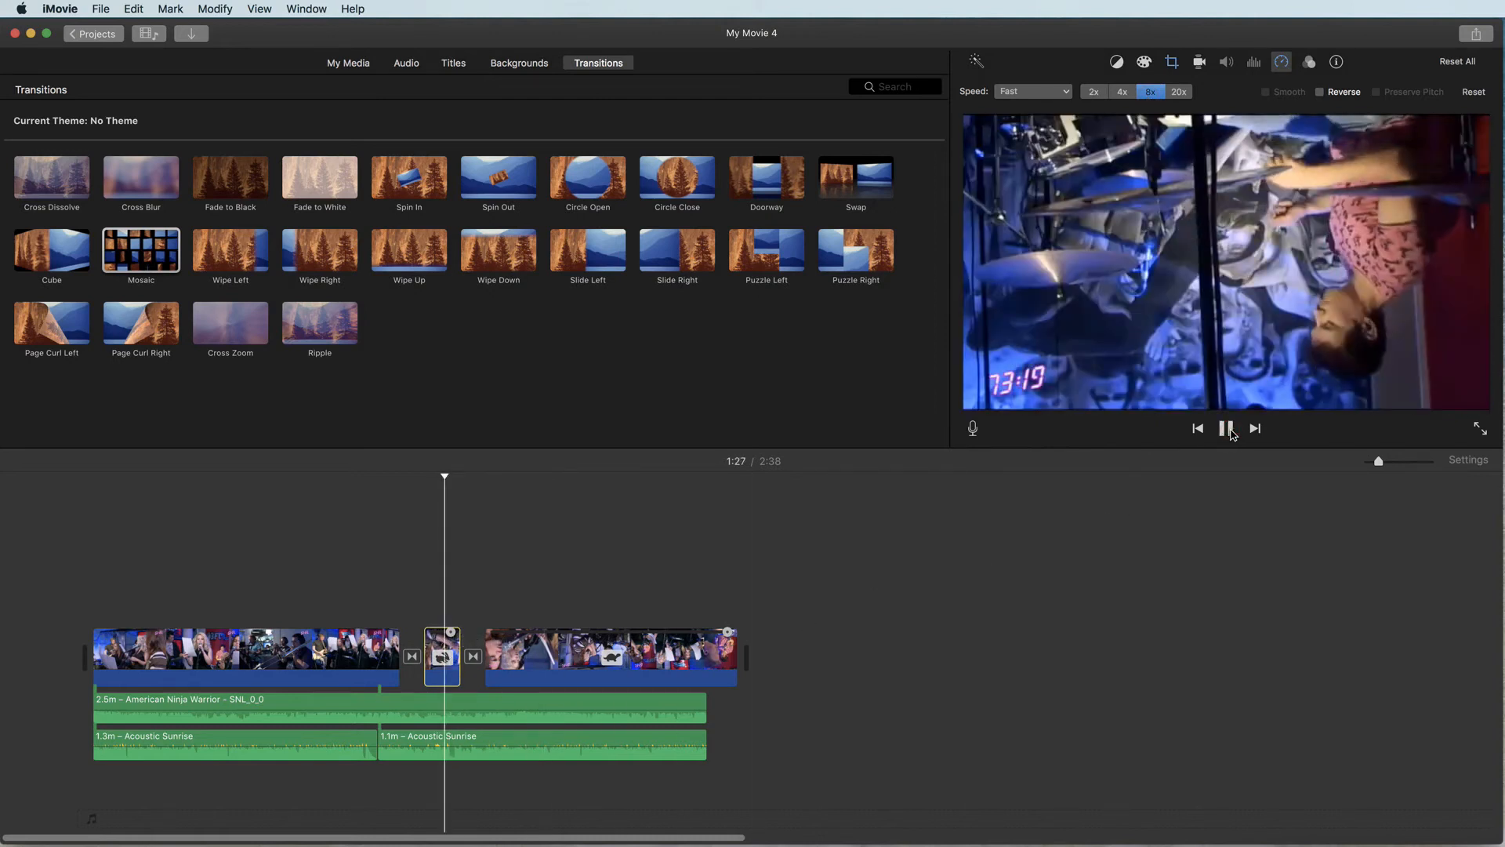
pyautogui.click(1226, 428)
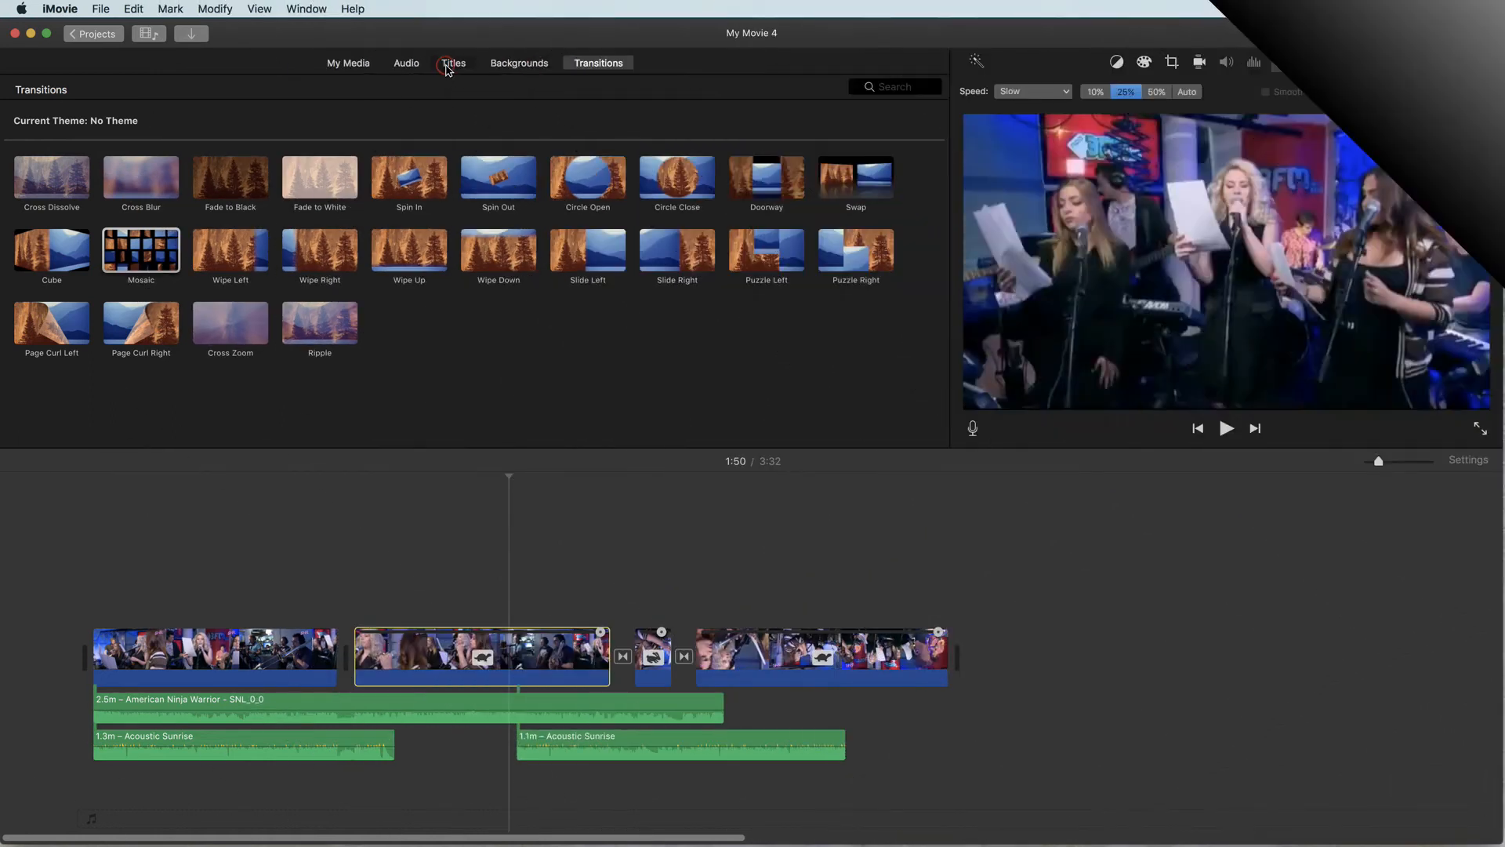
# Step: Place a Pull Focus title over the first clip reading 'girl'
pyautogui.click(453, 63)
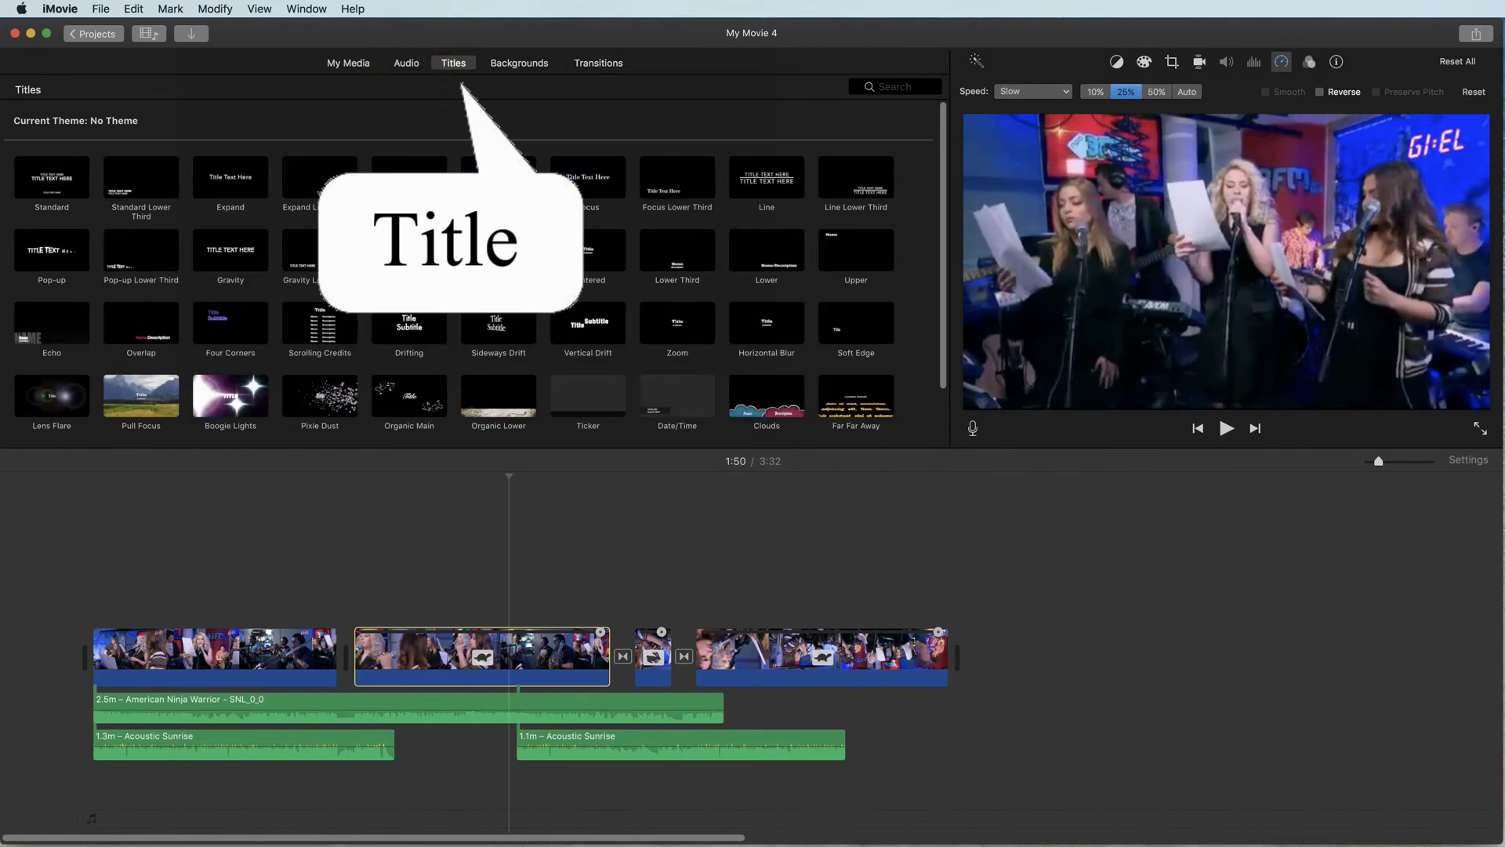
pyautogui.click(214, 657)
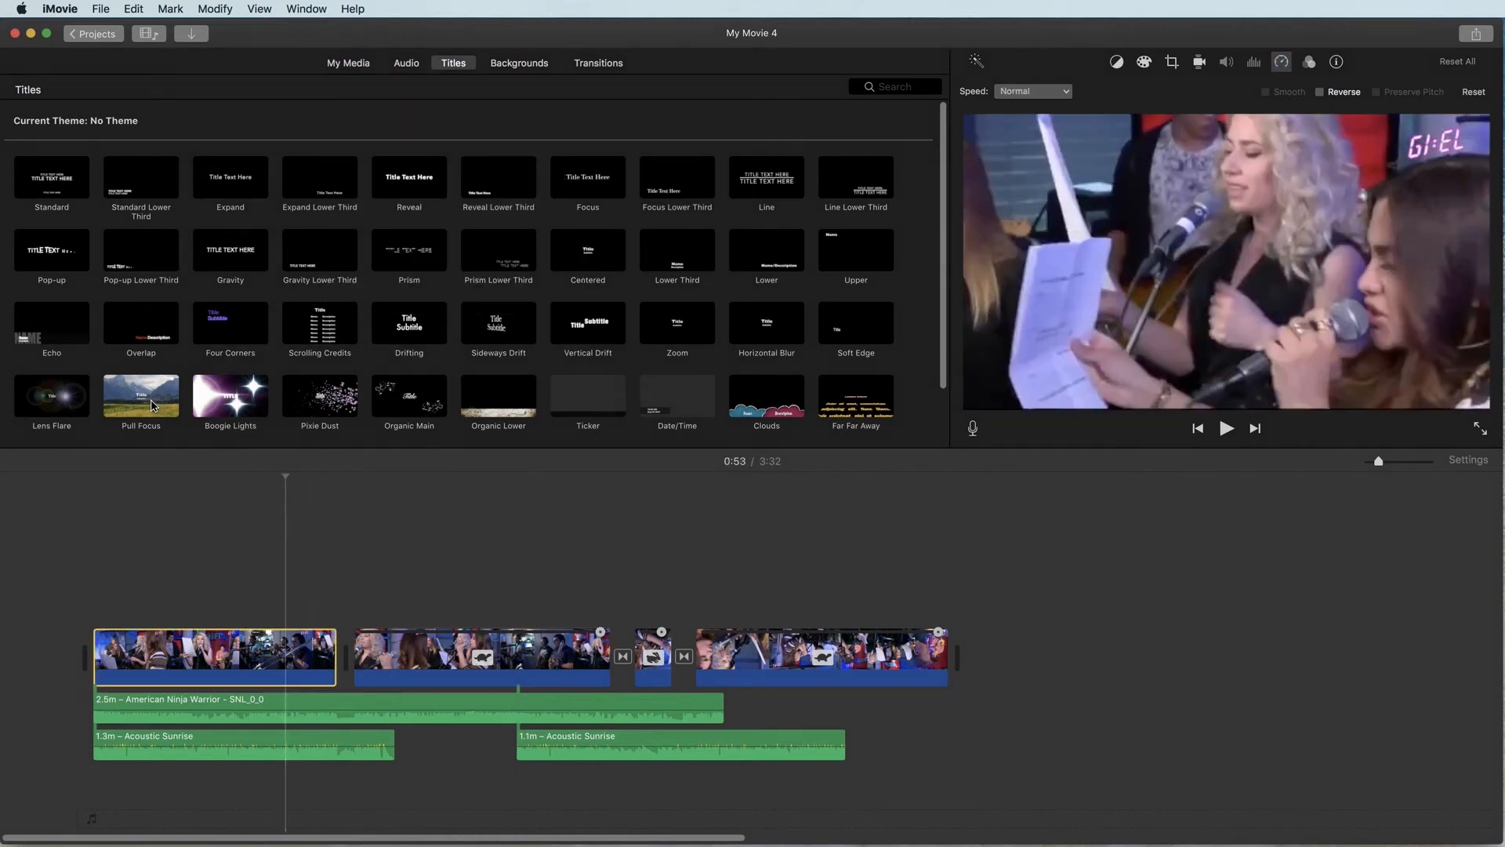
pyautogui.click(141, 395)
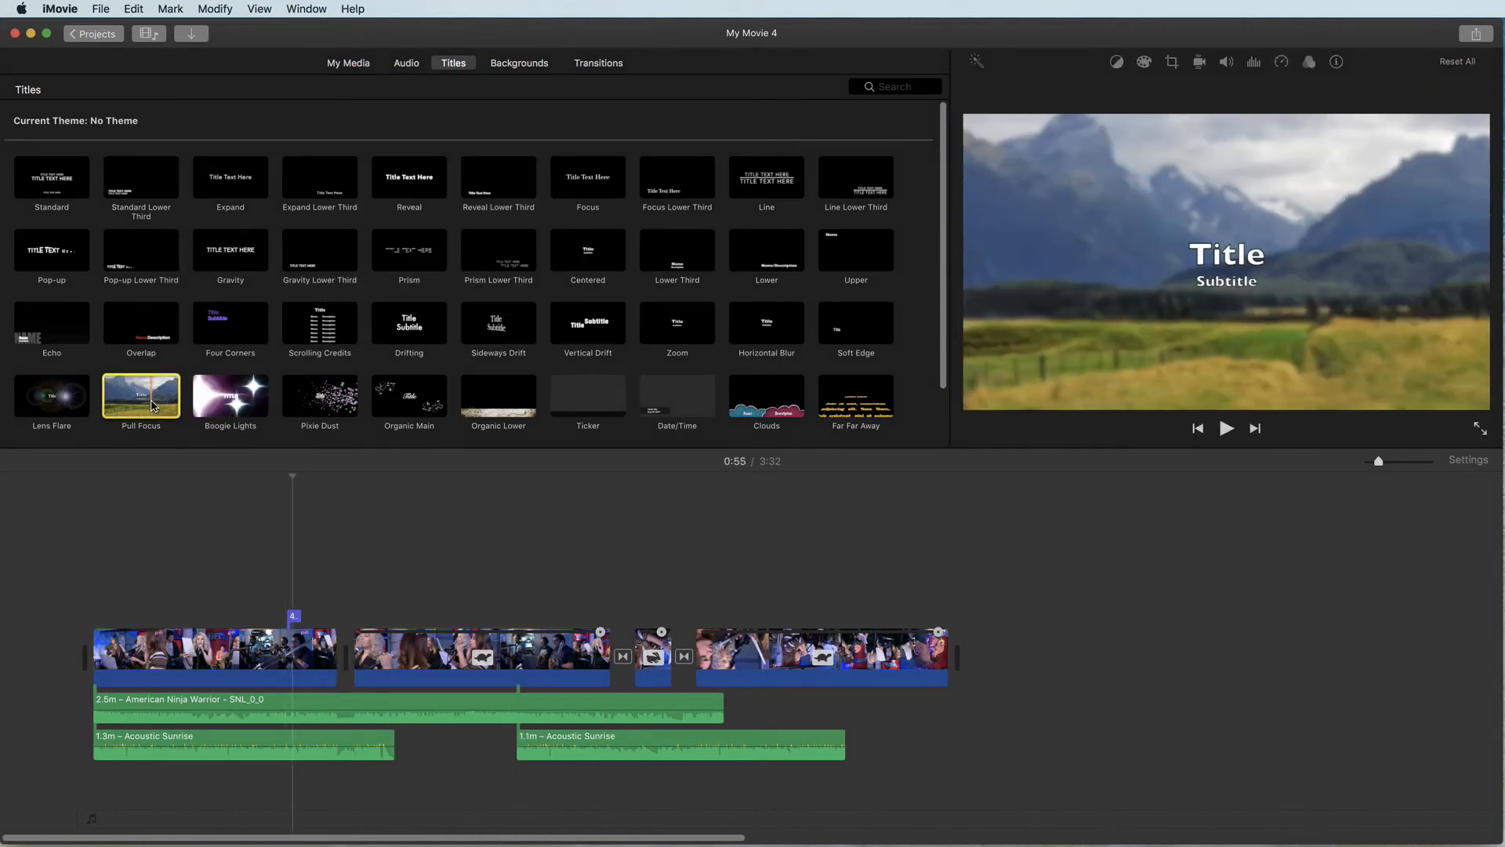
pyautogui.moveTo(141, 396); pyautogui.dragTo(214, 602)
pyautogui.write('g')
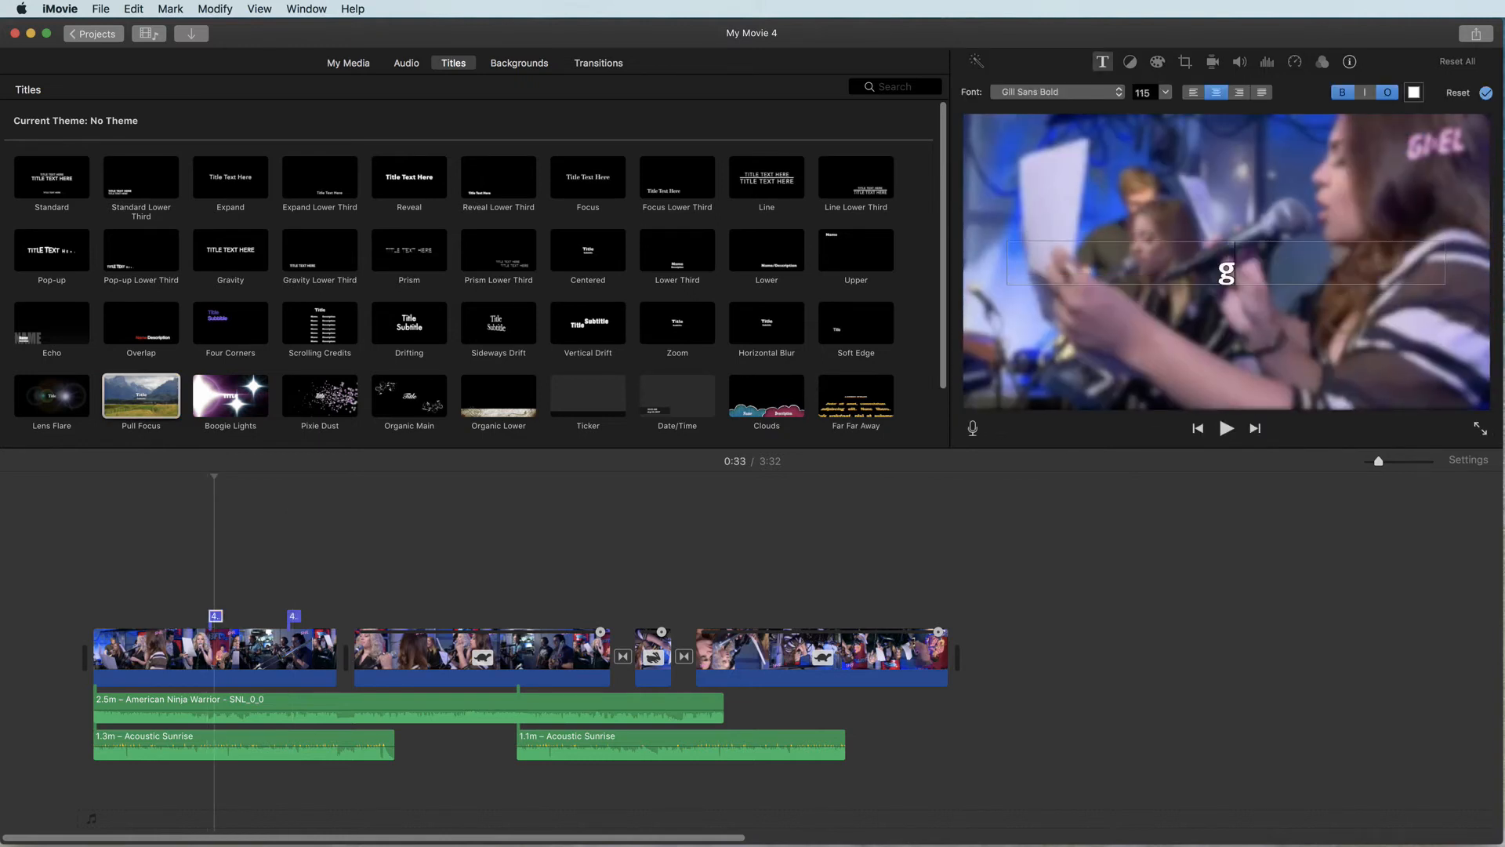
pyautogui.write('irl')
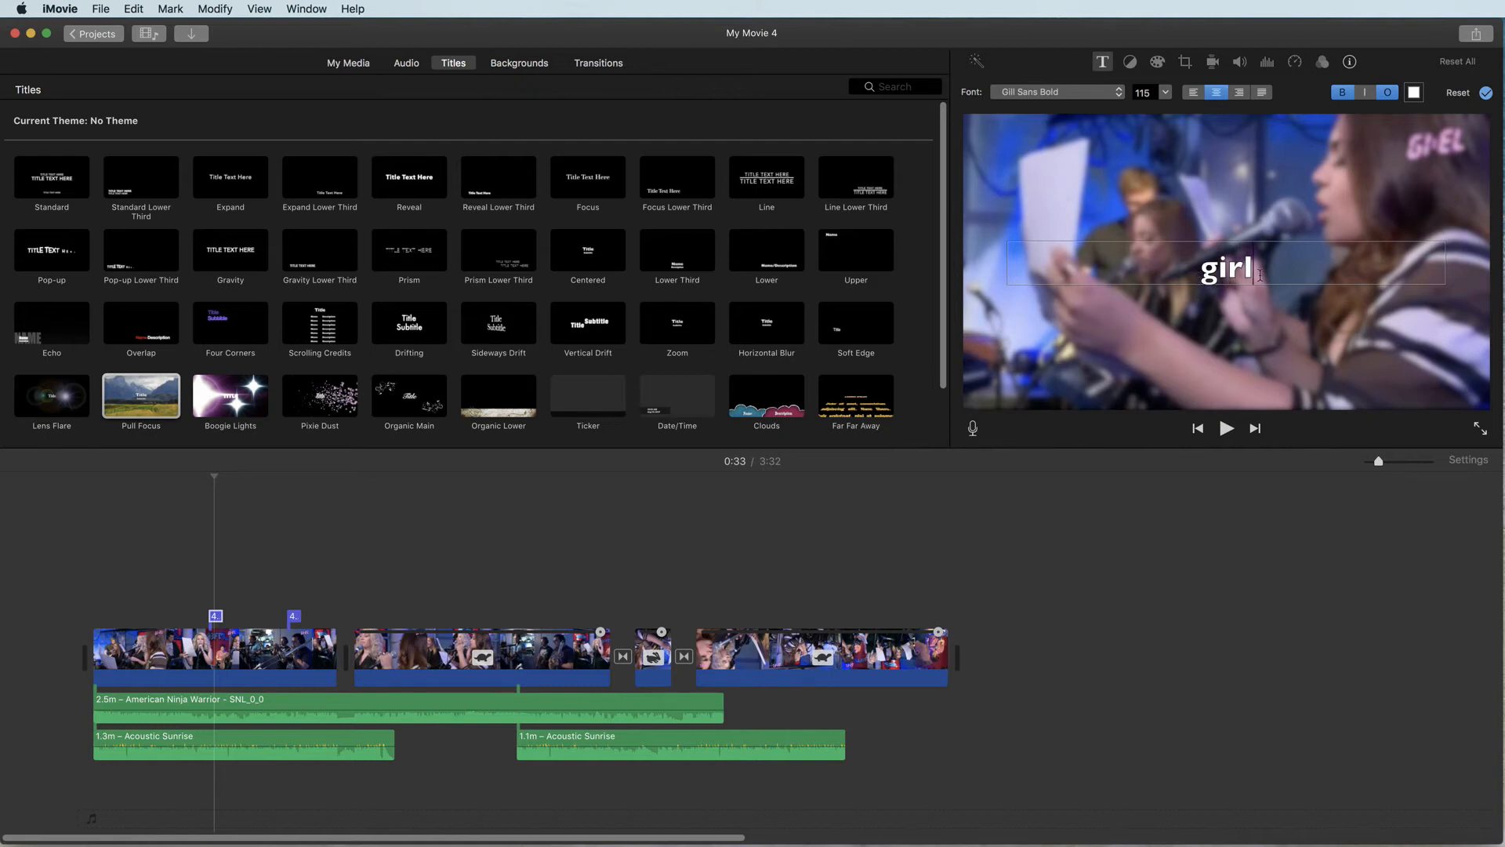
# Step: Style the title as red Brush Script MT Italic, left-aligned, and apply it
pyautogui.click(1057, 91)
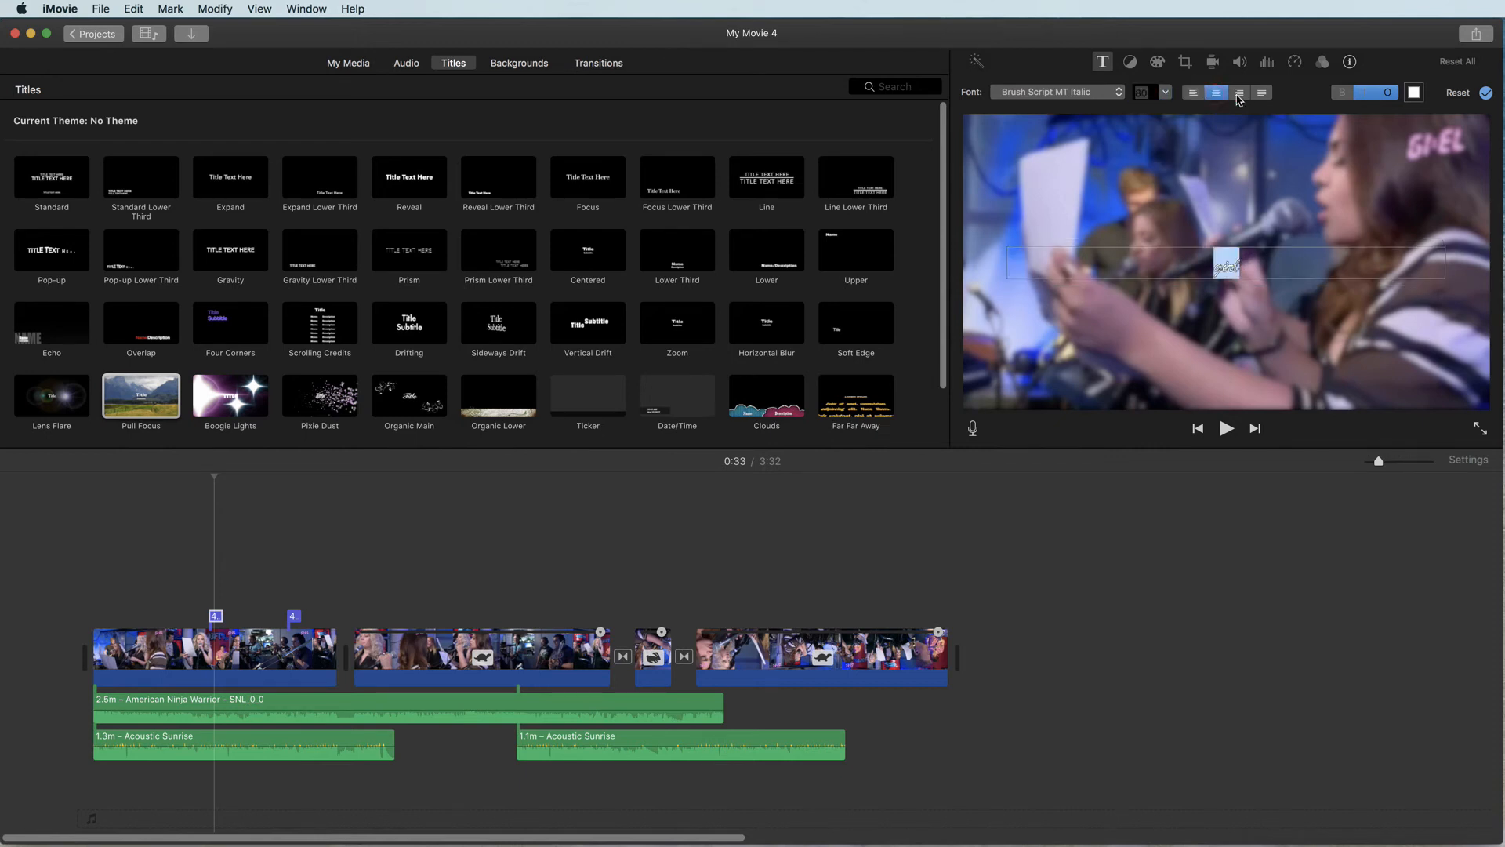
pyautogui.click(1261, 92)
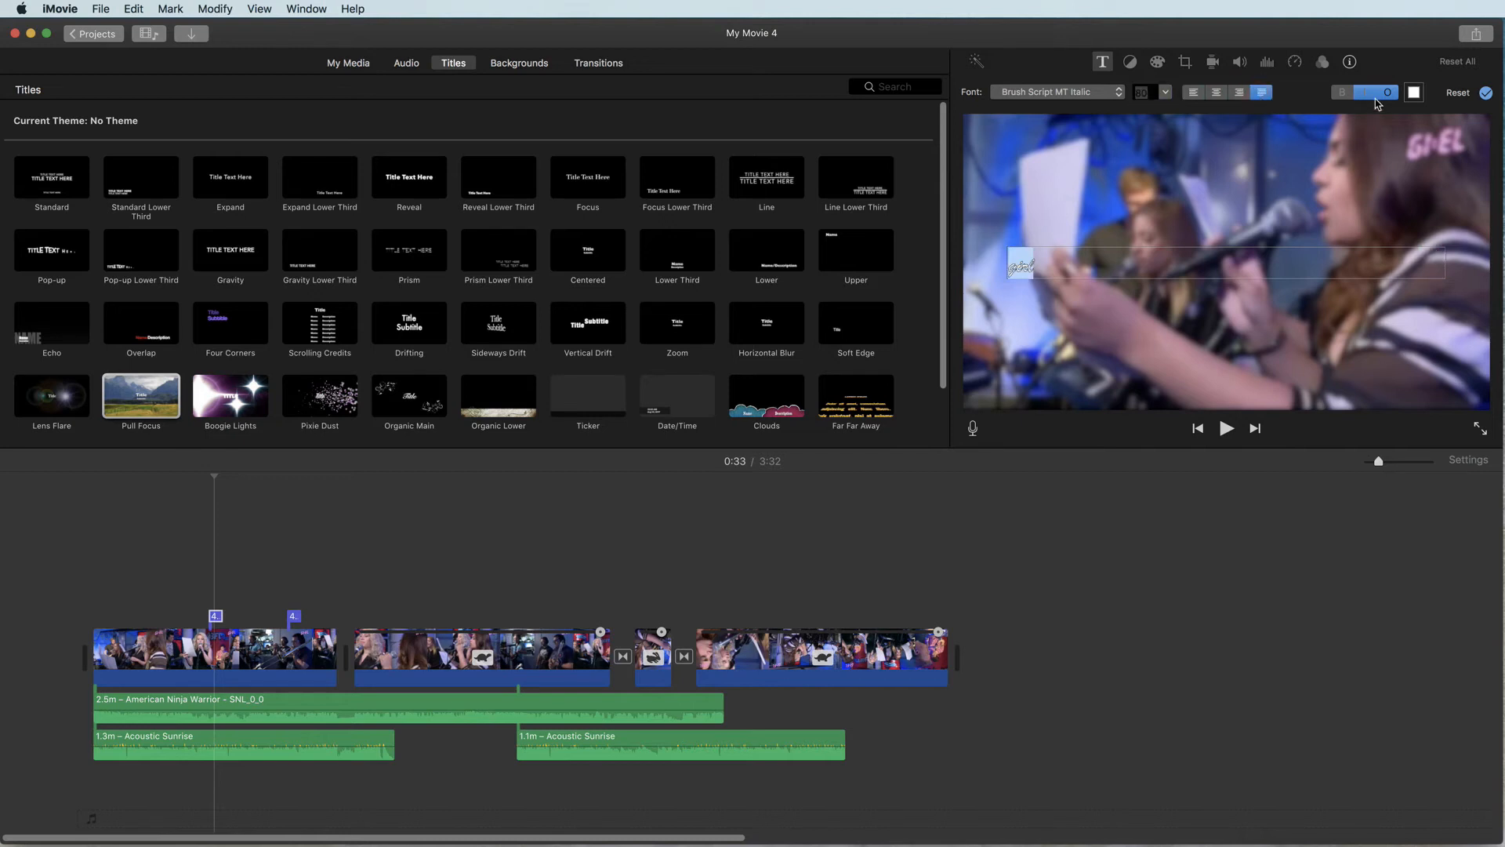
pyautogui.click(1414, 93)
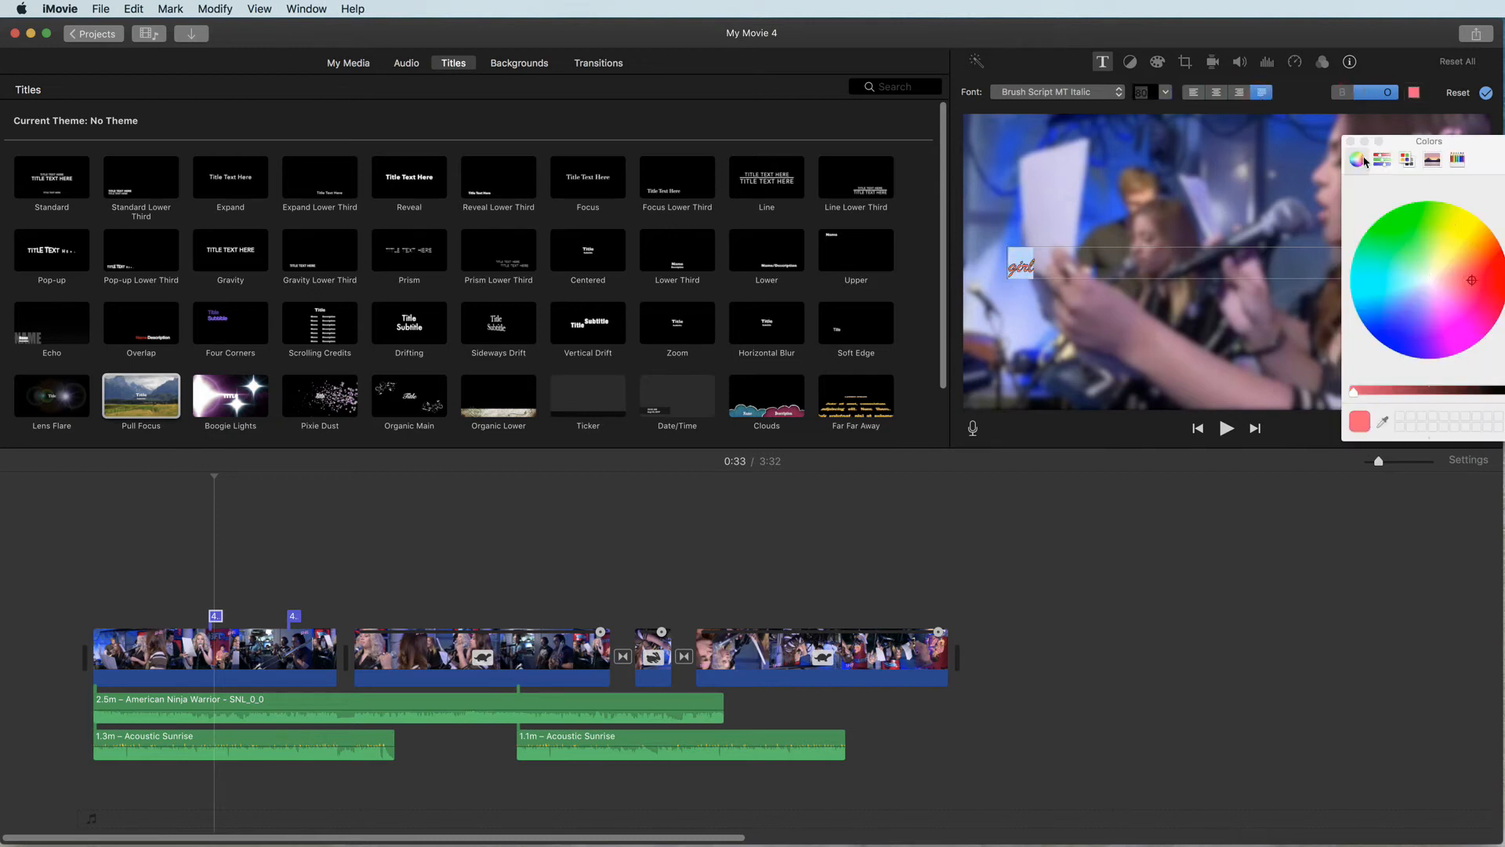
pyautogui.click(1486, 92)
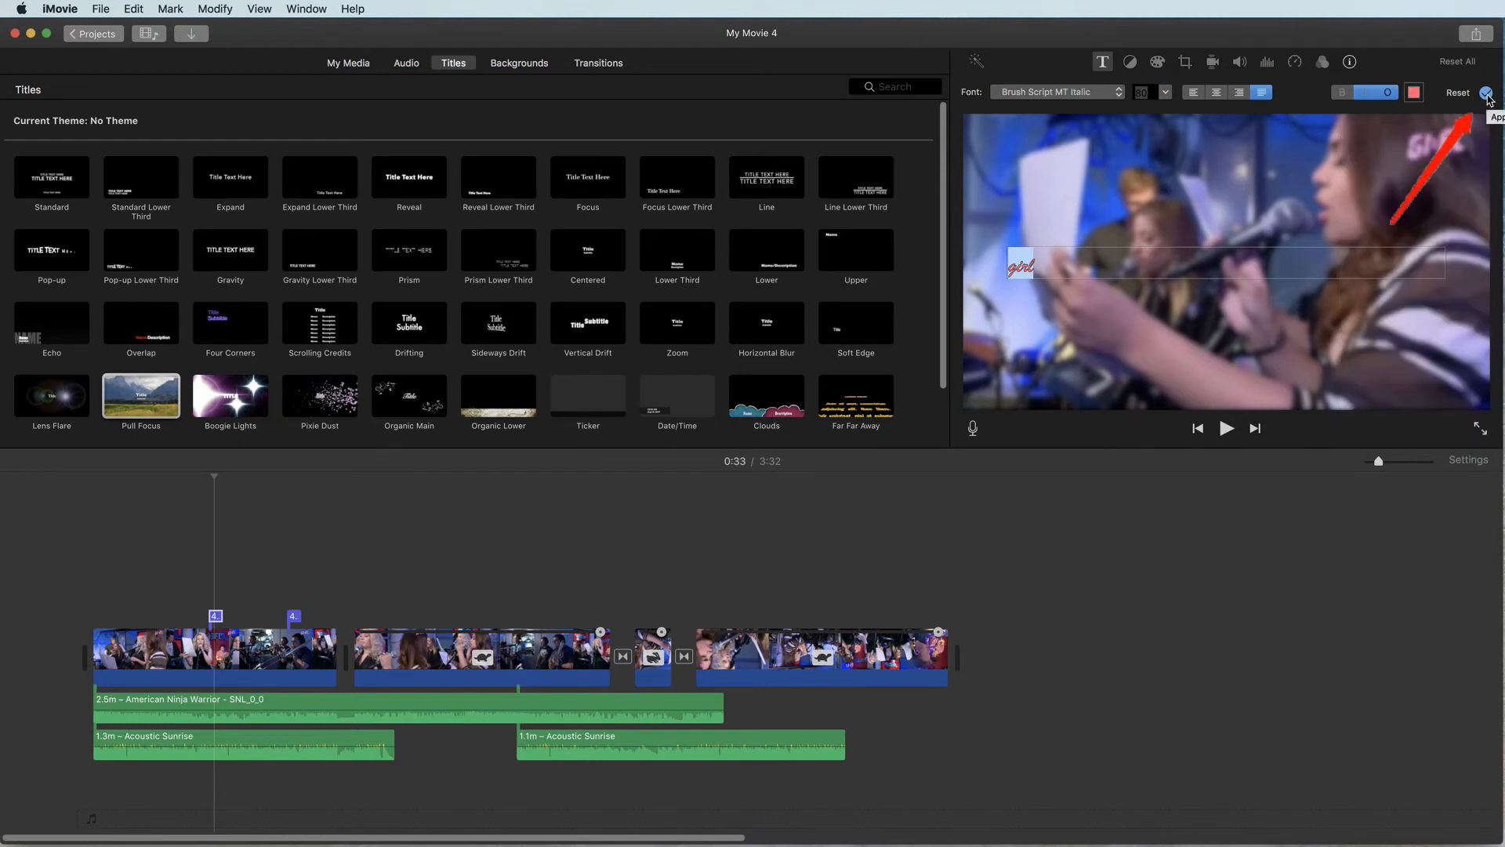
pyautogui.click(1485, 94)
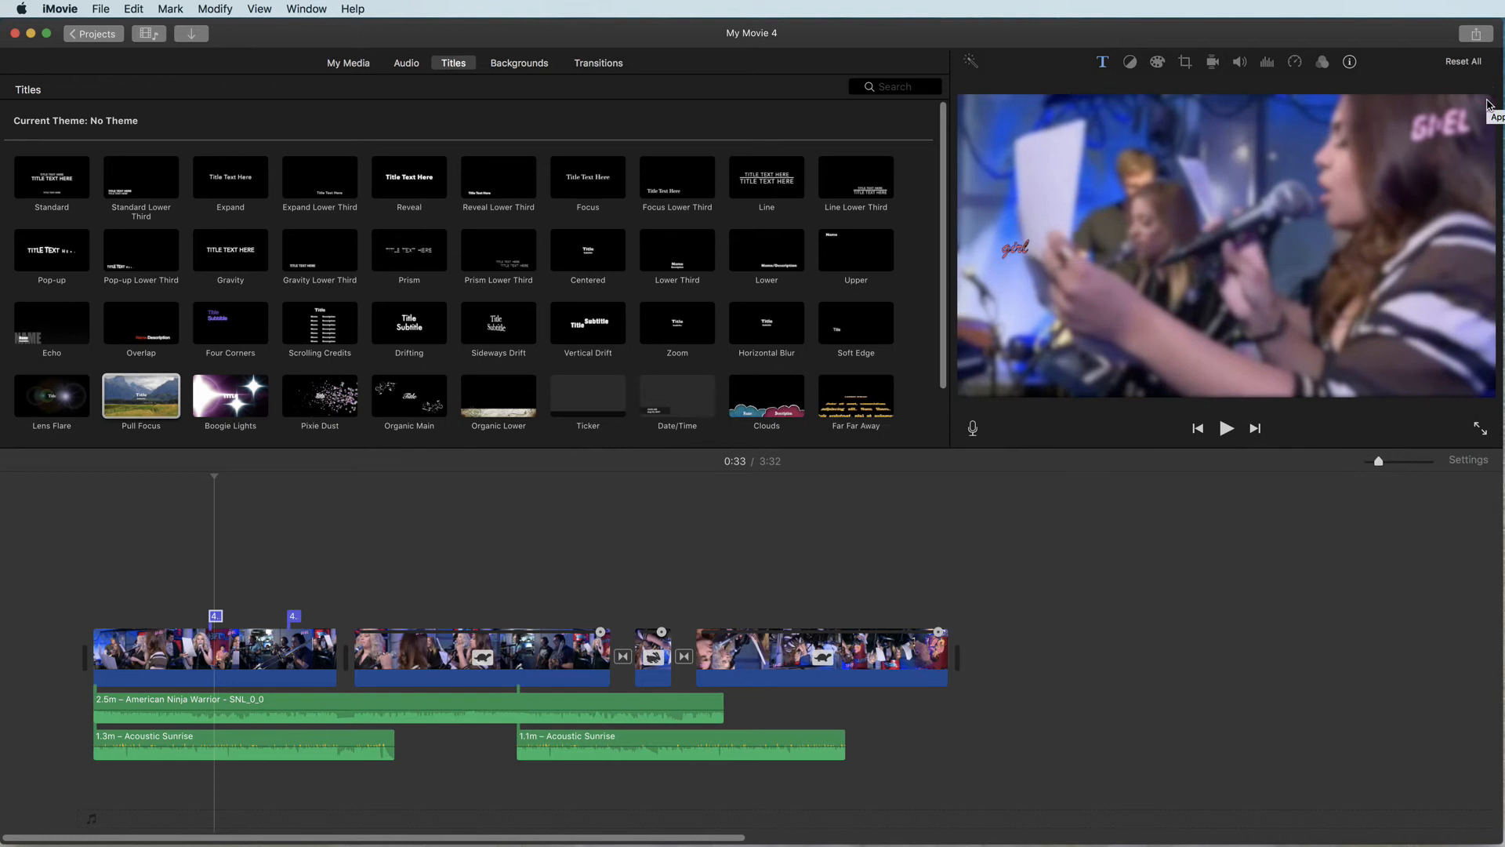
# Step: Split the overlay concert clip shorter and show it as Picture in Picture
pyautogui.click(348, 62)
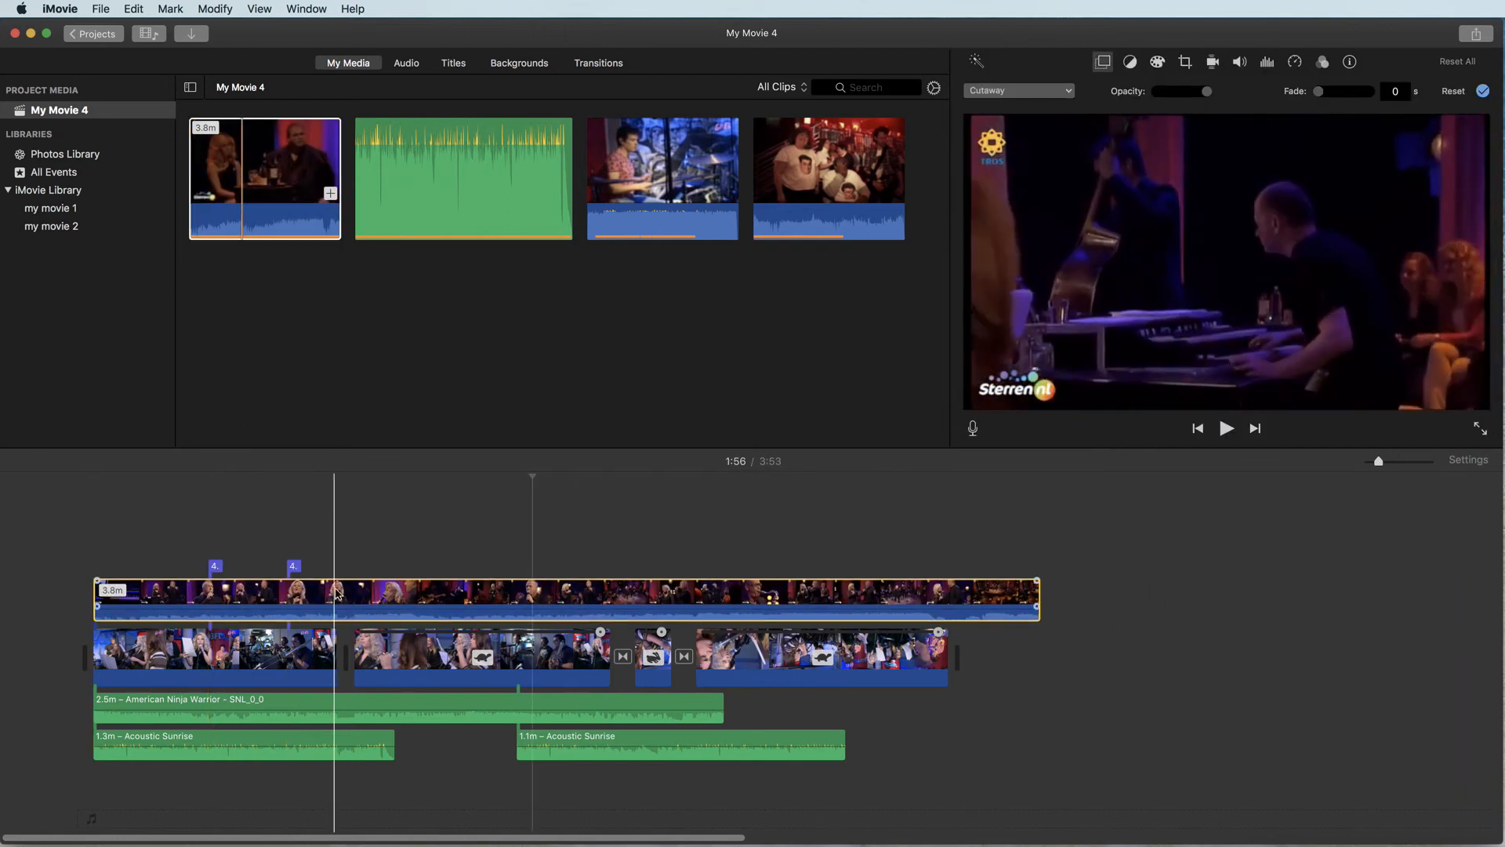
pyautogui.rightClick(336, 594)
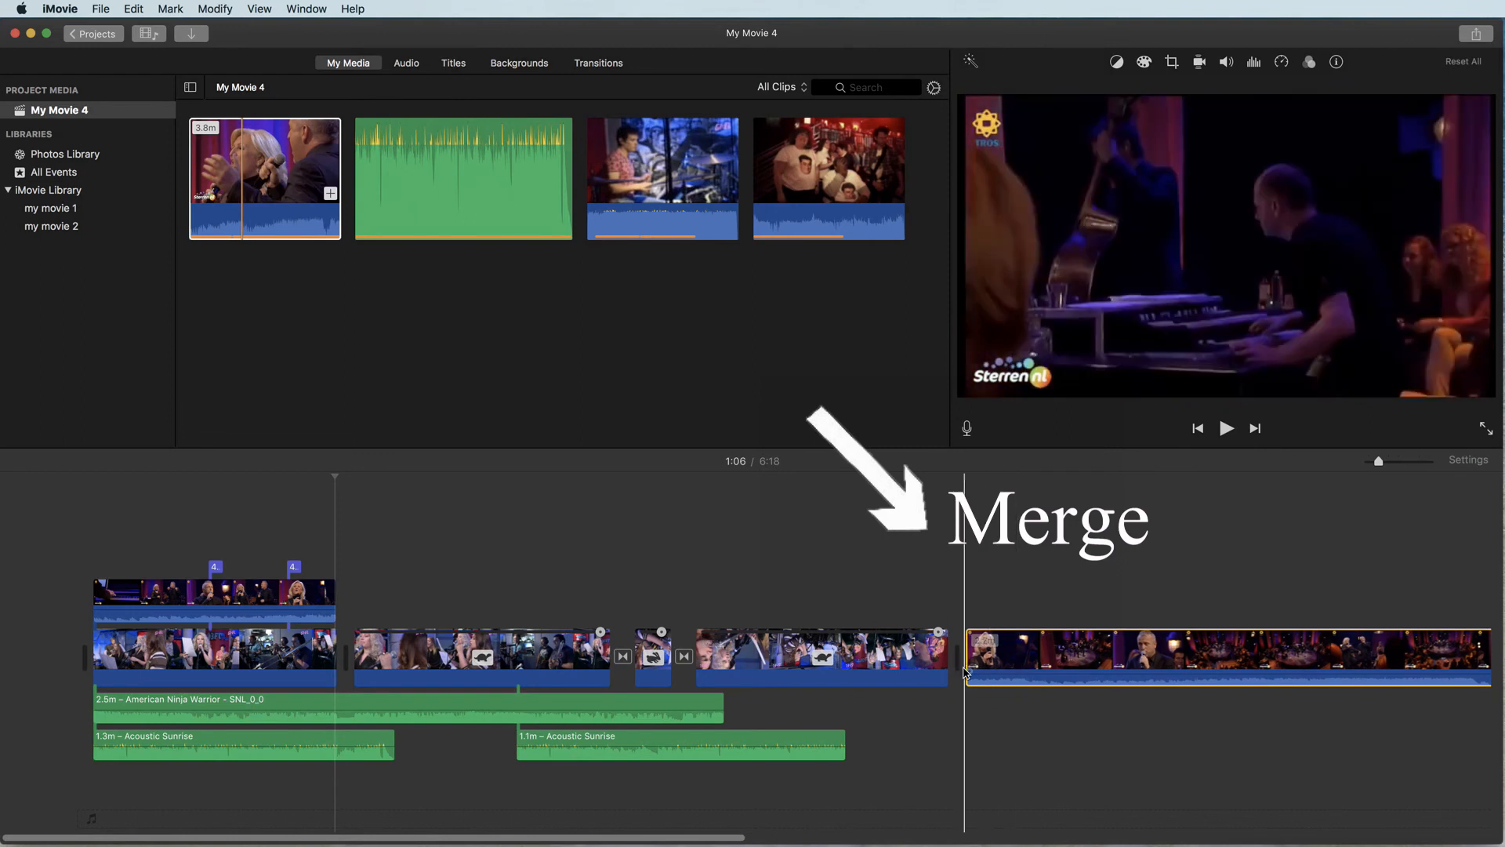
pyautogui.click(214, 597)
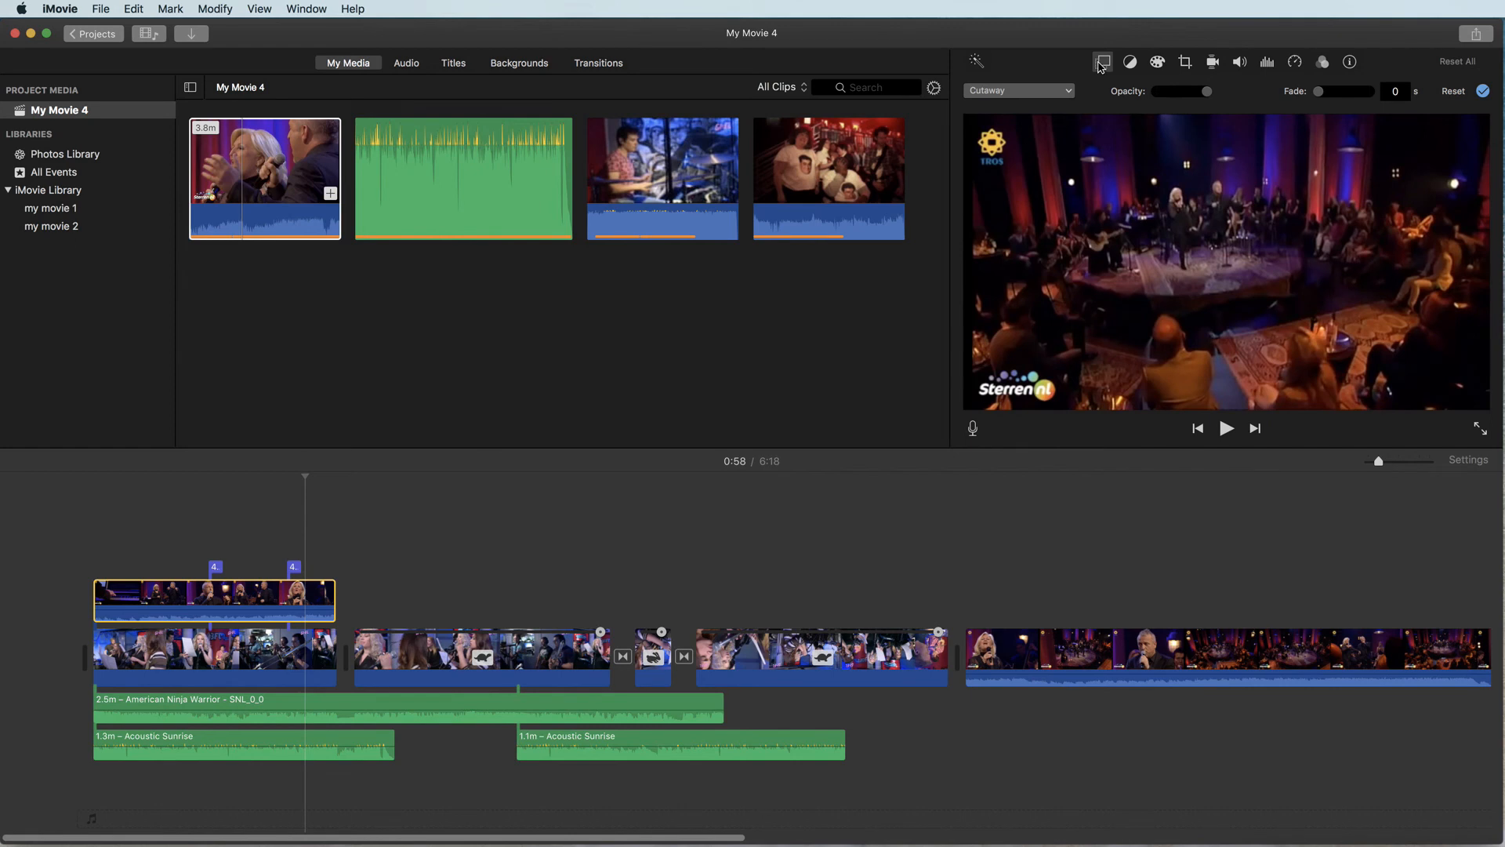
pyautogui.moveTo(1101, 63)
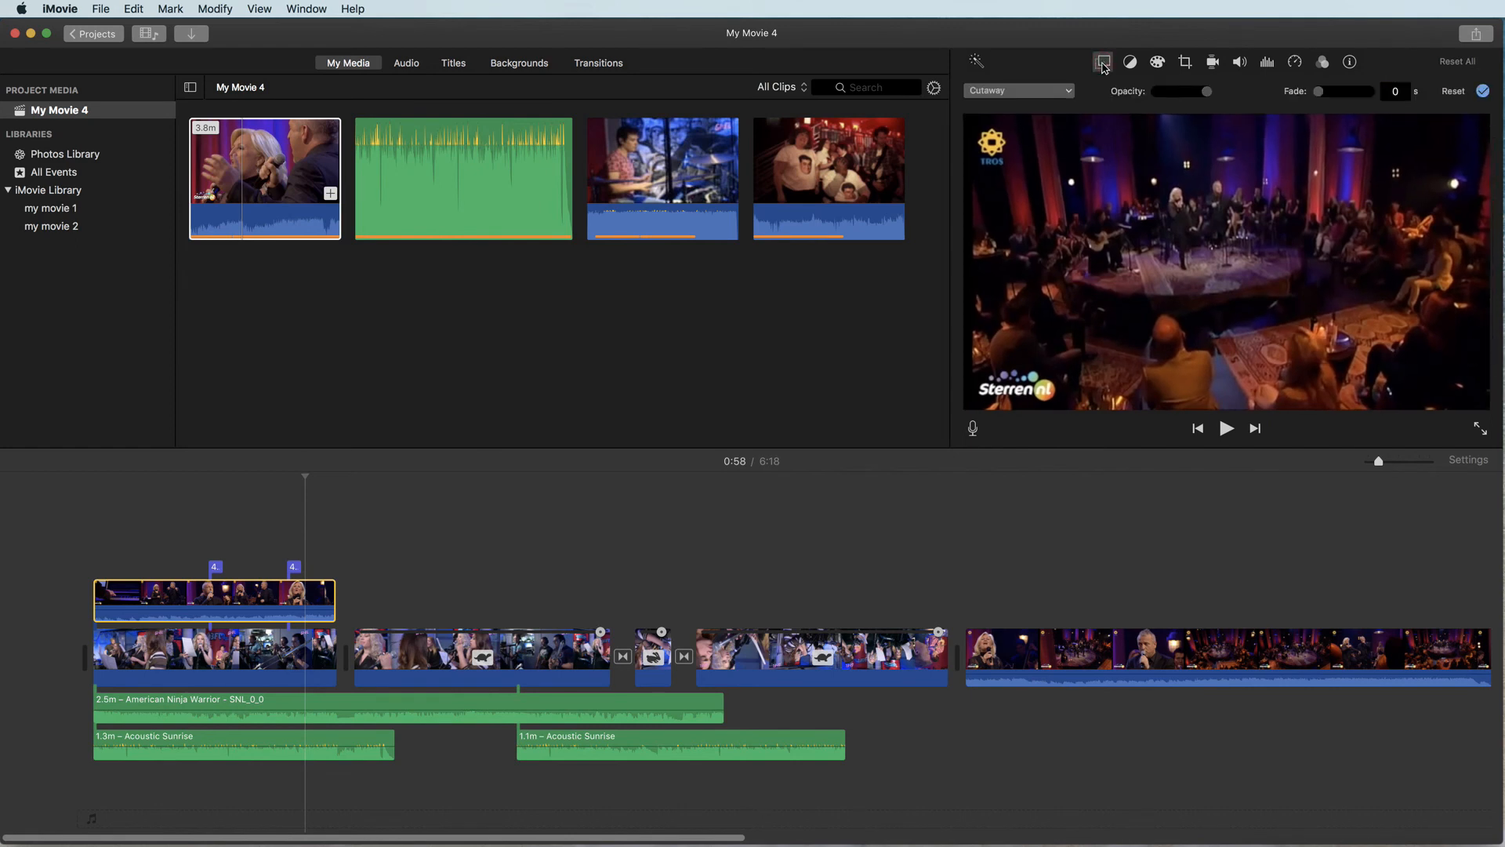
pyautogui.click(1020, 91)
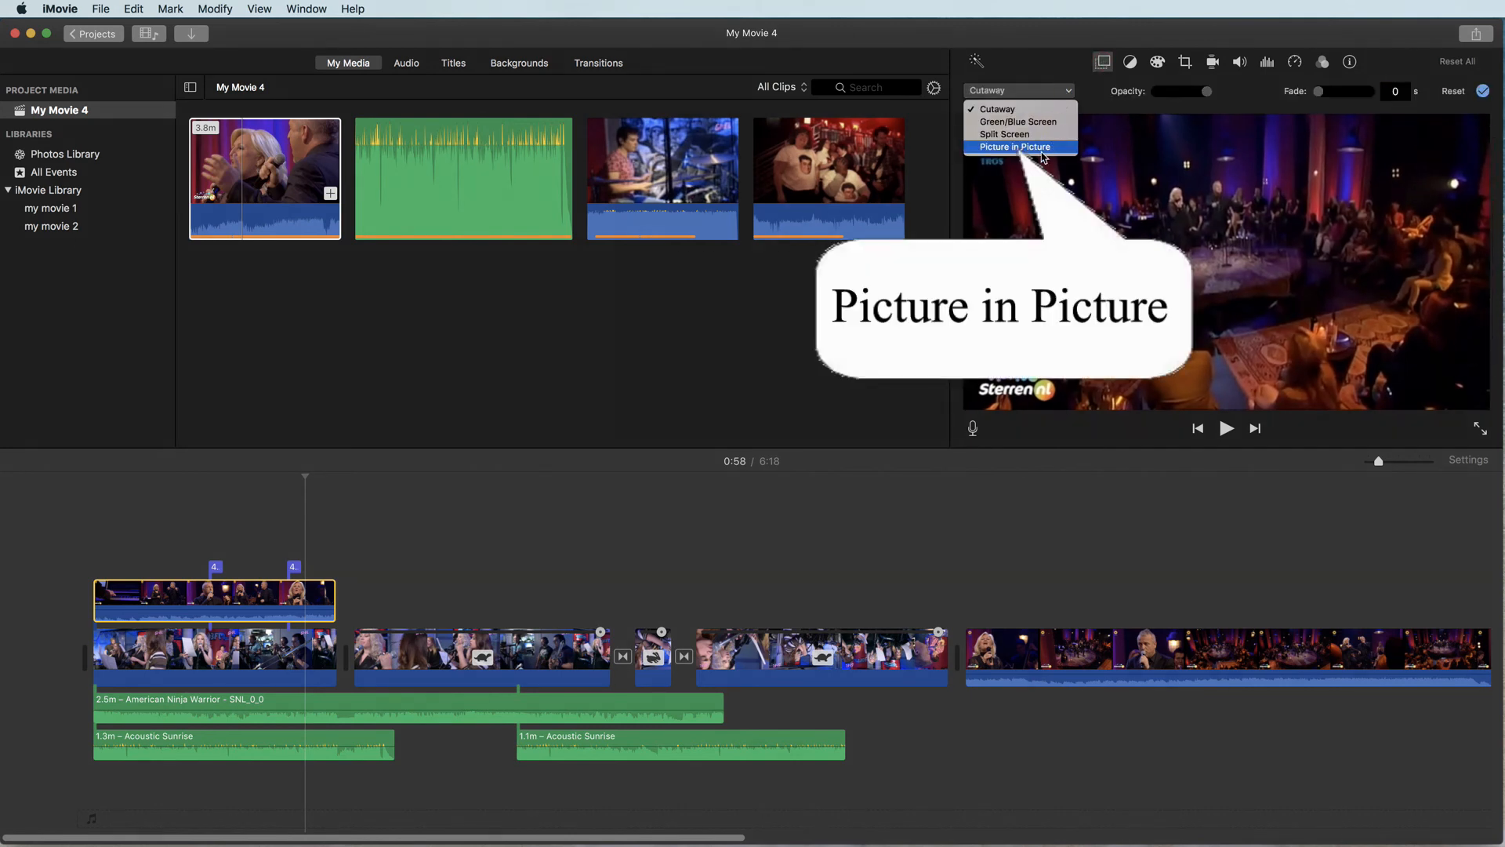
pyautogui.click(1016, 147)
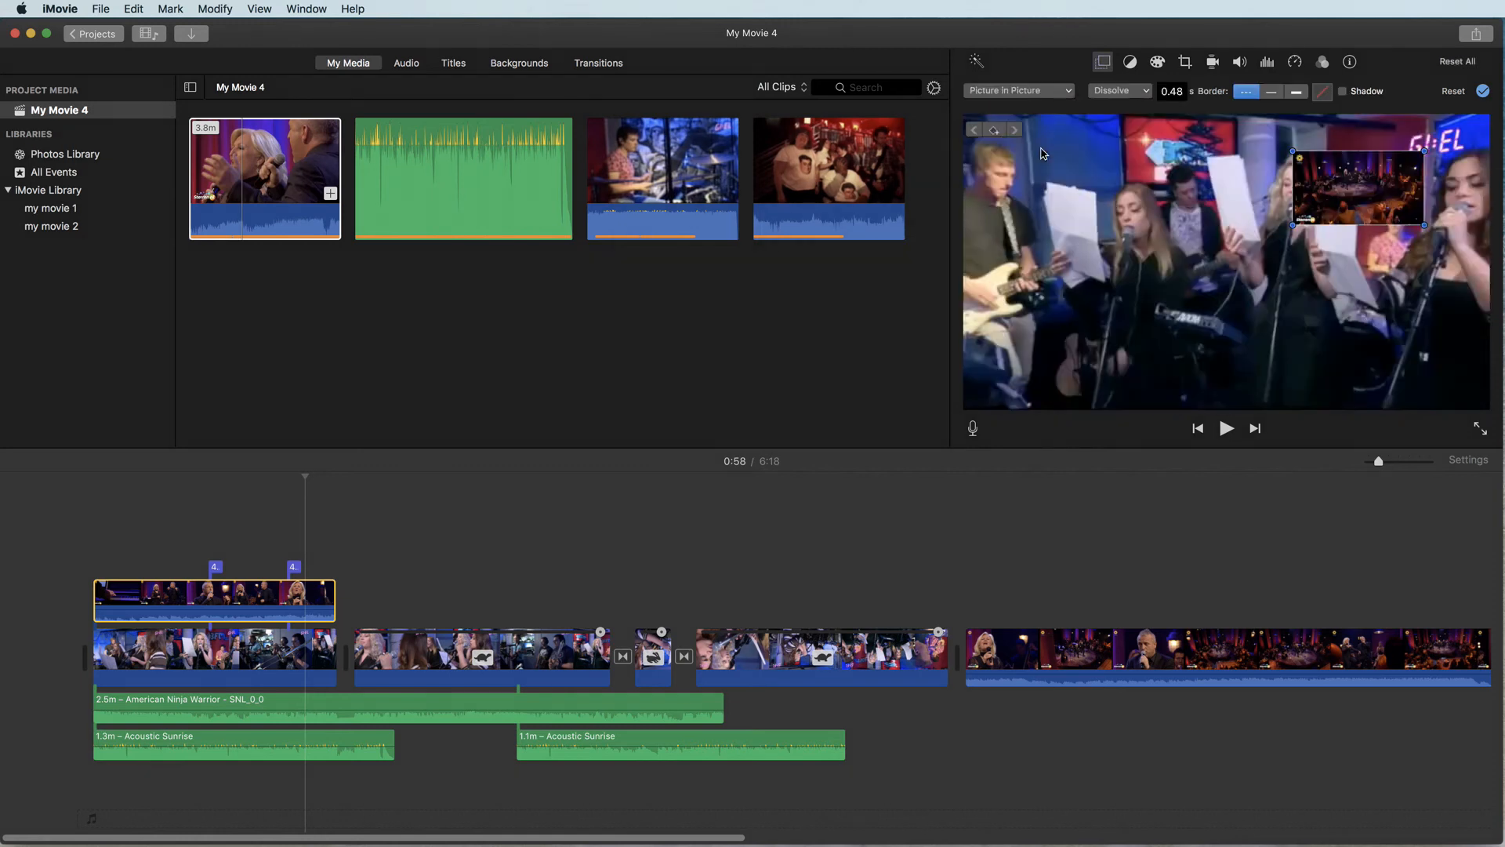
# Step: Enlarge the inset and place it in the lower-left corner of the main video
pyautogui.moveTo(1358, 187); pyautogui.dragTo(1267, 241)
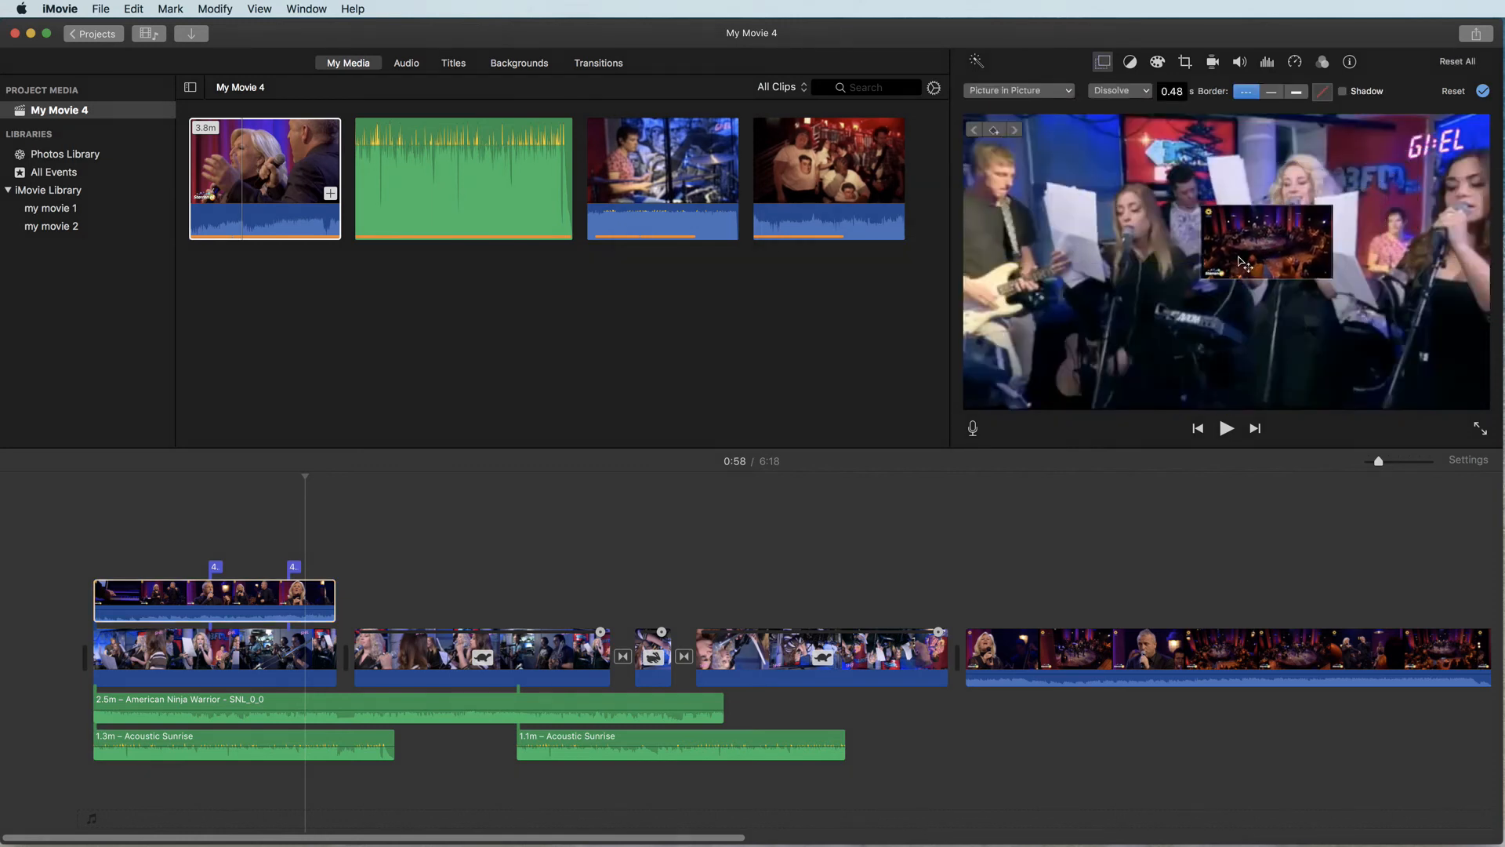
pyautogui.moveTo(1266, 240); pyautogui.dragTo(1113, 331)
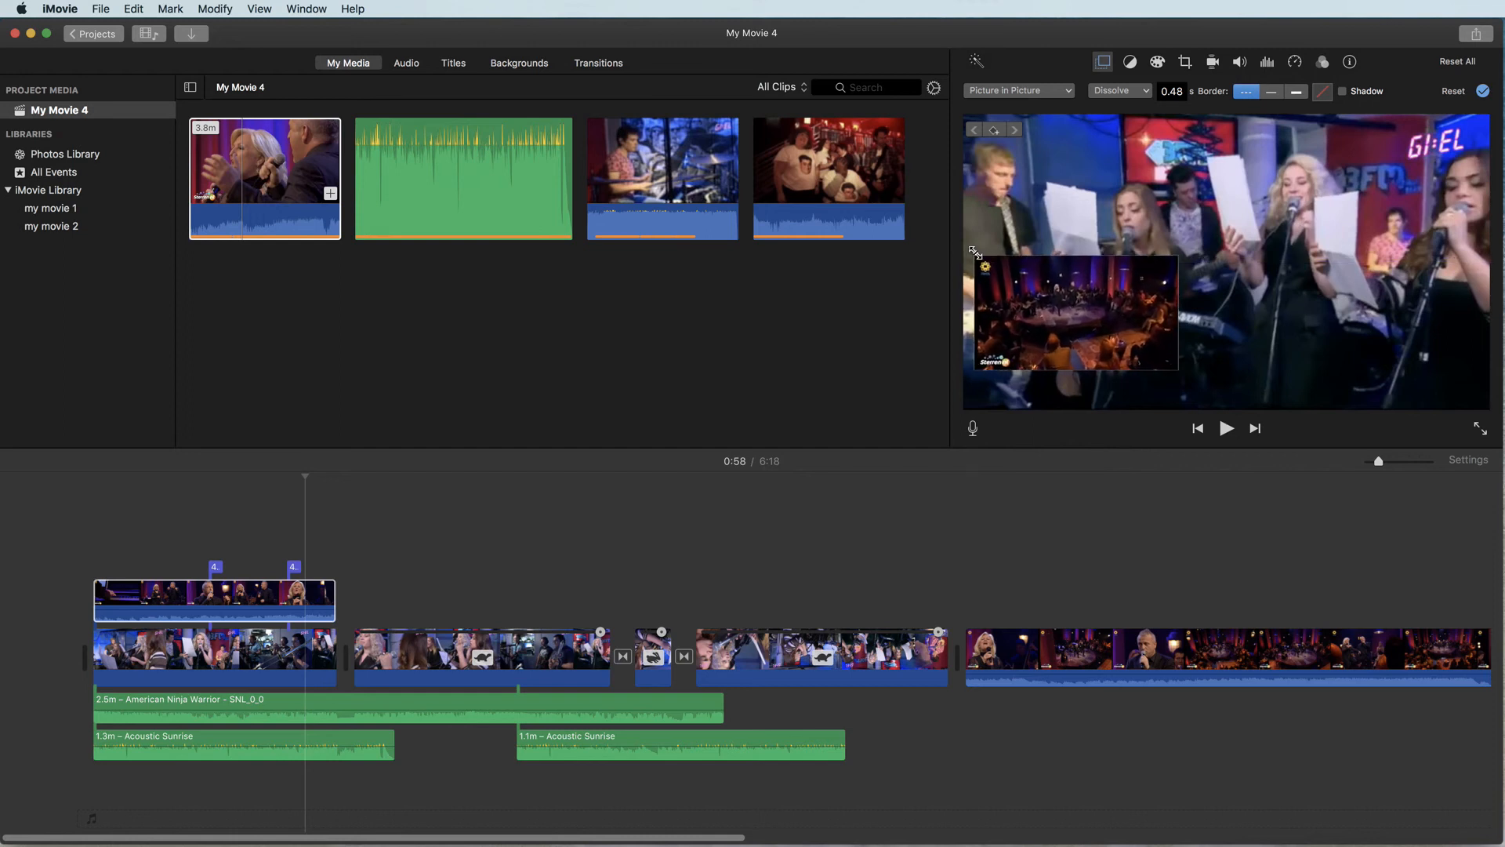
pyautogui.moveTo(977, 251); pyautogui.dragTo(1078, 338)
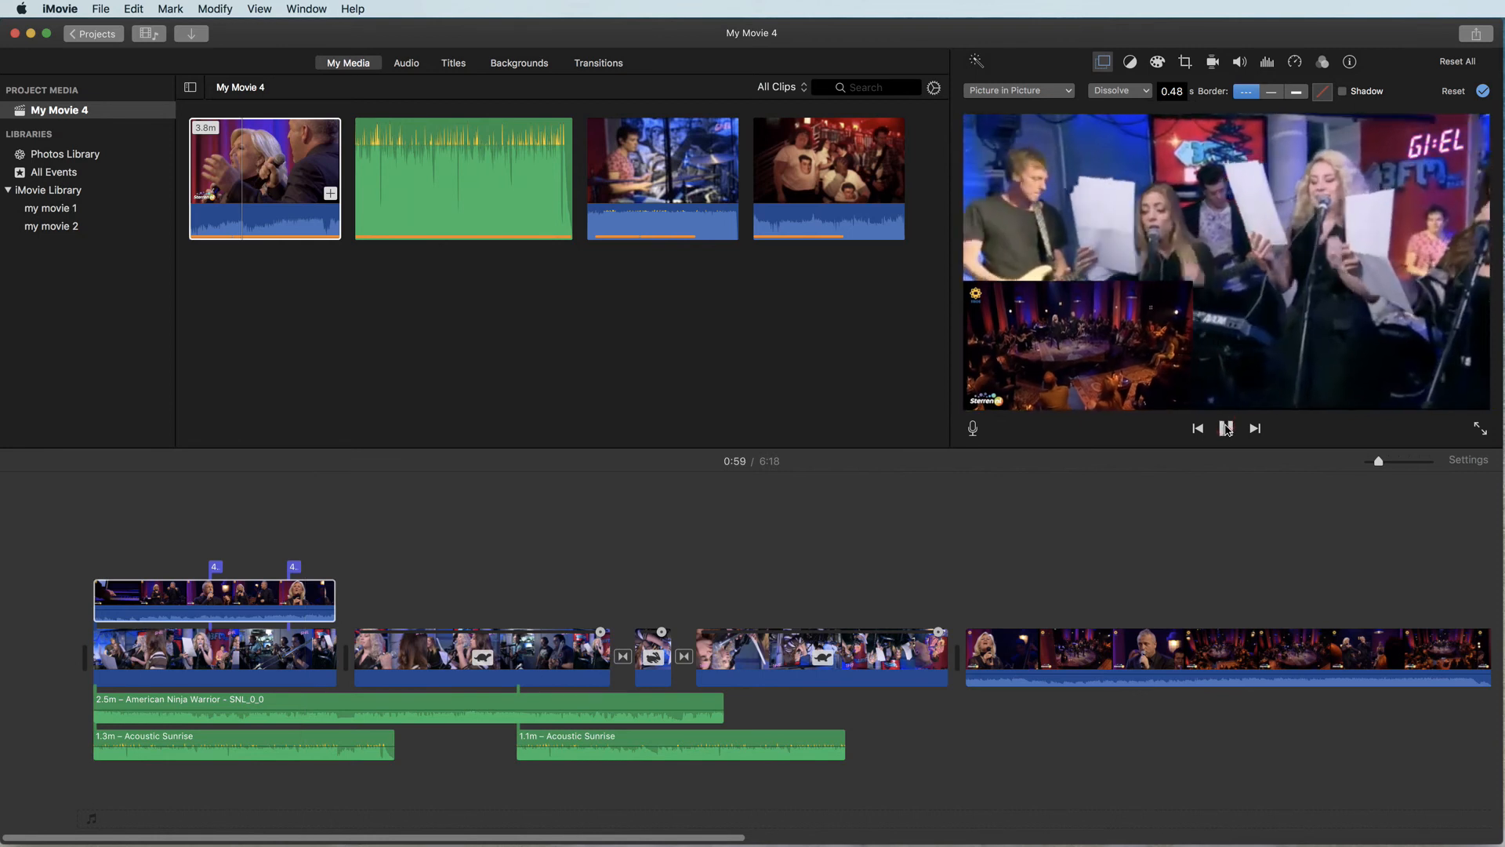
pyautogui.click(1226, 428)
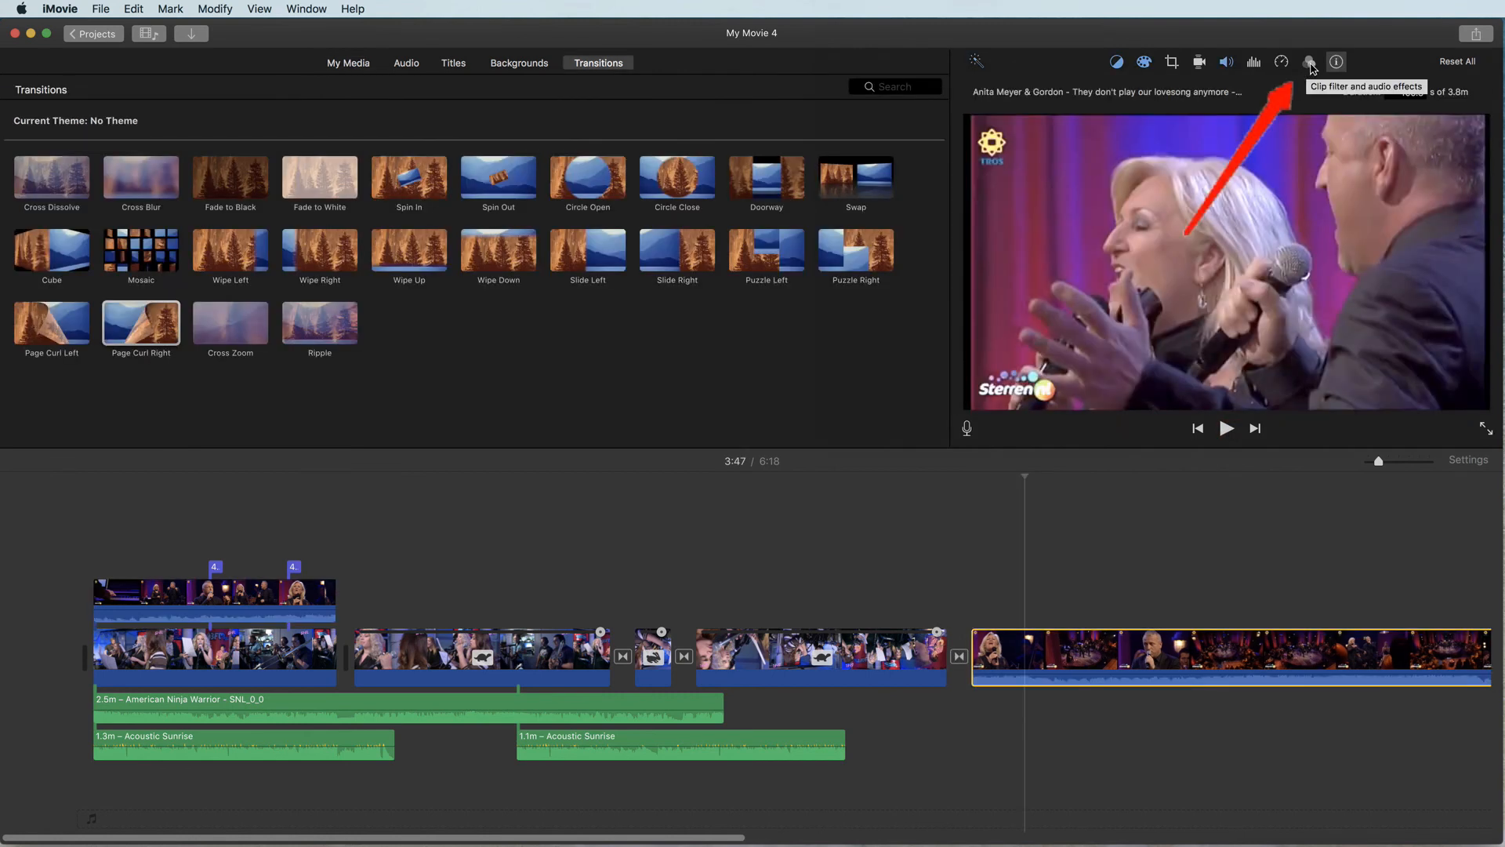
# Step: Apply the Raster clip filter and the Pitch Down 3 audio effect to the last concert clip
pyautogui.click(1308, 63)
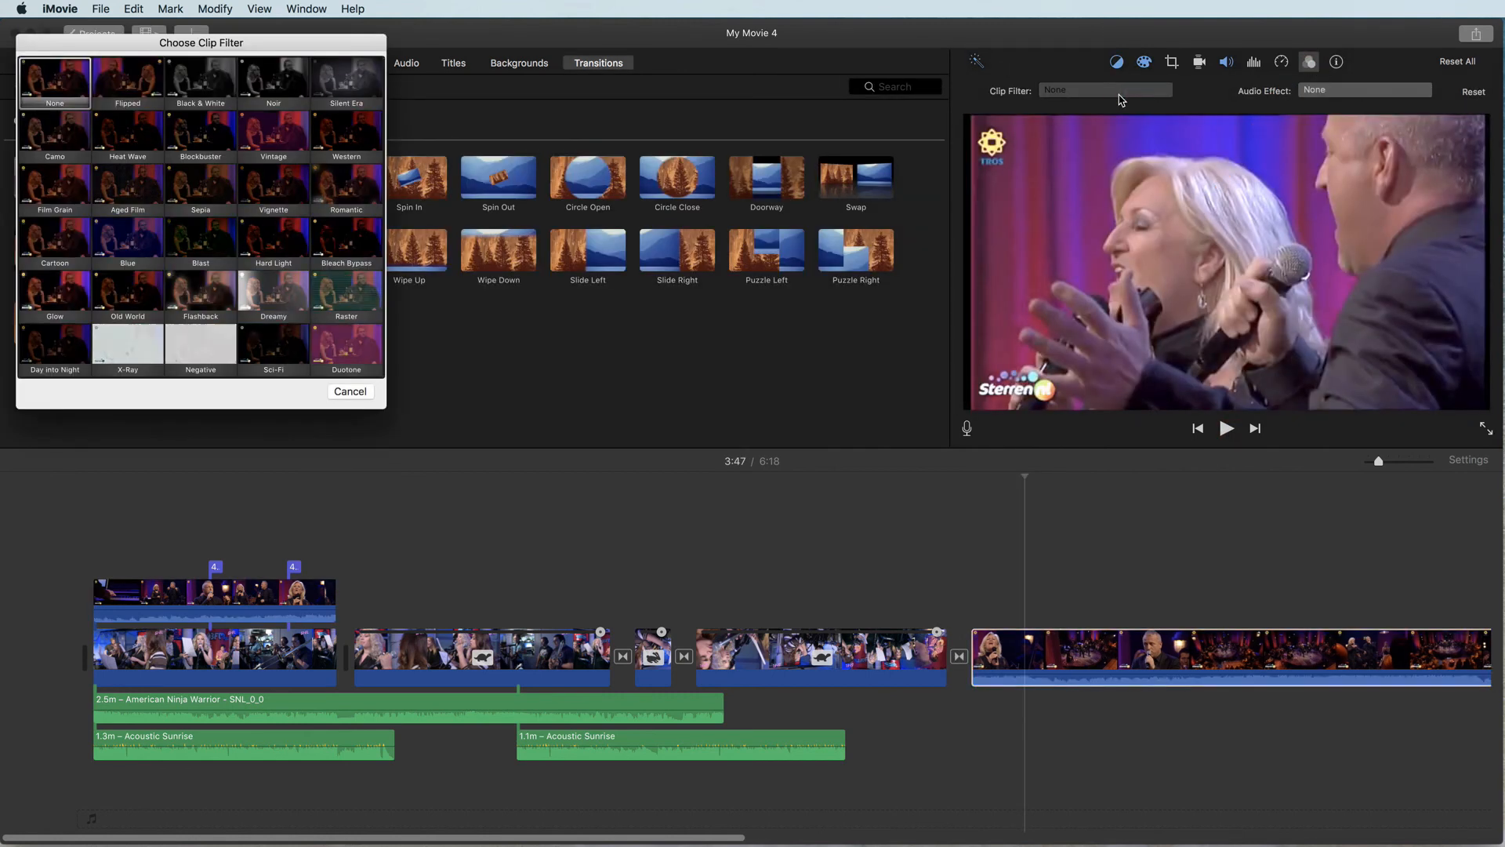
pyautogui.click(345, 345)
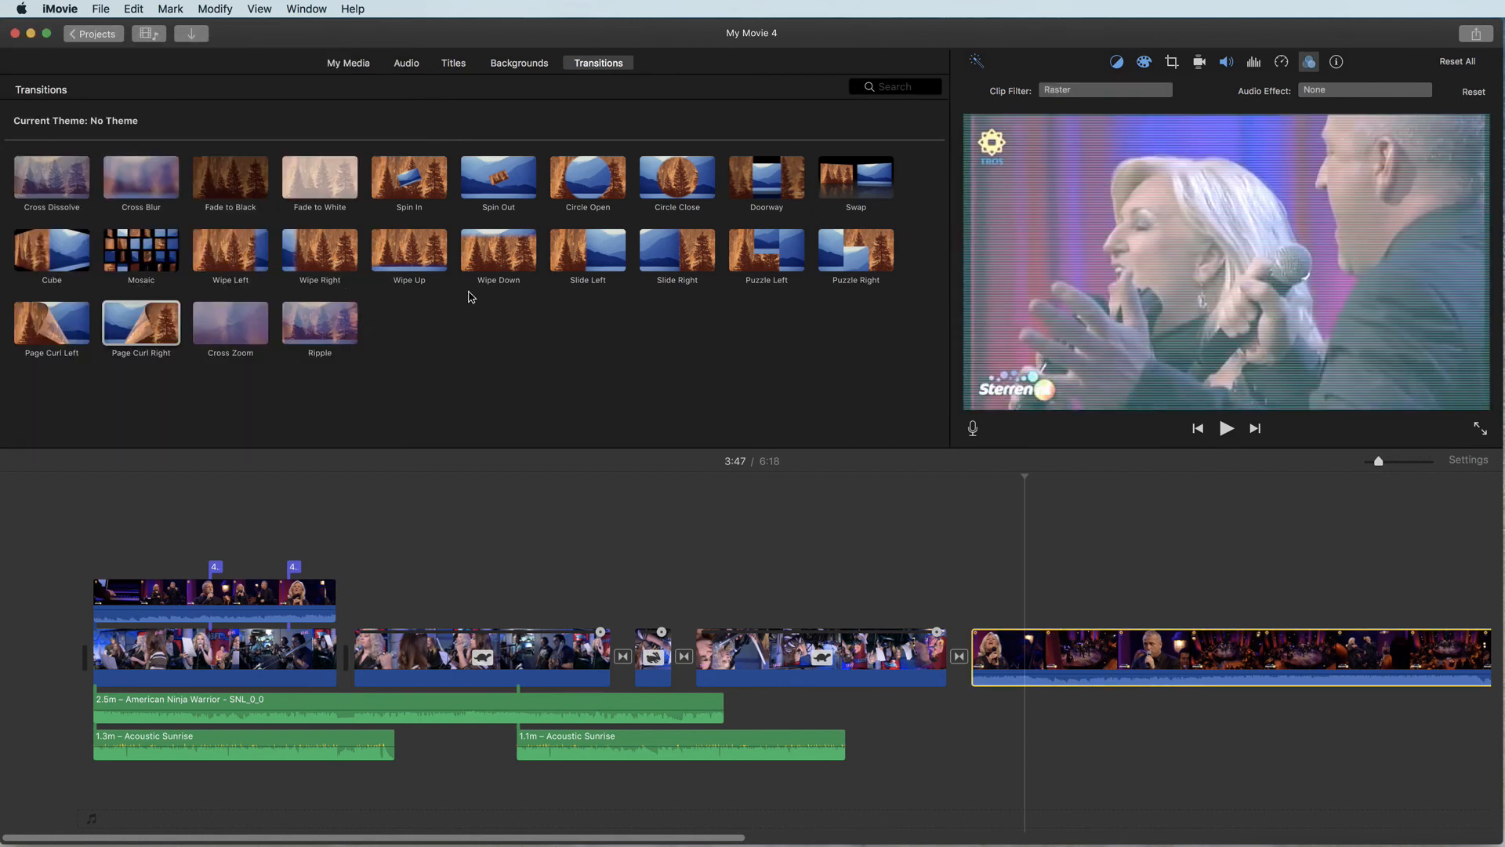
pyautogui.click(1364, 91)
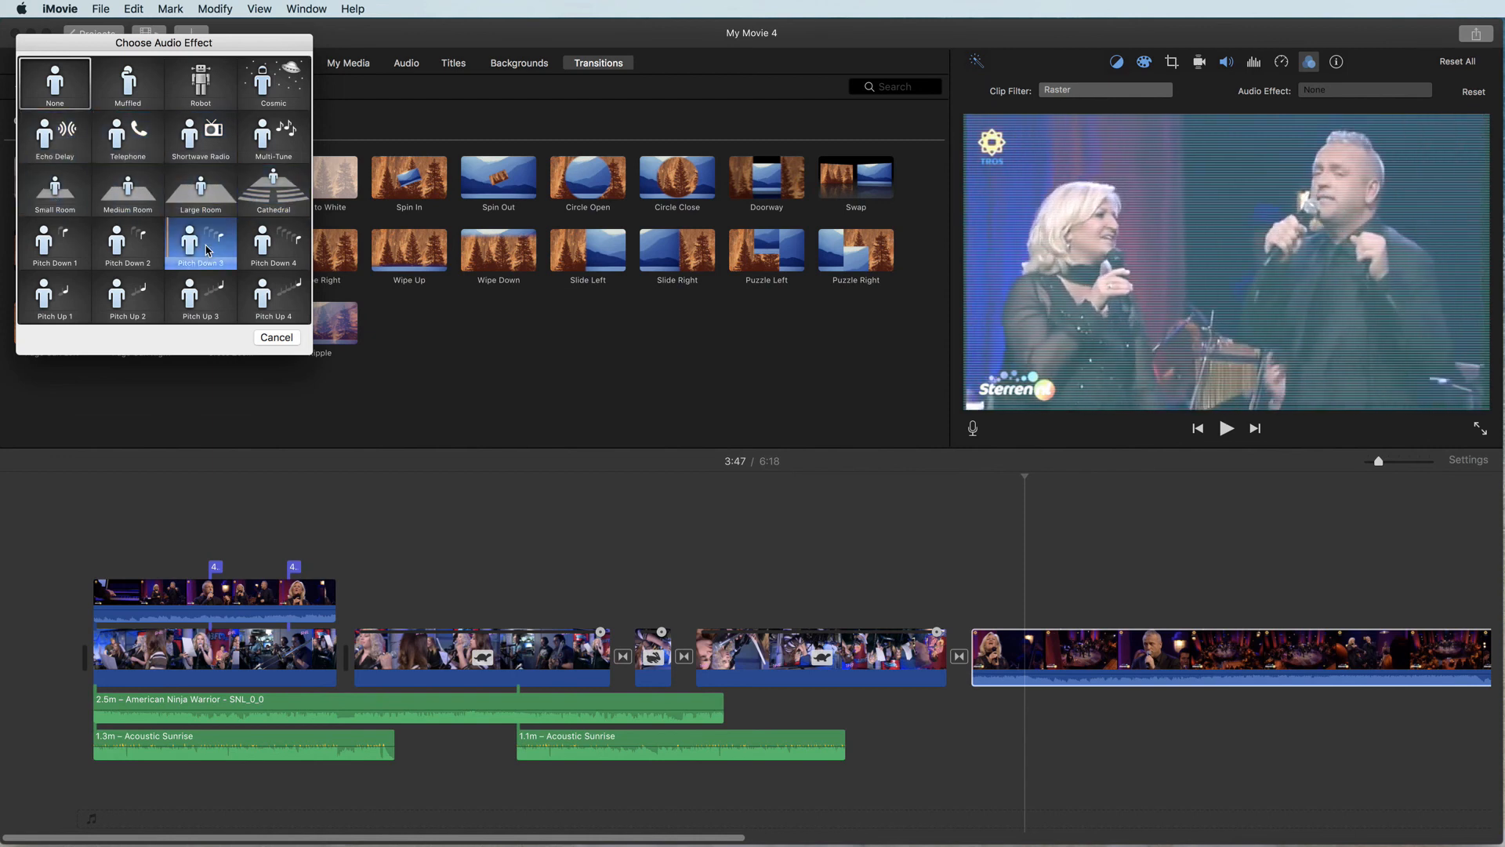
pyautogui.click(201, 243)
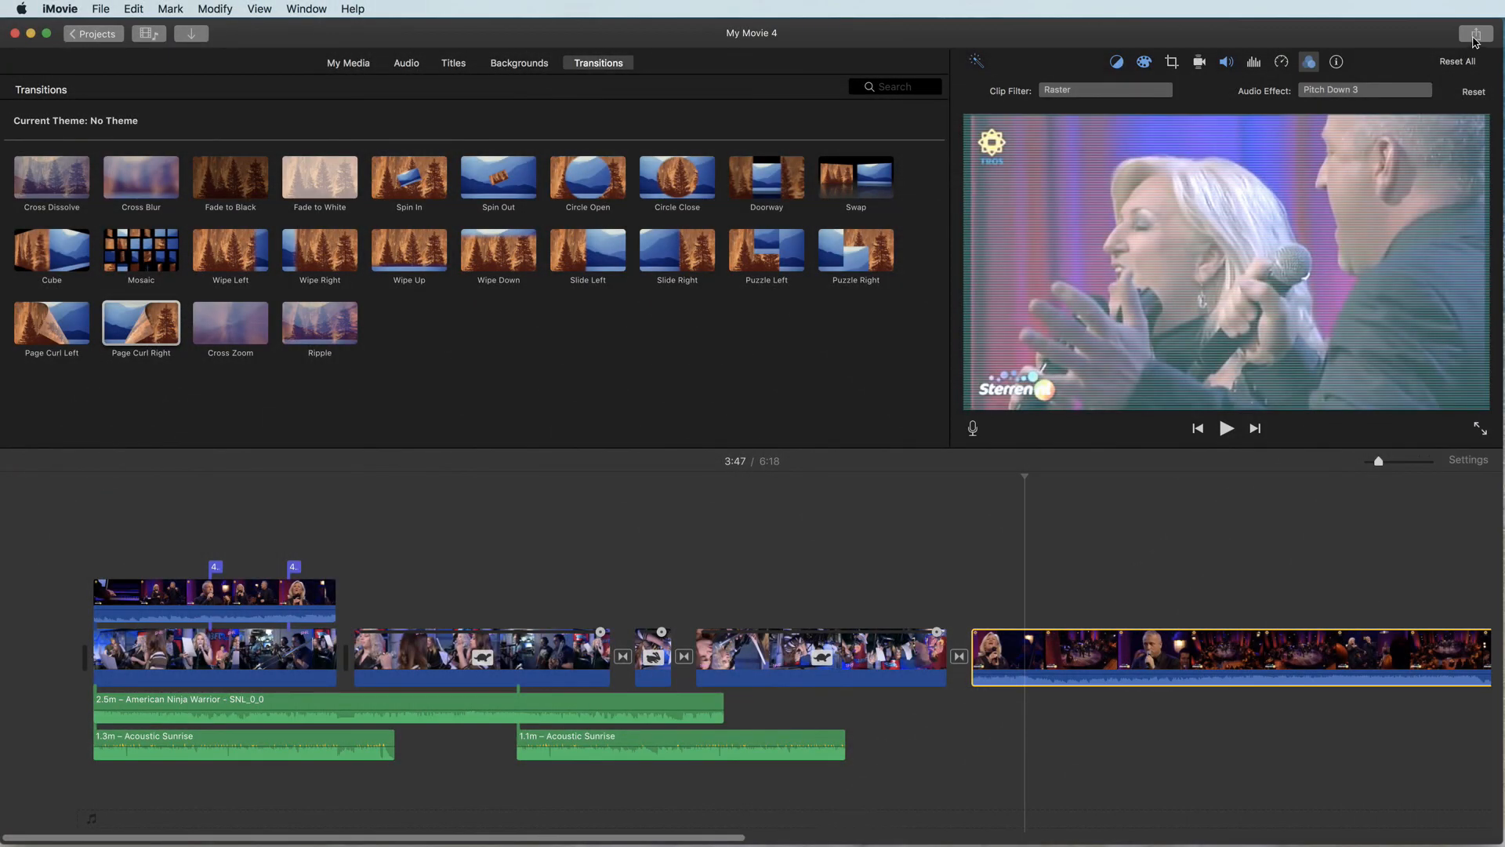
# Step: Show the sharing destinations (Theater, Email, Facebook, Vimeo, Image) via Share and File > Share
pyautogui.click(1477, 35)
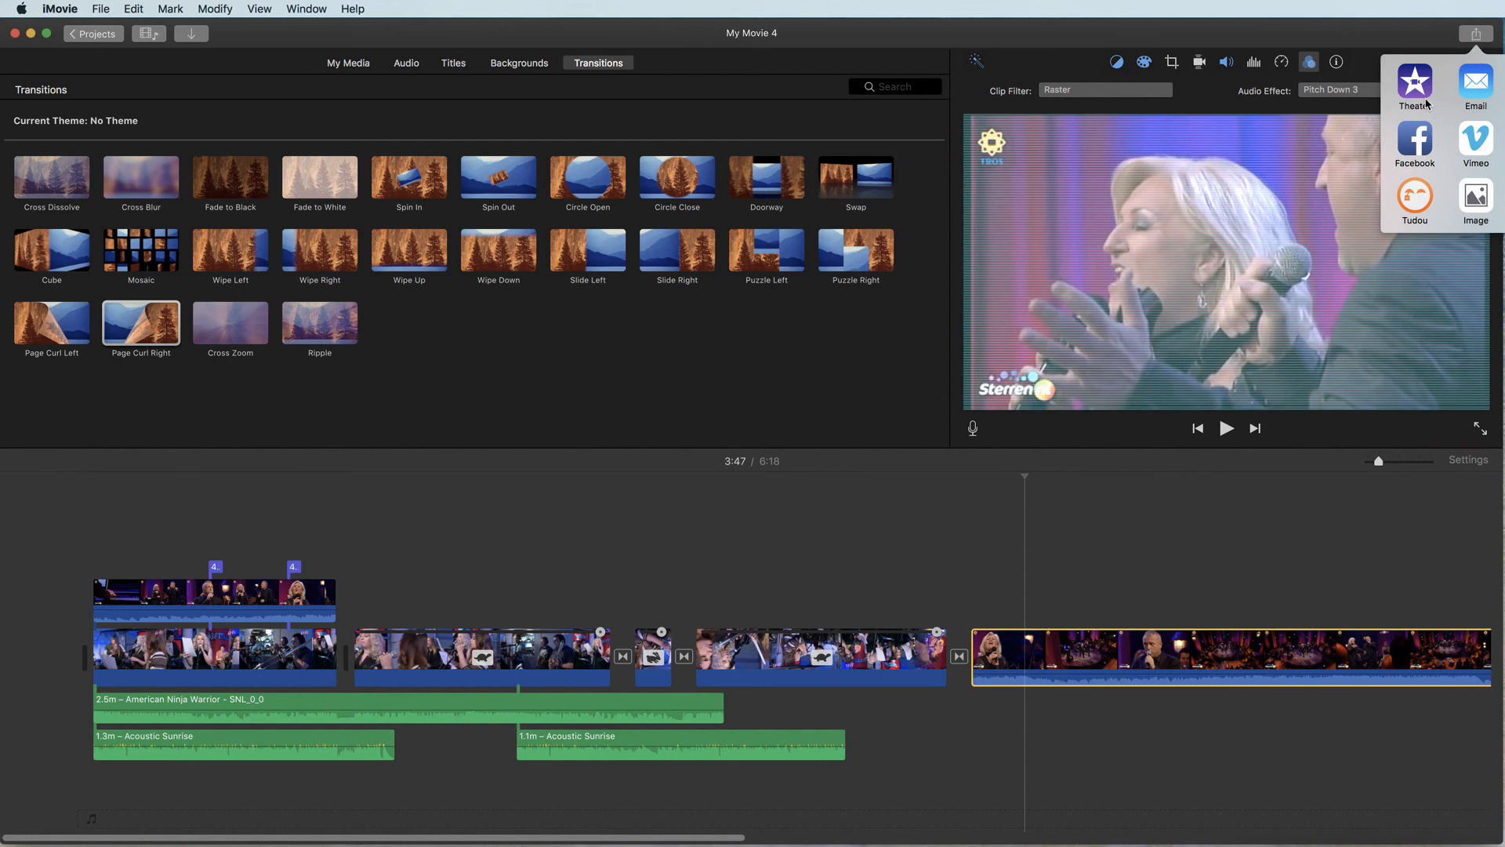
pyautogui.moveTo(1461, 212)
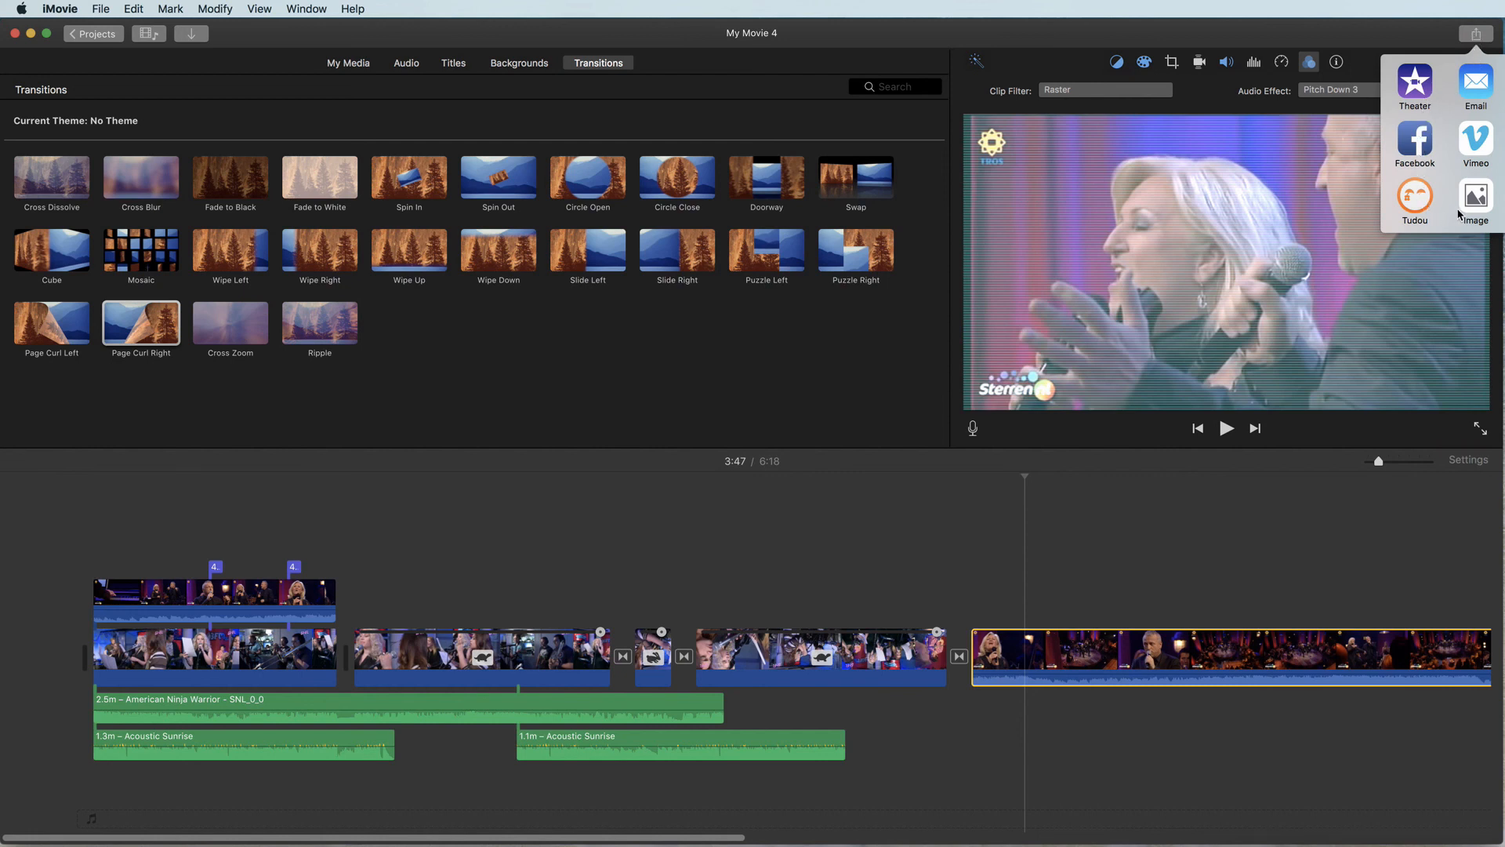
pyautogui.moveTo(228, 74)
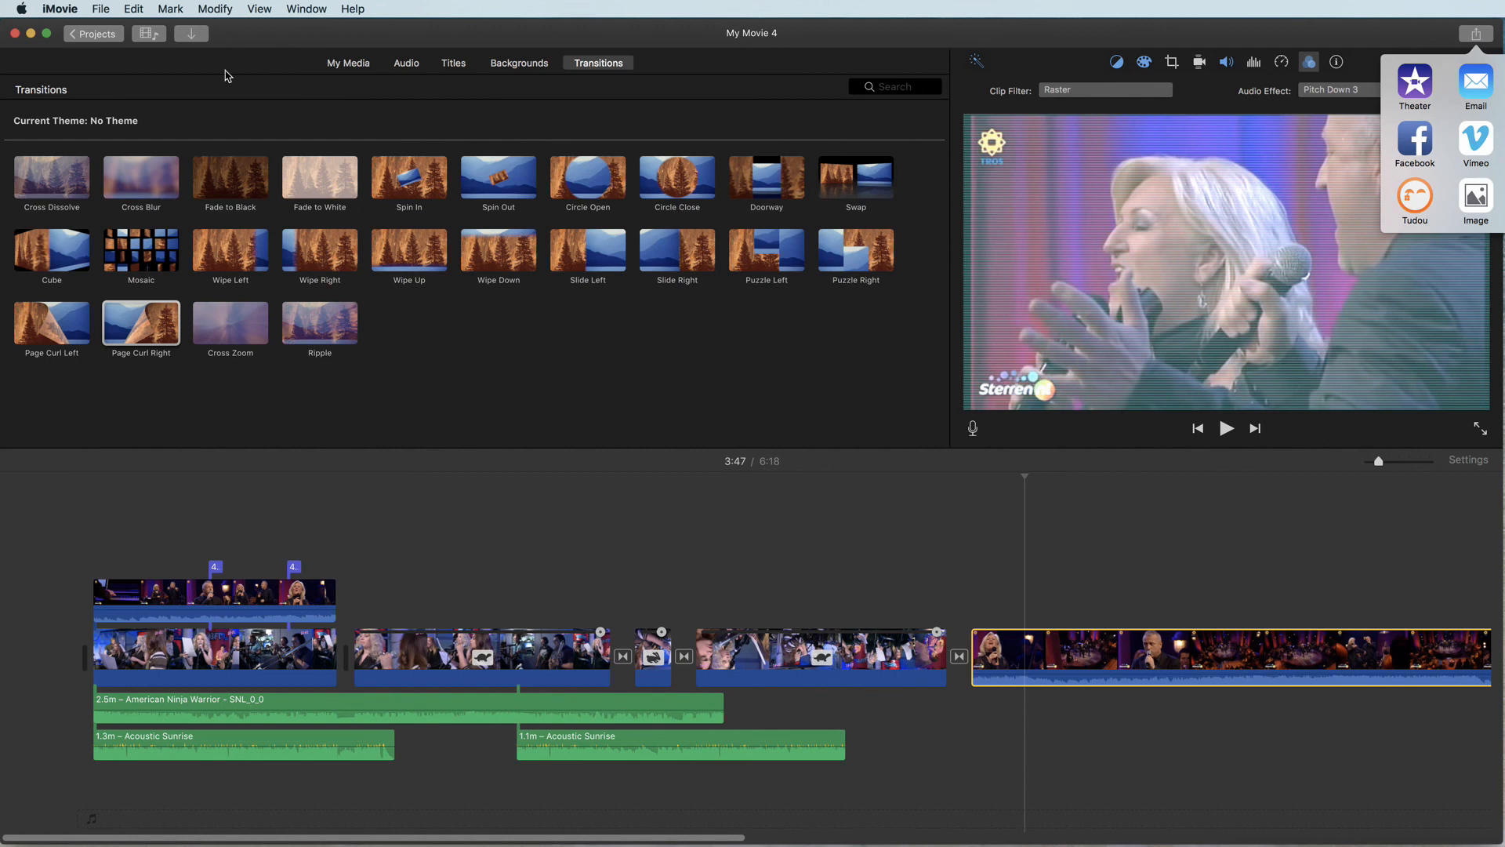
pyautogui.click(94, 9)
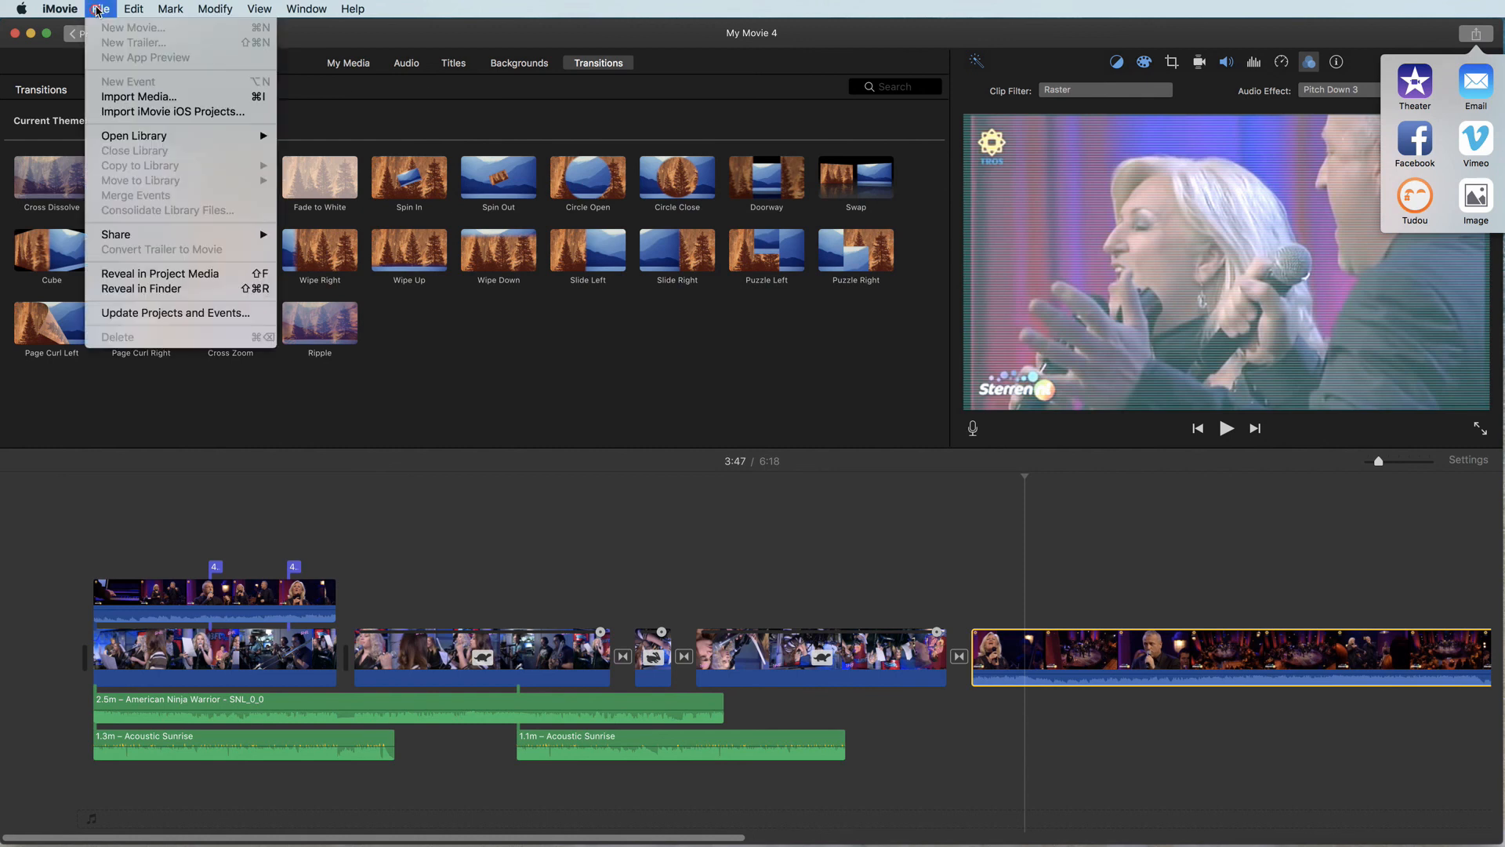
pyautogui.moveTo(144, 97)
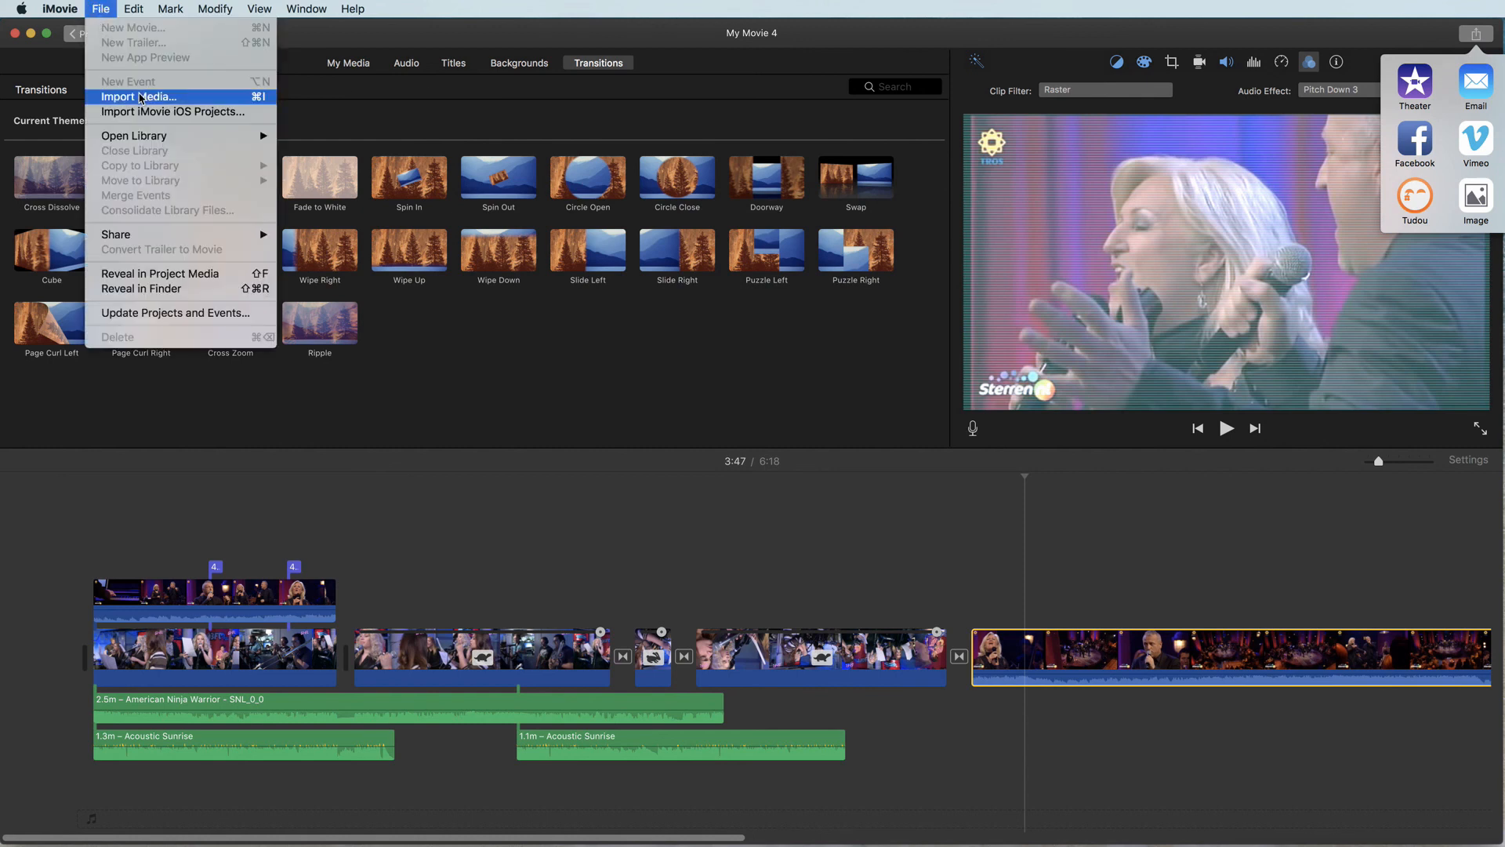
pyautogui.moveTo(141, 235)
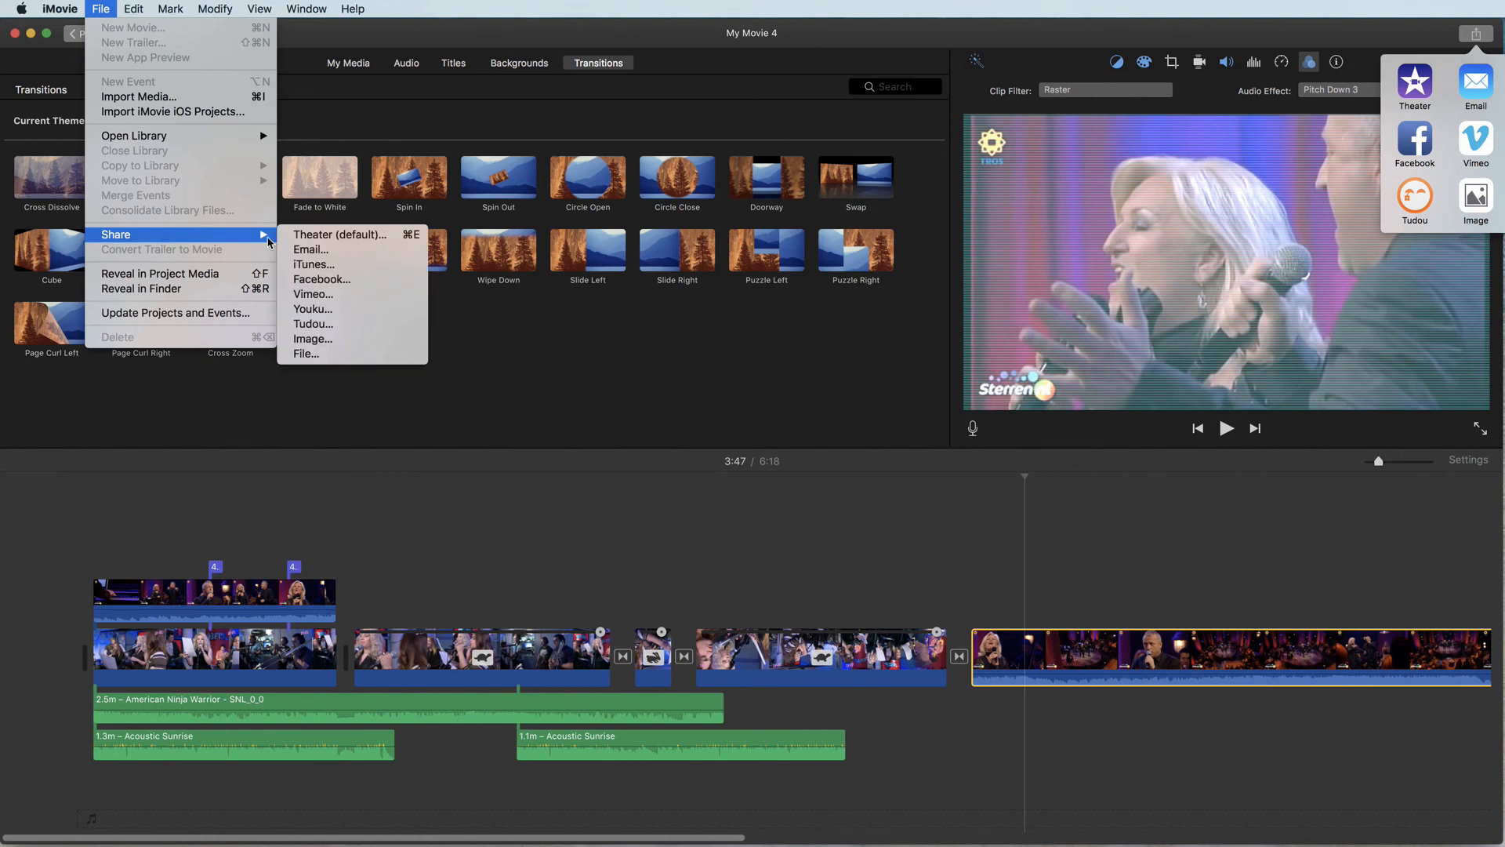